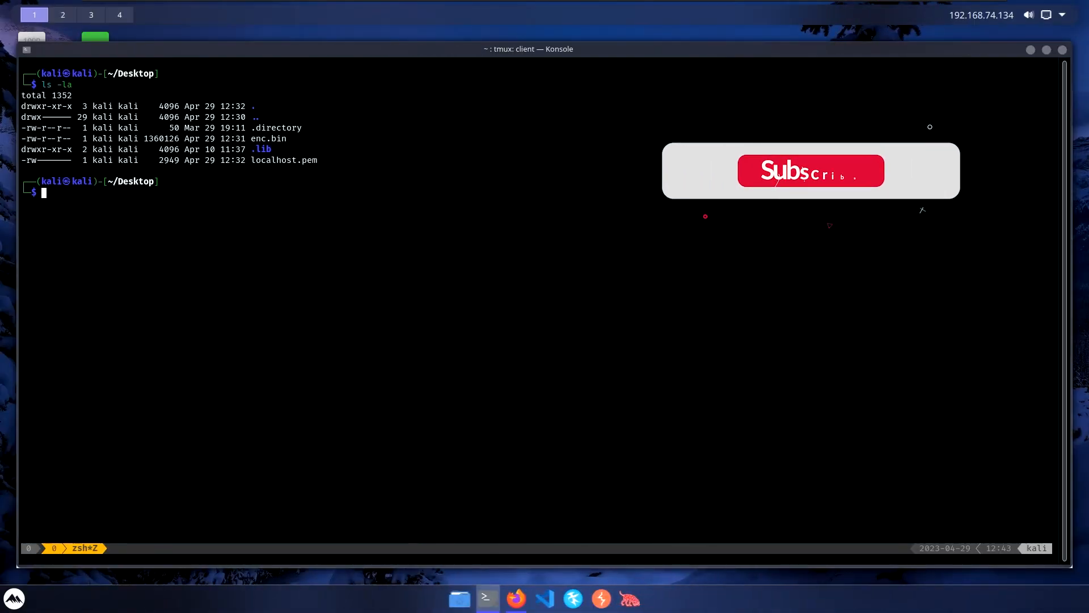
Start the Python HTTPS server on 0.0.0.0:8443 with certfile localhost.pem in Konsole.
click(810, 170)
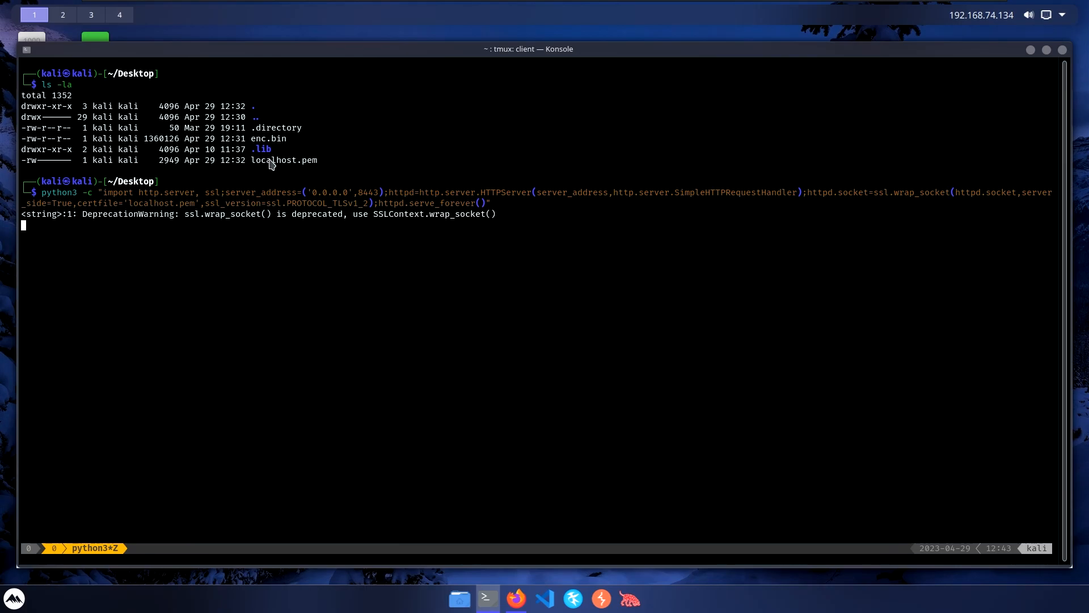
mouse_move(280, 158)
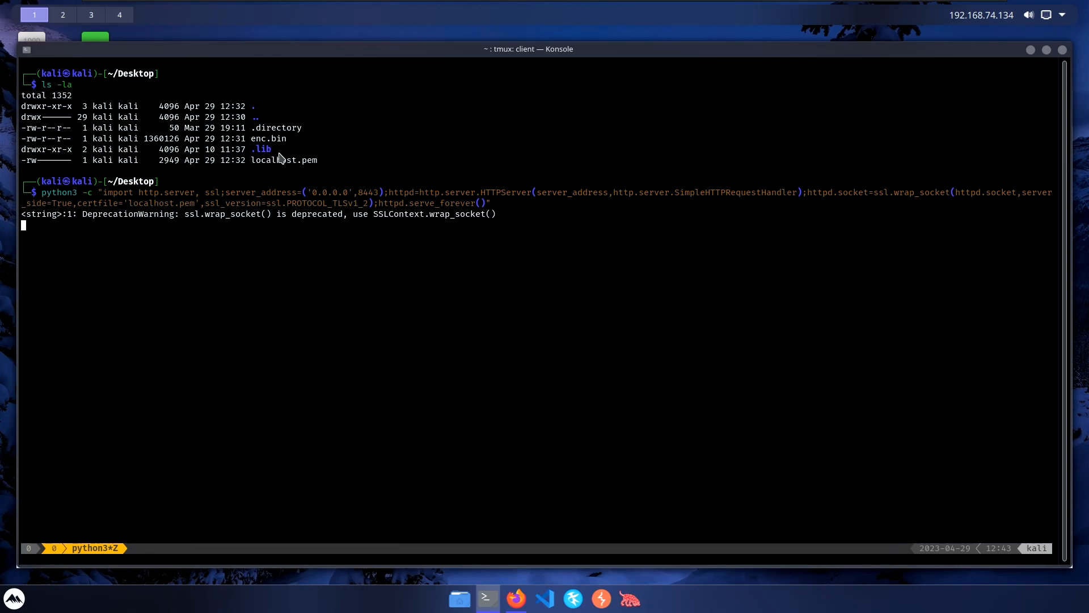
mouse_move(254, 148)
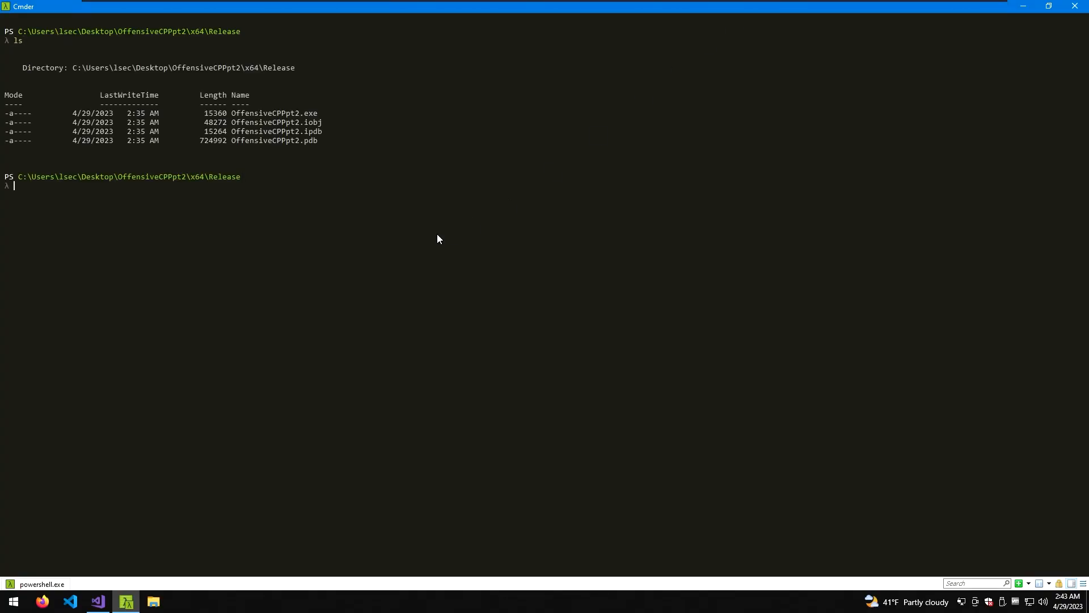
Run .\OffensiveCPPpt2.exe from the Release folder, reporting 1360126 bytes written.
text(off)
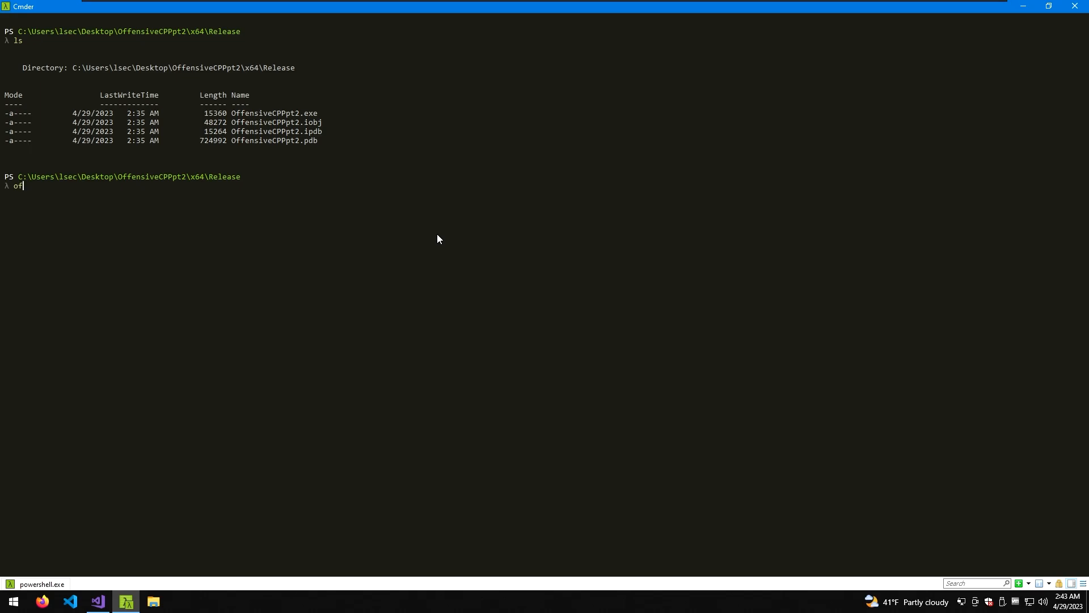
key(Enter)
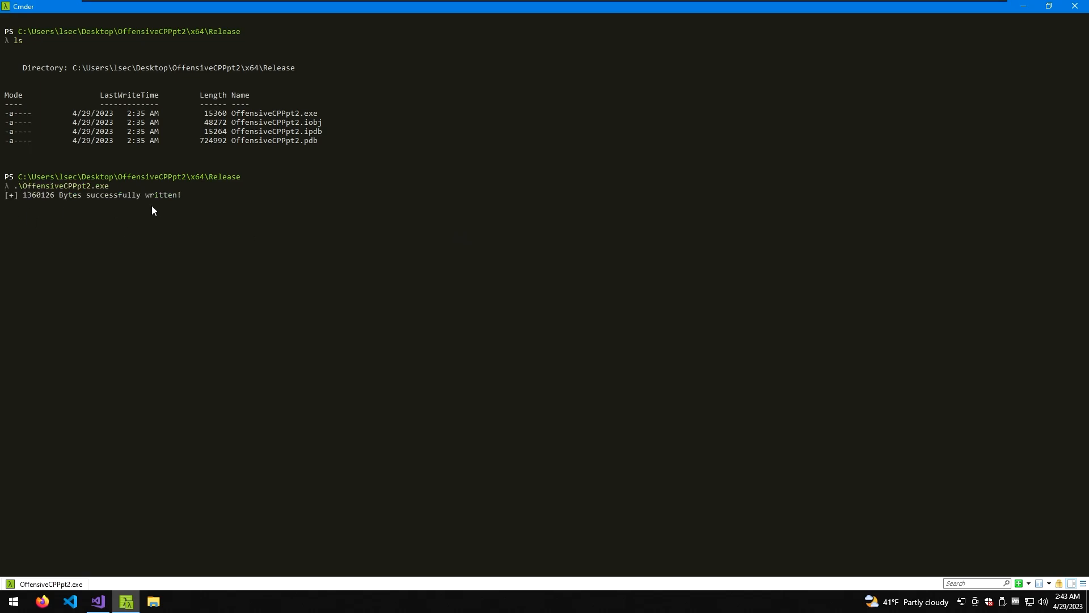
mouse_move(56, 211)
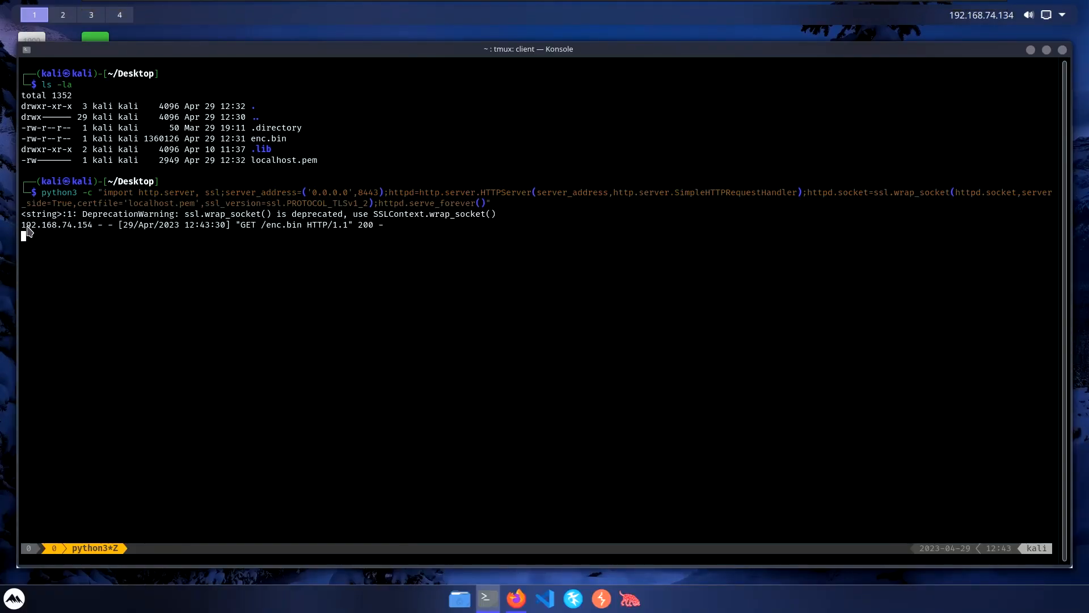
mouse_move(299, 239)
text(msfvenom --list payloads | grep meterpreter)
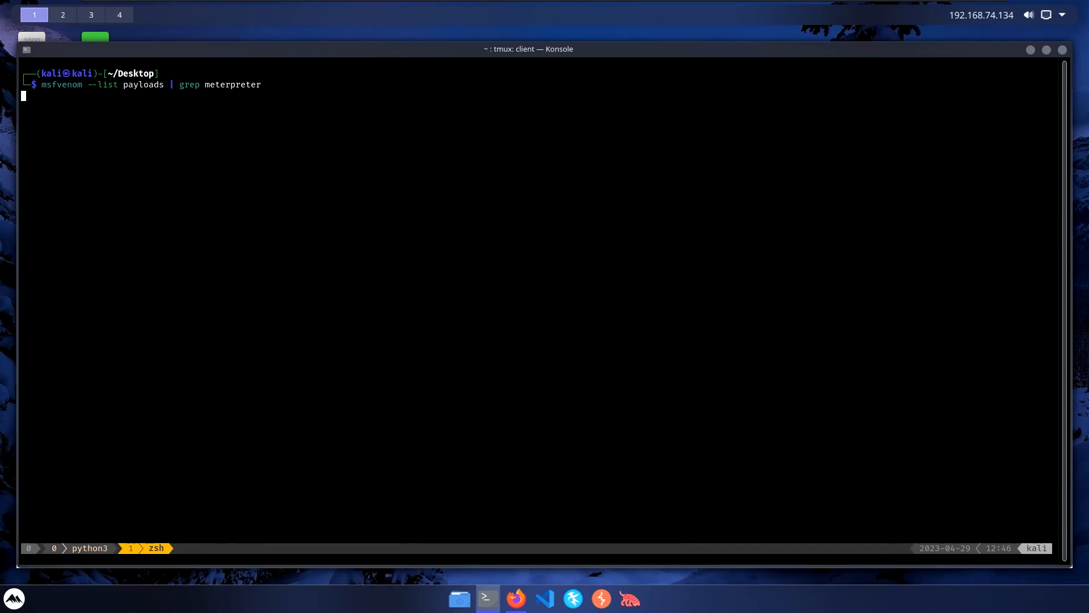
Run msfvenom --list payloads | grep meterpreter to list the Meterpreter payloads.
key(Return)
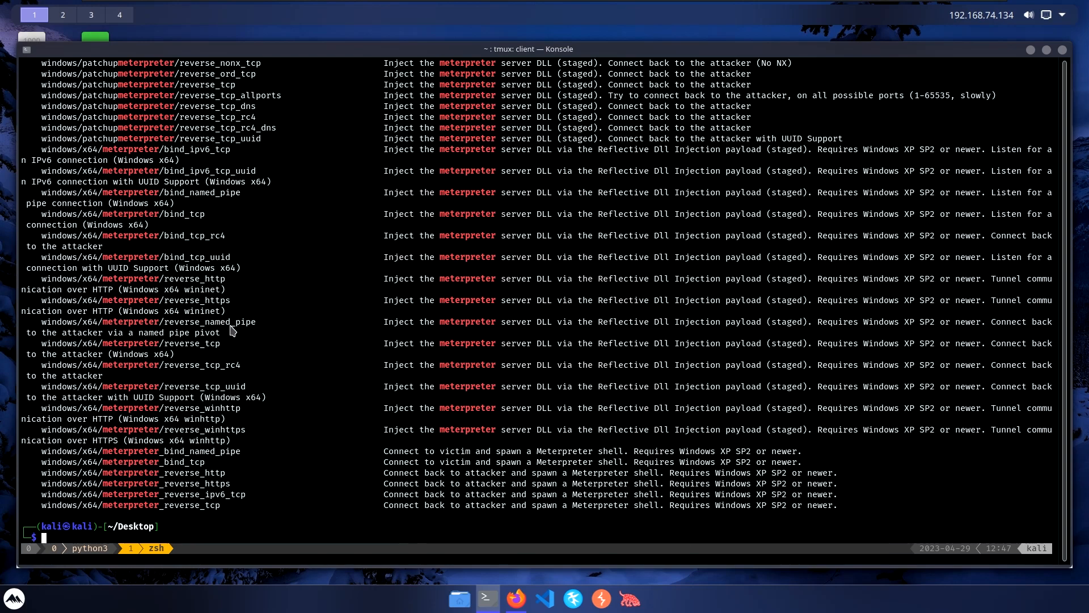
mouse_move(239, 330)
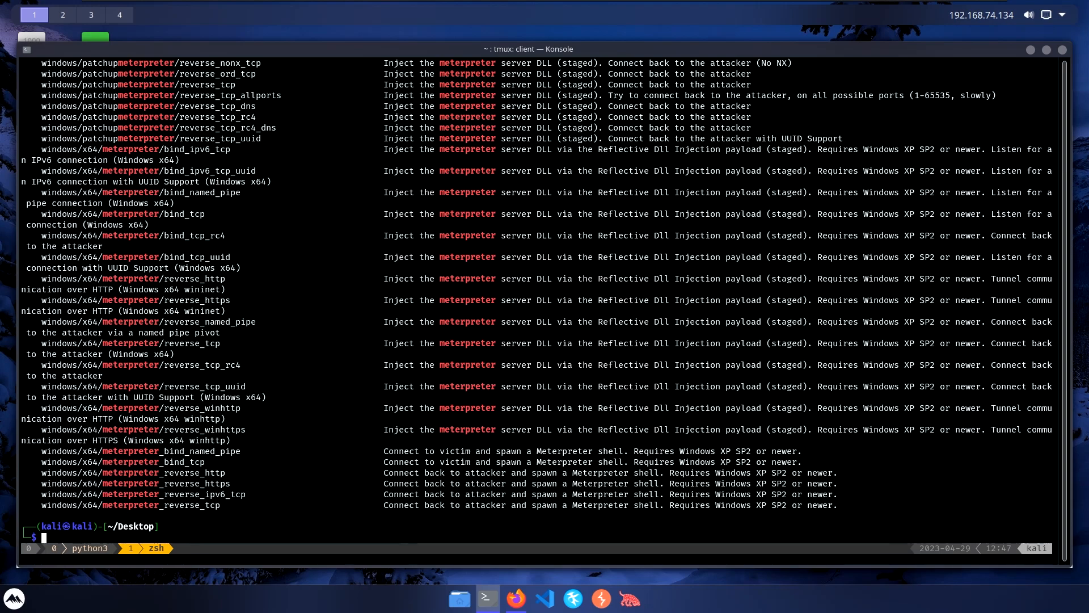
mouse_move(115, 514)
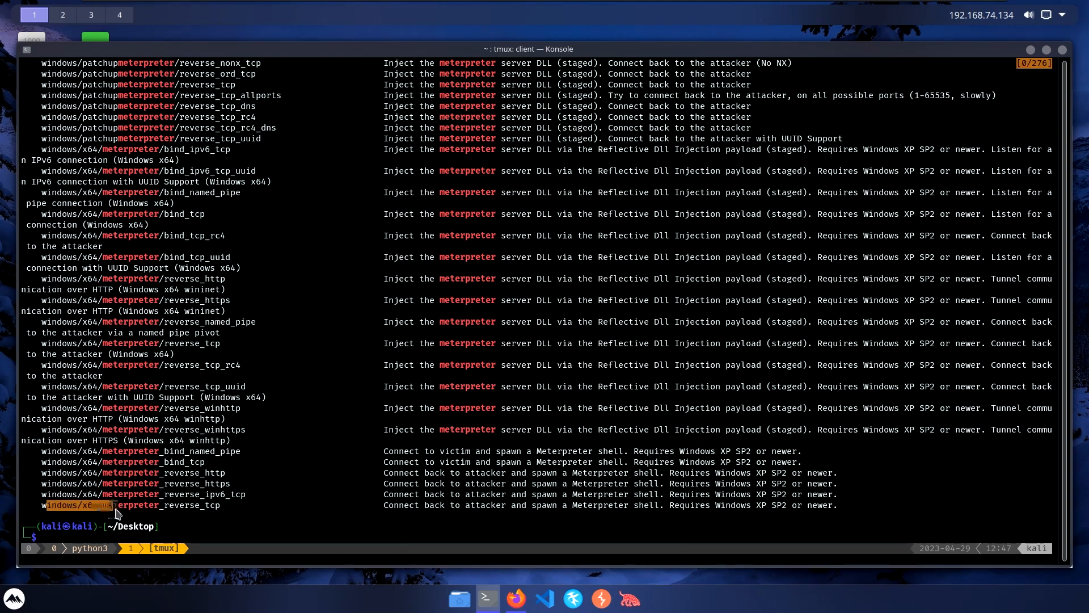
mouse_move(223, 511)
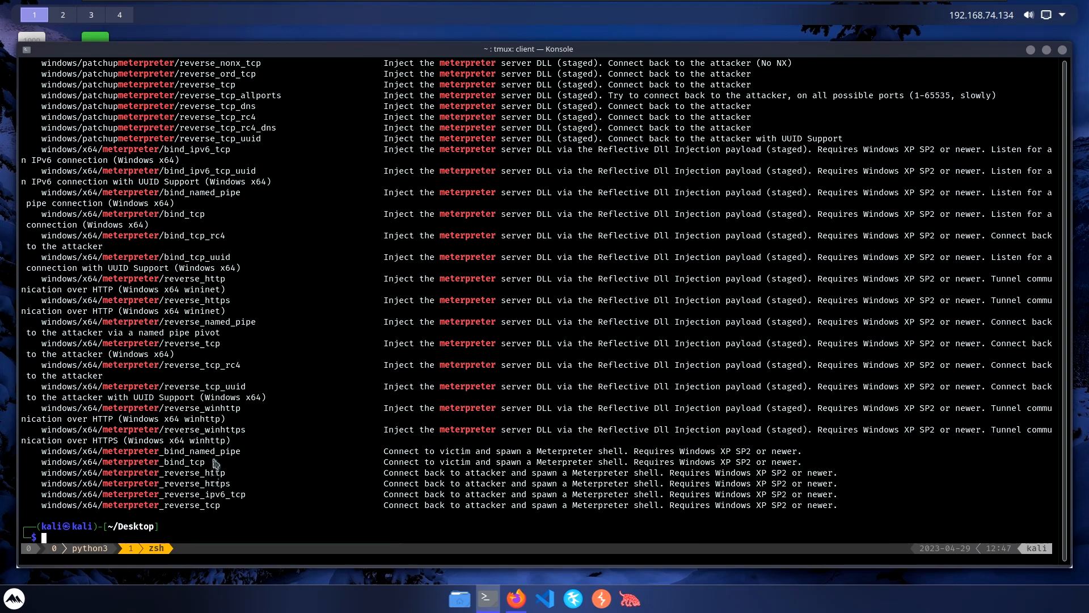
mouse_move(220, 345)
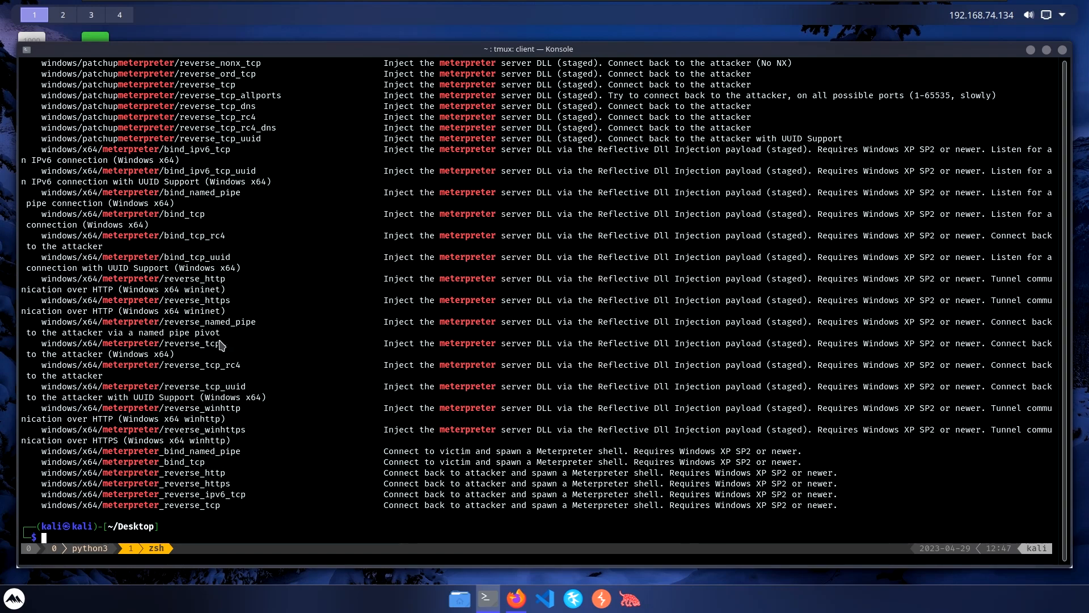
mouse_move(104, 357)
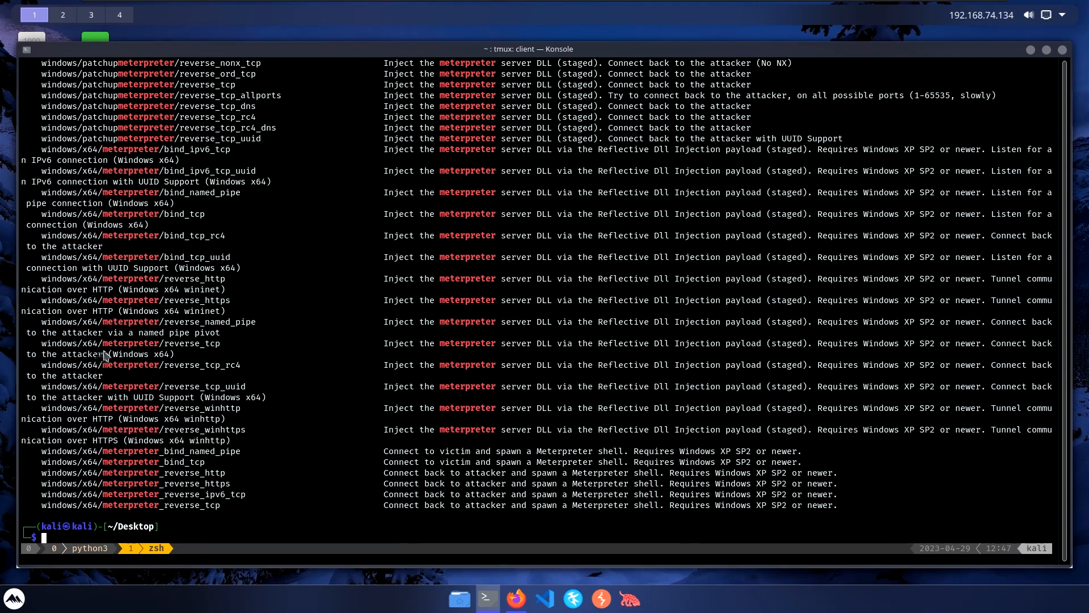
mouse_move(187, 352)
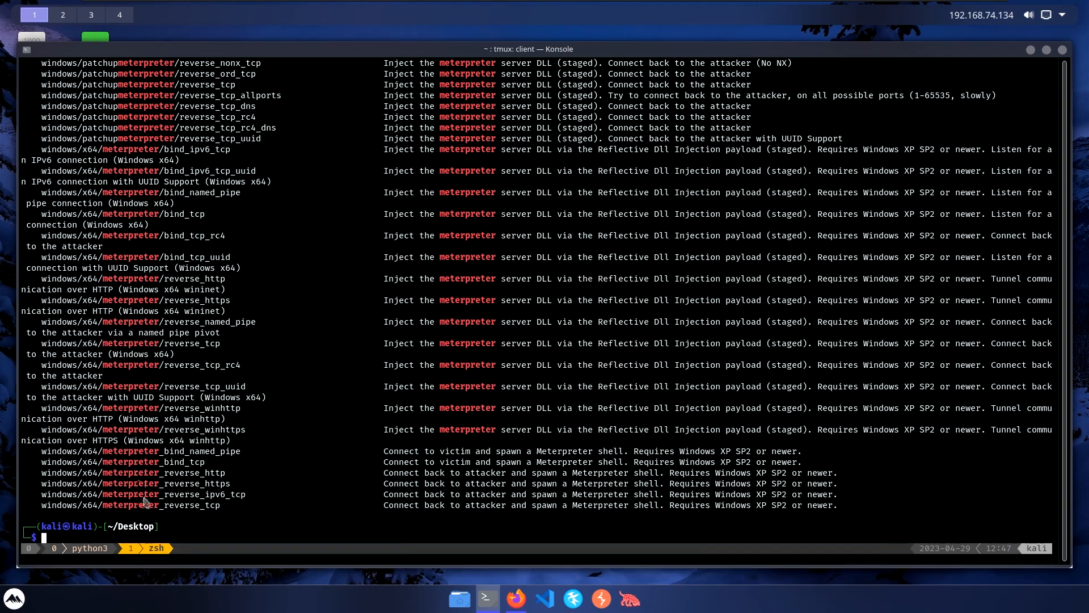
mouse_move(165, 510)
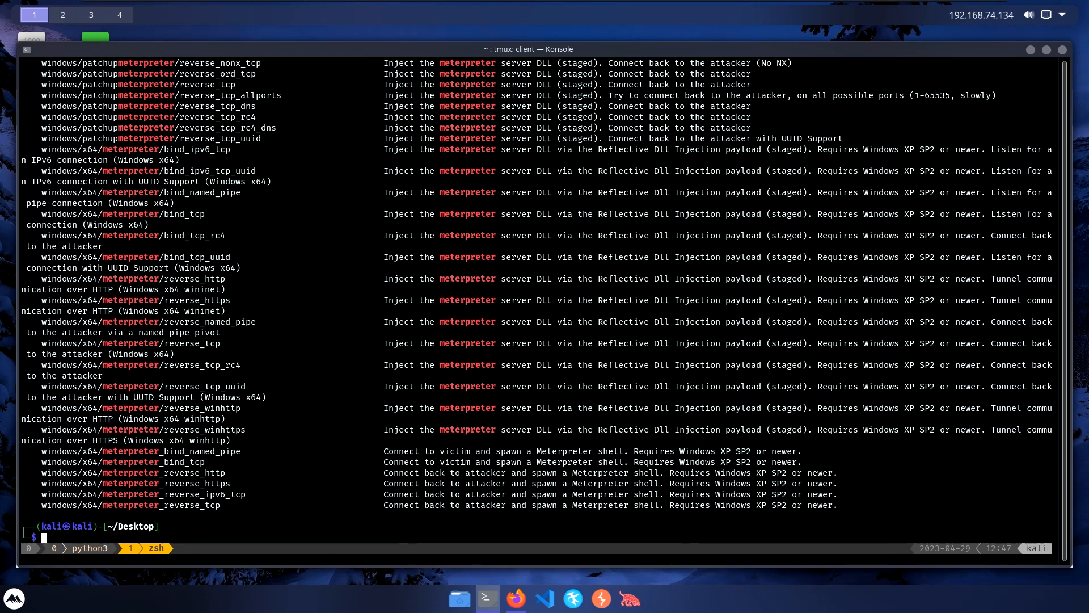
mouse_move(221, 352)
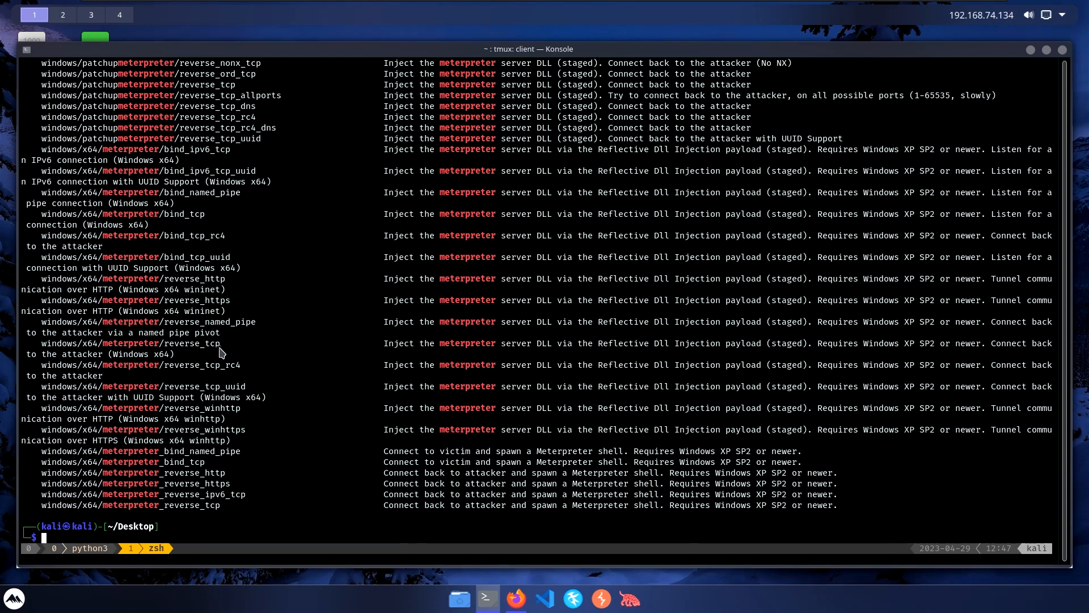
mouse_move(164, 348)
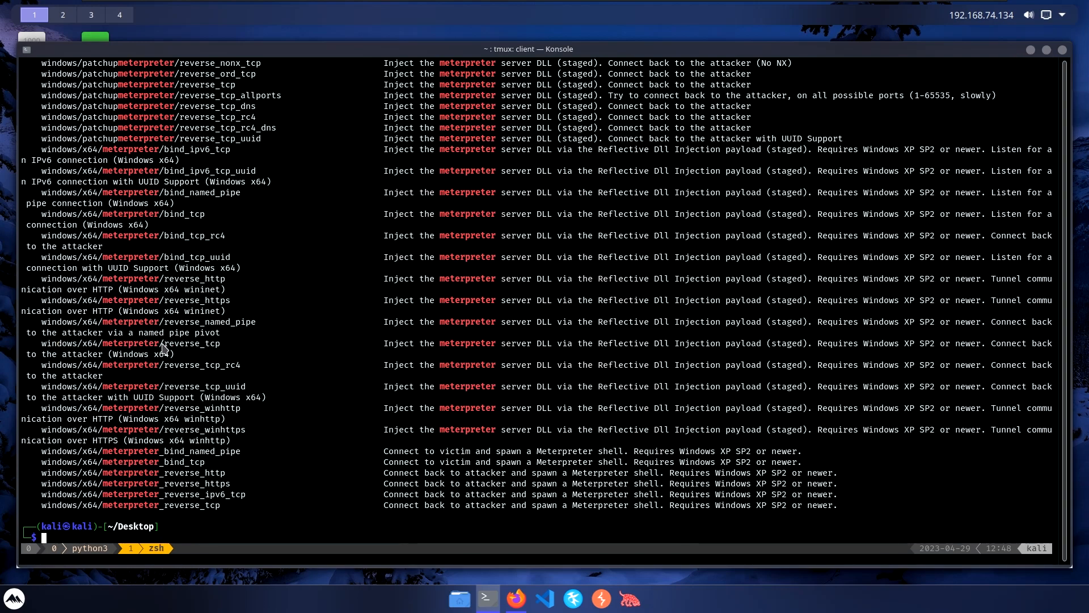
mouse_move(187, 356)
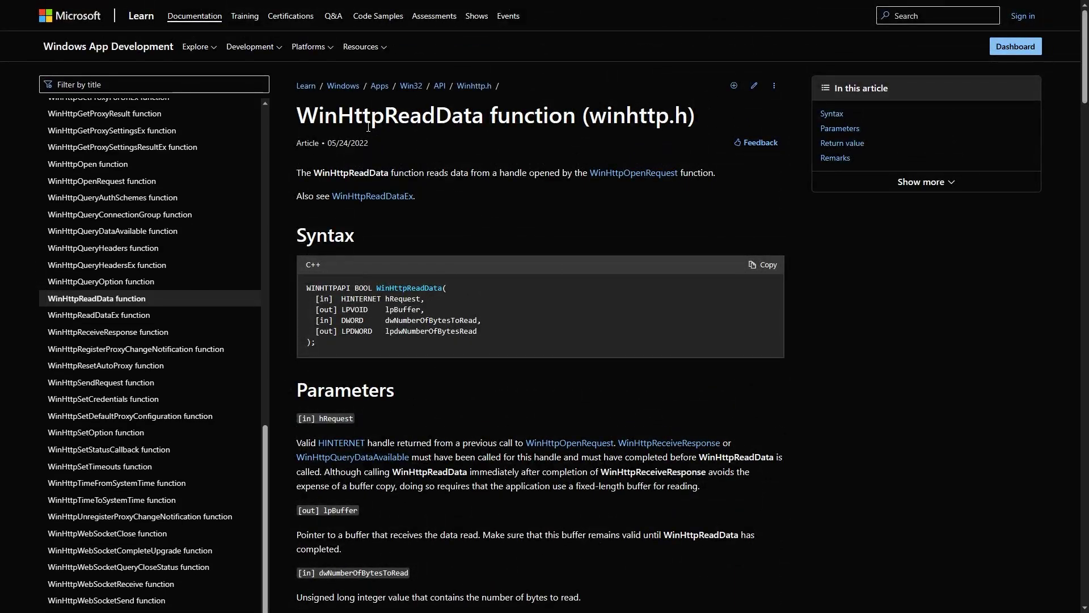
mouse_move(446, 250)
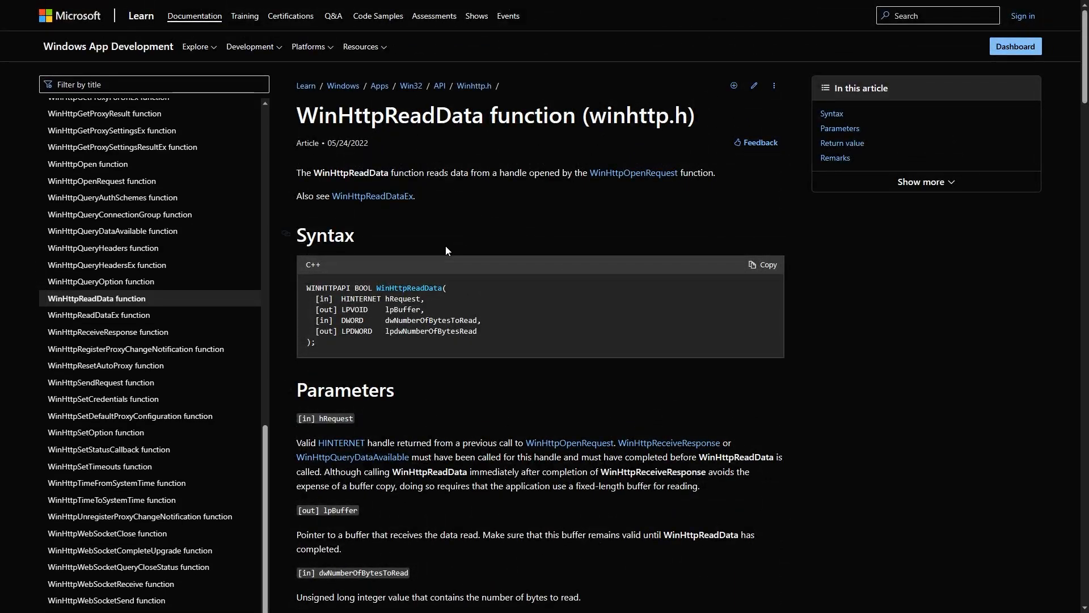
Read the WinHttpReadData reference through Parameters, Remarks and the C++ example code.
scroll(down, 3)
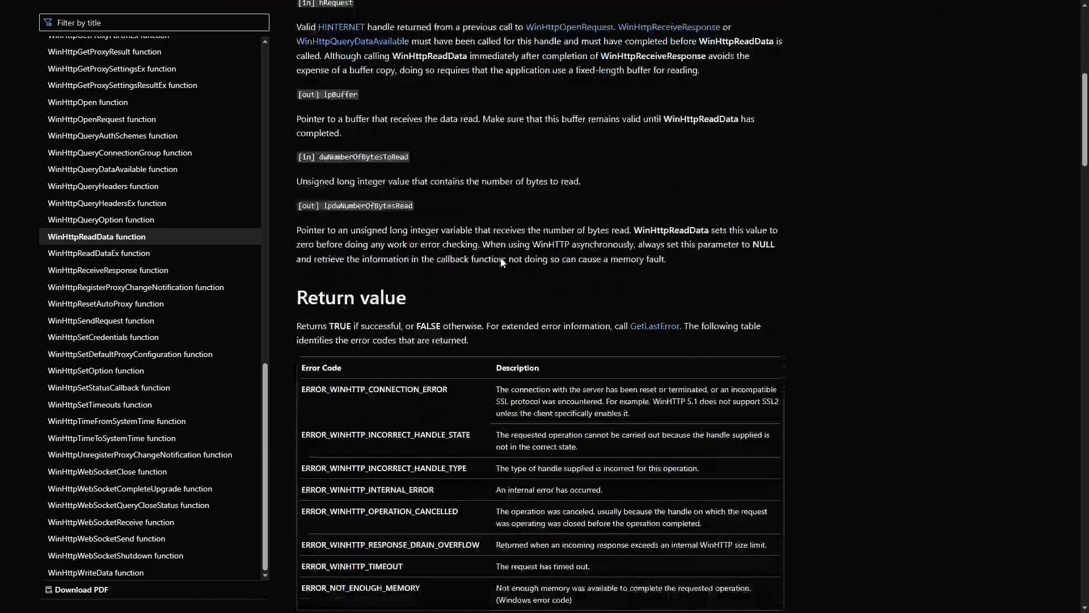
scroll(down, 3)
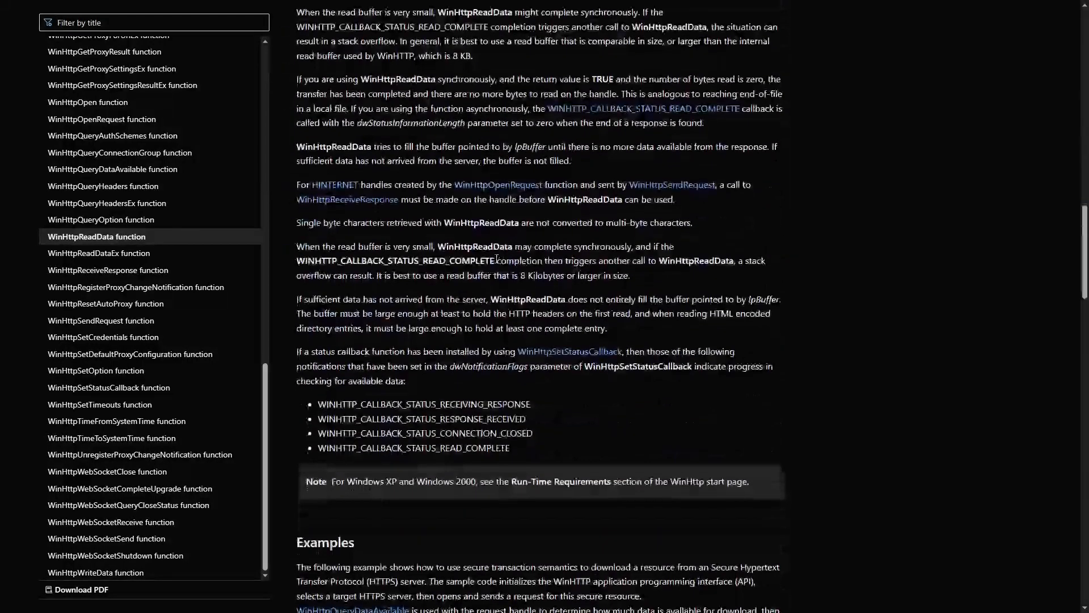
scroll(down, 3)
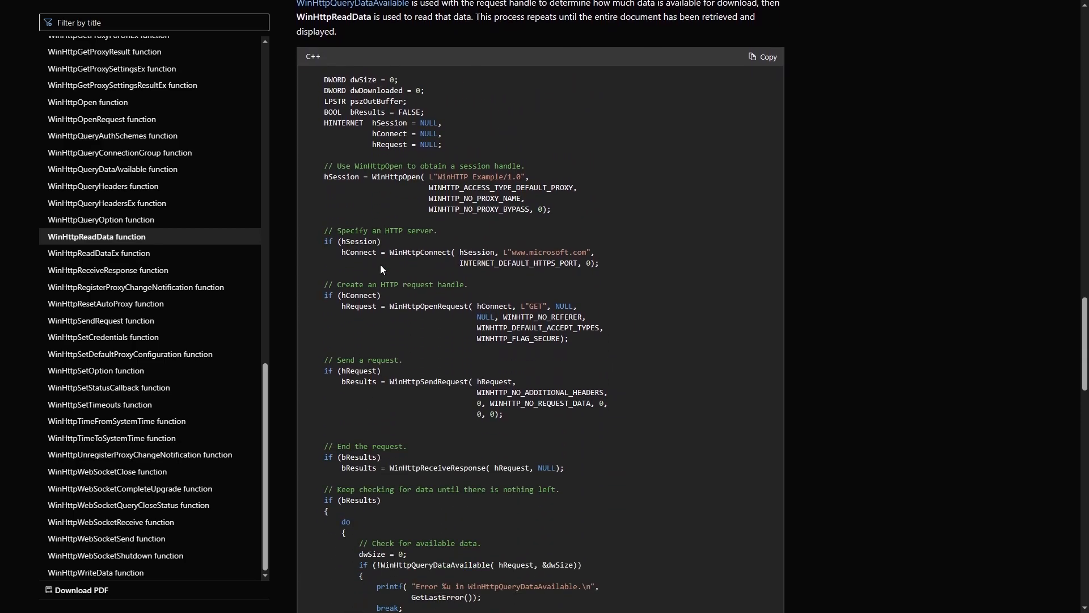
scroll(down, 3)
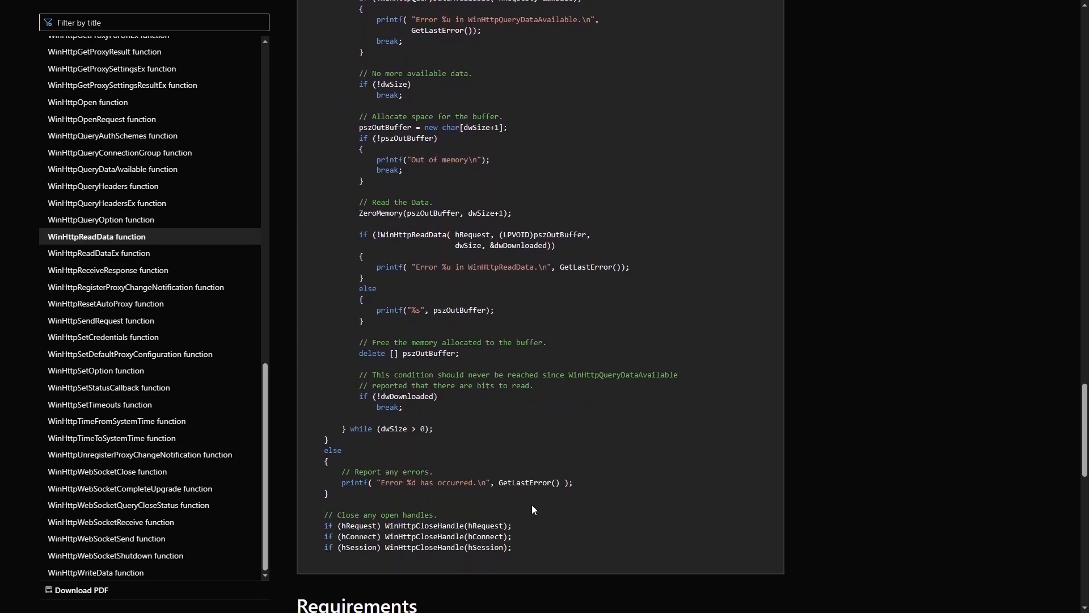
scroll(up, 3)
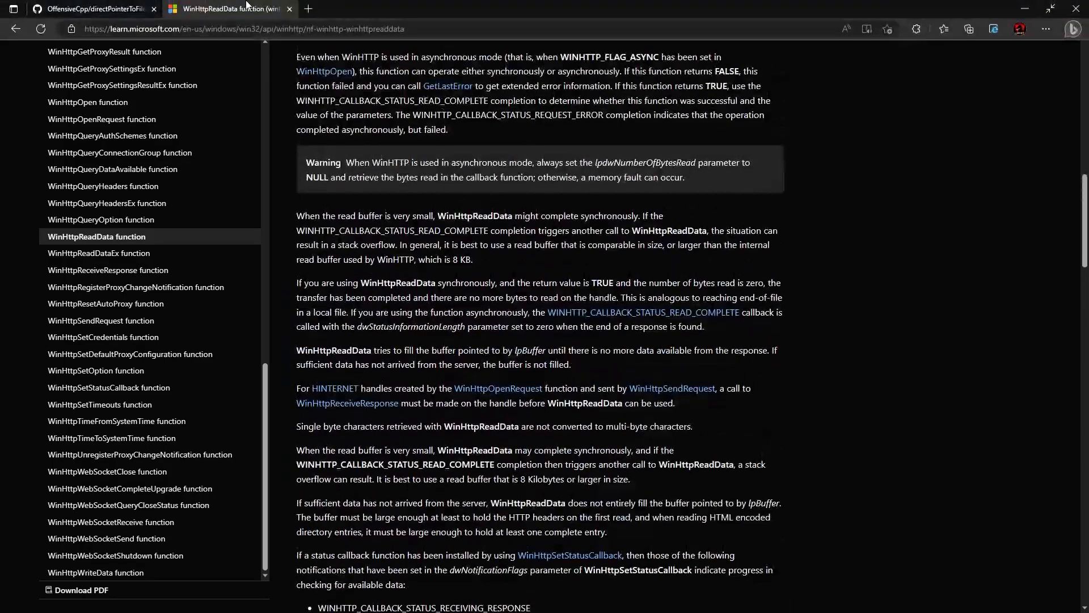
Browse OffensiveCpp's WinAPI Examples > WinHTTP folder to reach Shellcode_Downloader.cpp.
click(87, 9)
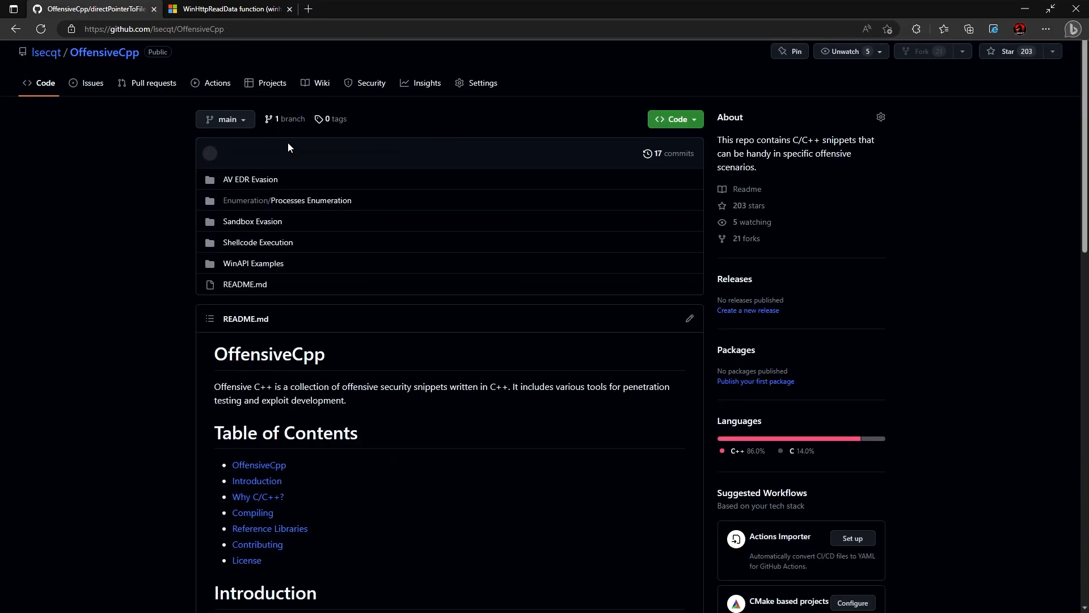
click(252, 263)
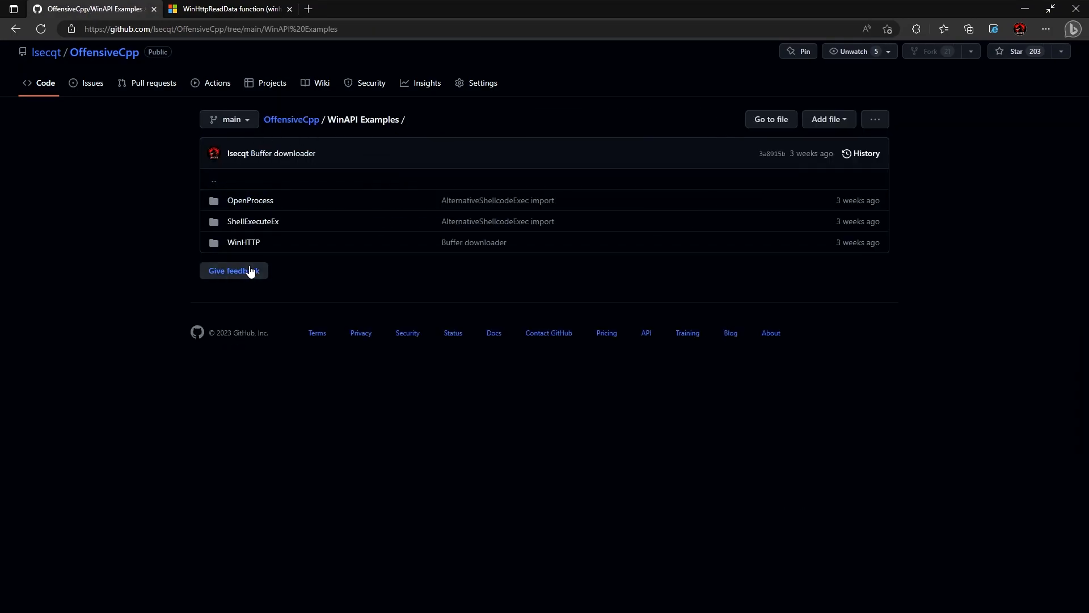
click(243, 242)
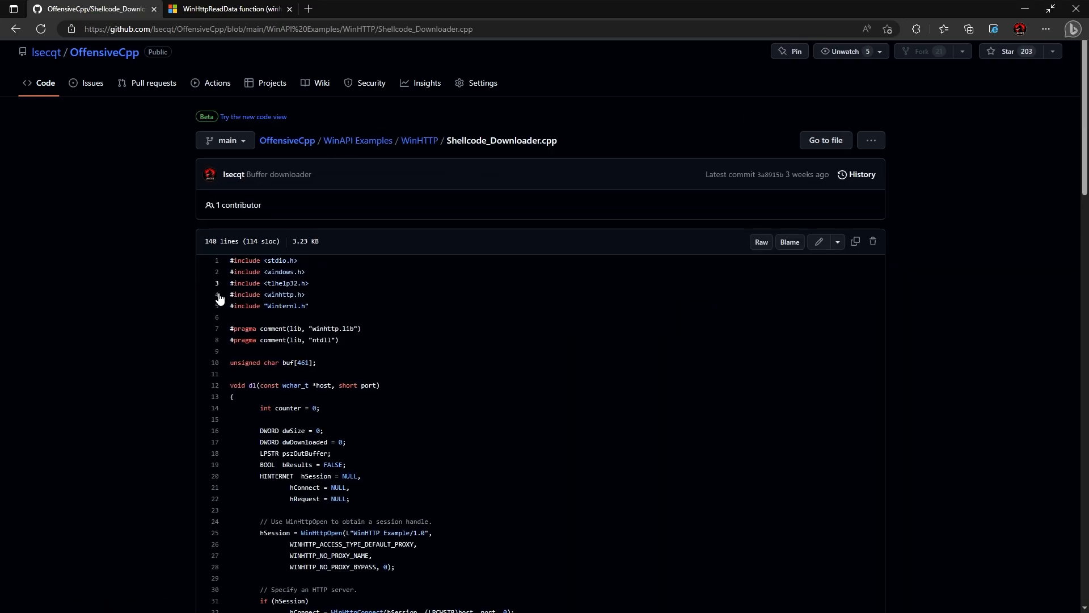
scroll(down, 3)
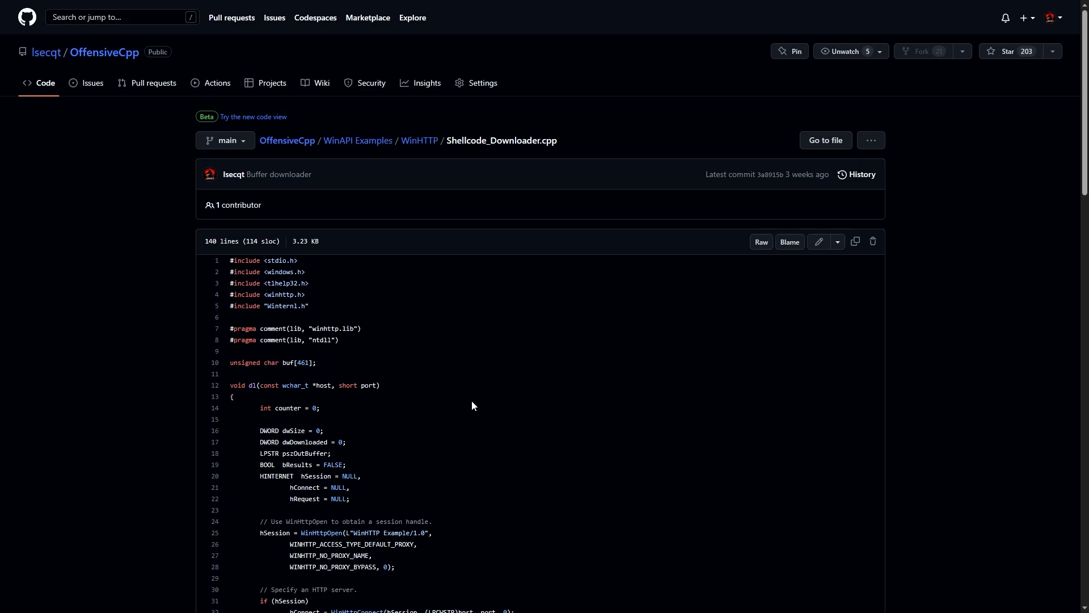
mouse_move(482, 382)
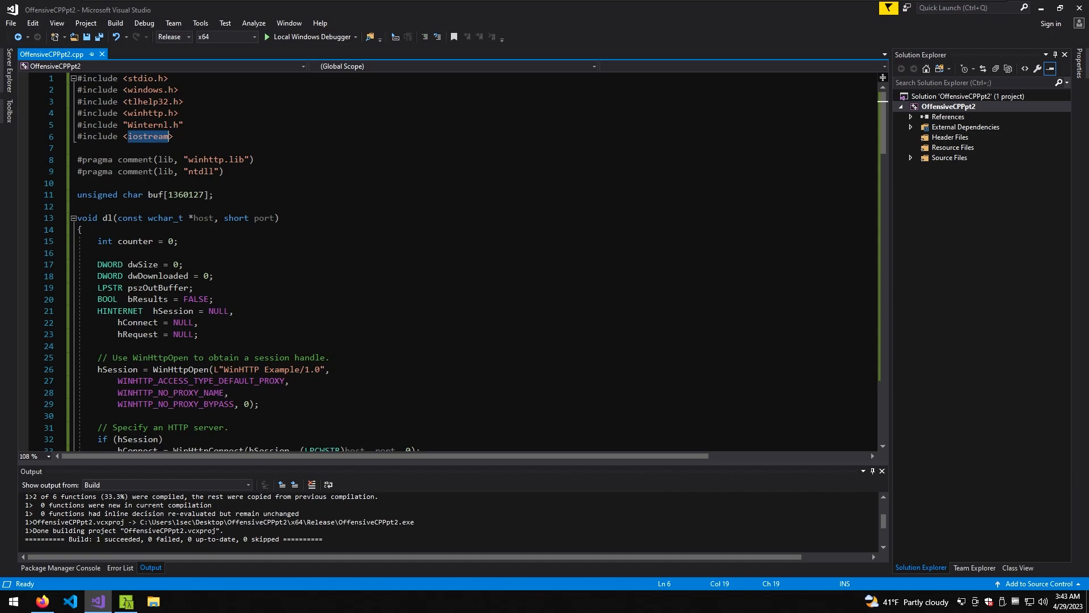
Review the winhttp.h include and buf declaration in OffensiveCPPpt2.cpp.
click(226, 170)
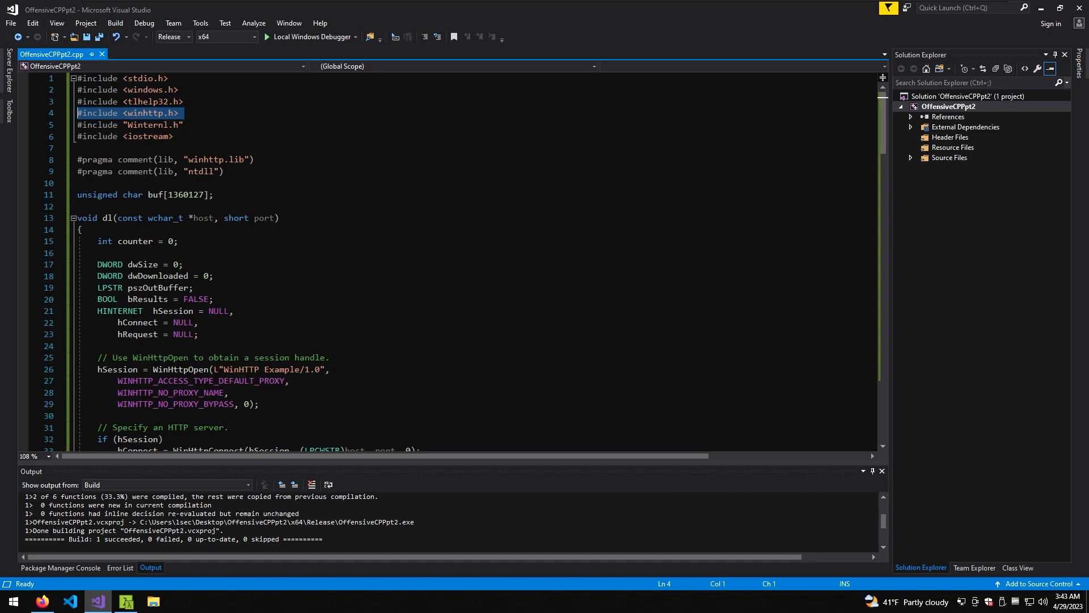
double_click(211, 159)
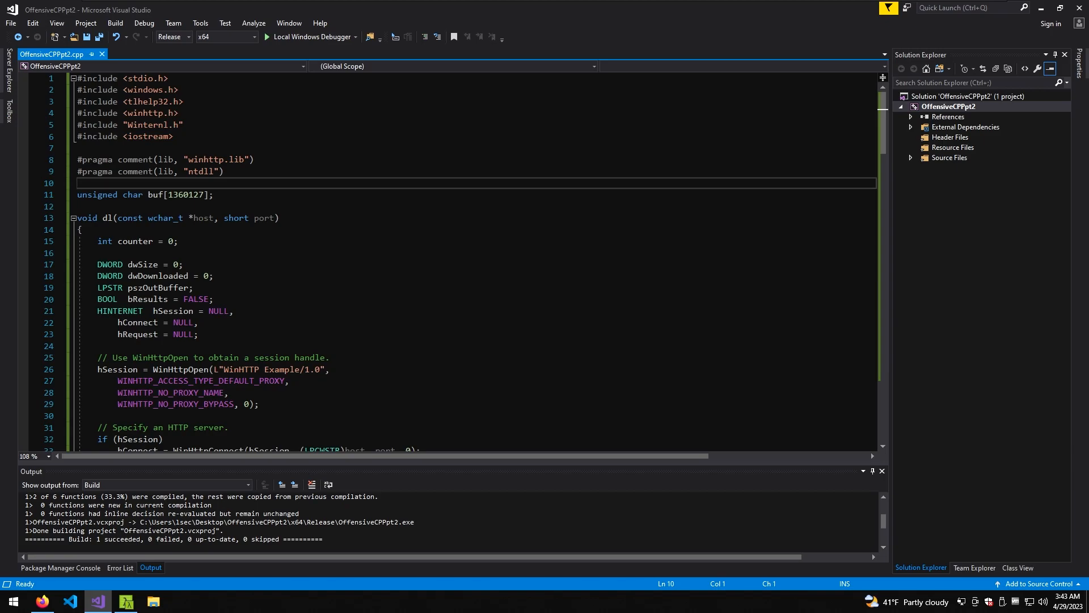
mouse_move(956, 117)
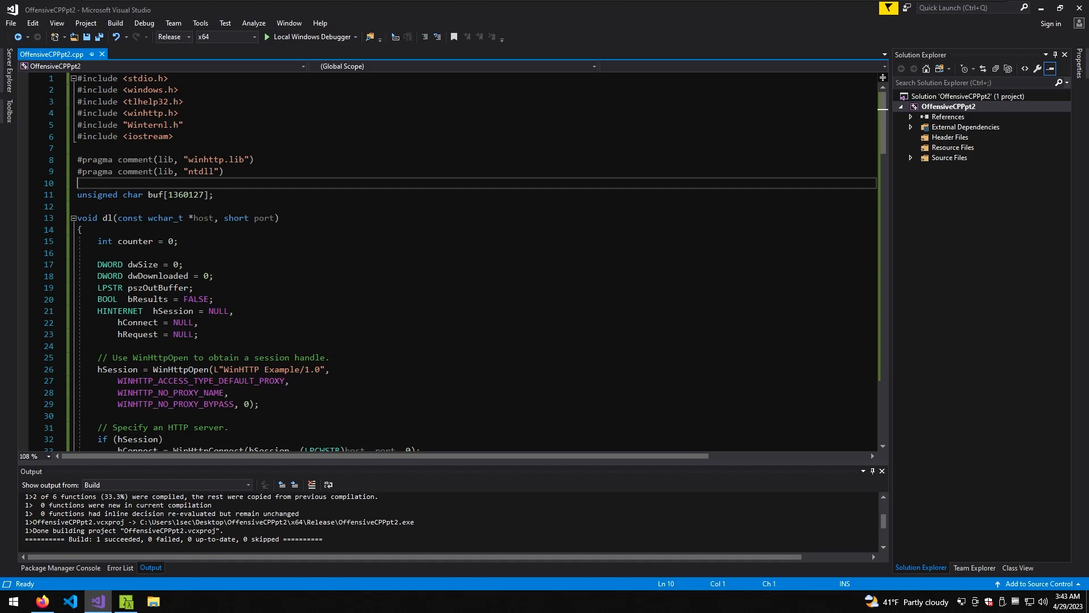
double_click(184, 195)
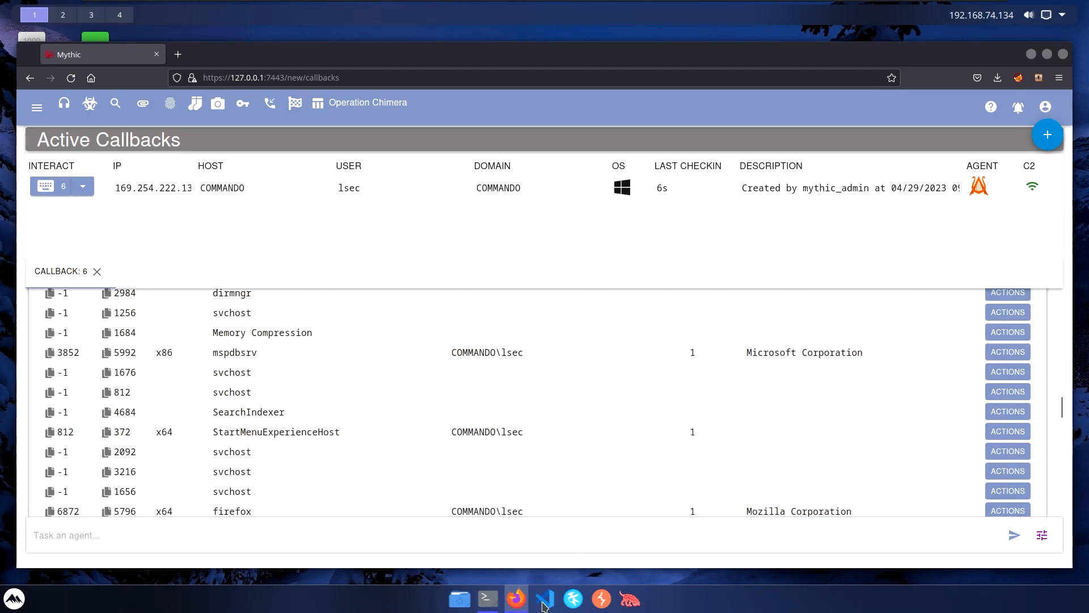
List ~/Desktop with ls -la, showing enc.bin at 1360126 bytes and localhost.pem.
click(488, 599)
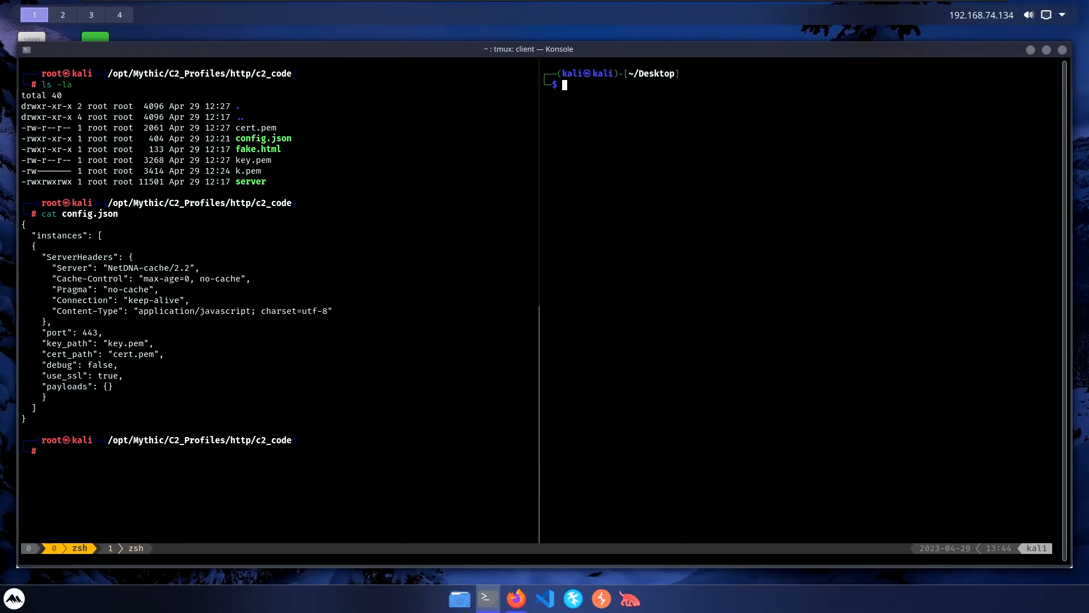
text(ls -la)
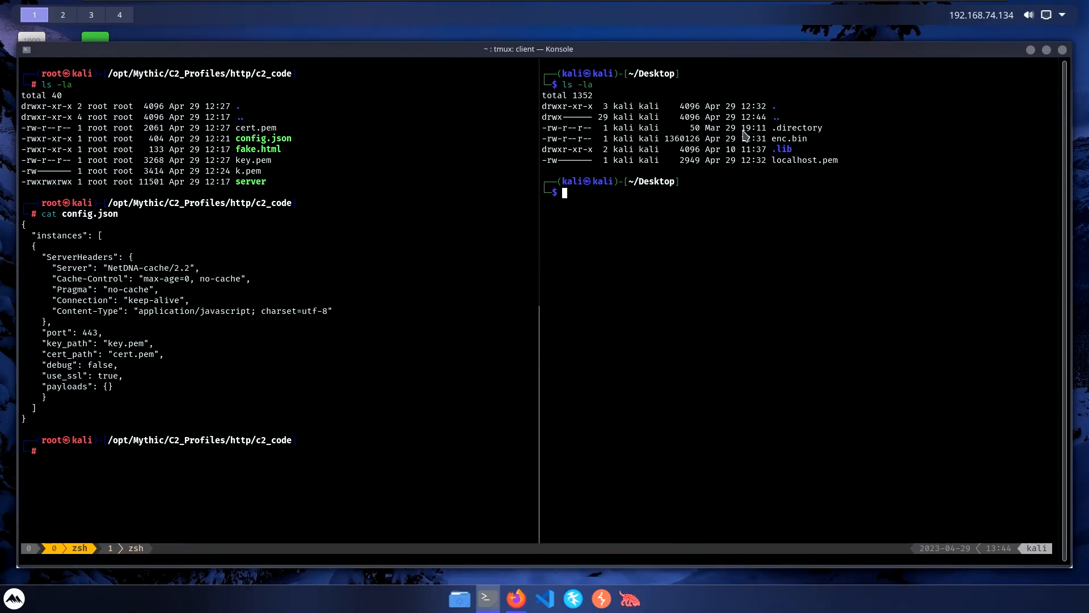
mouse_move(672, 155)
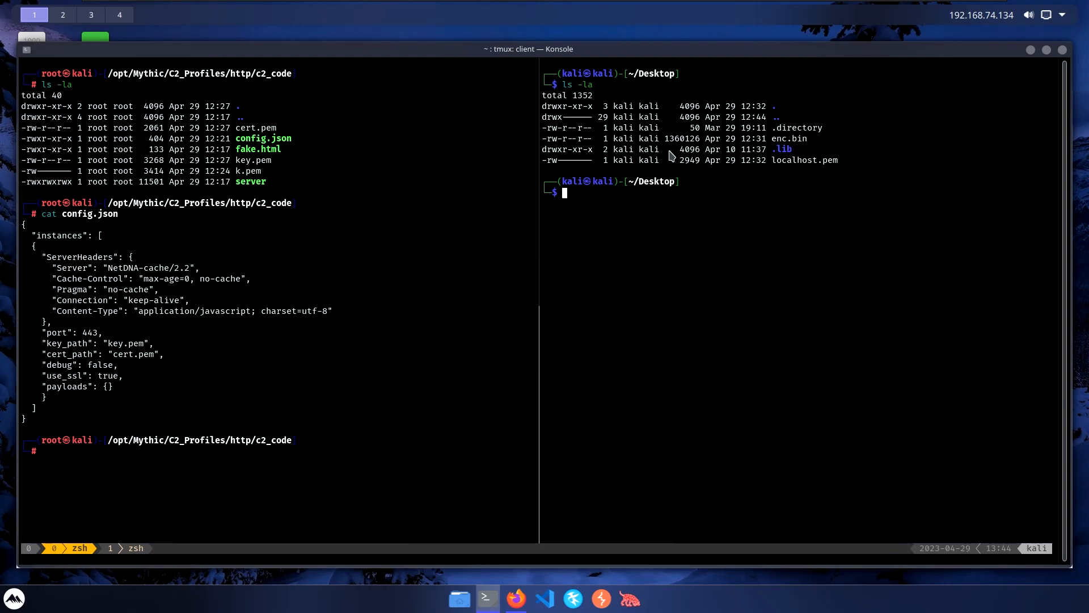
mouse_move(670, 149)
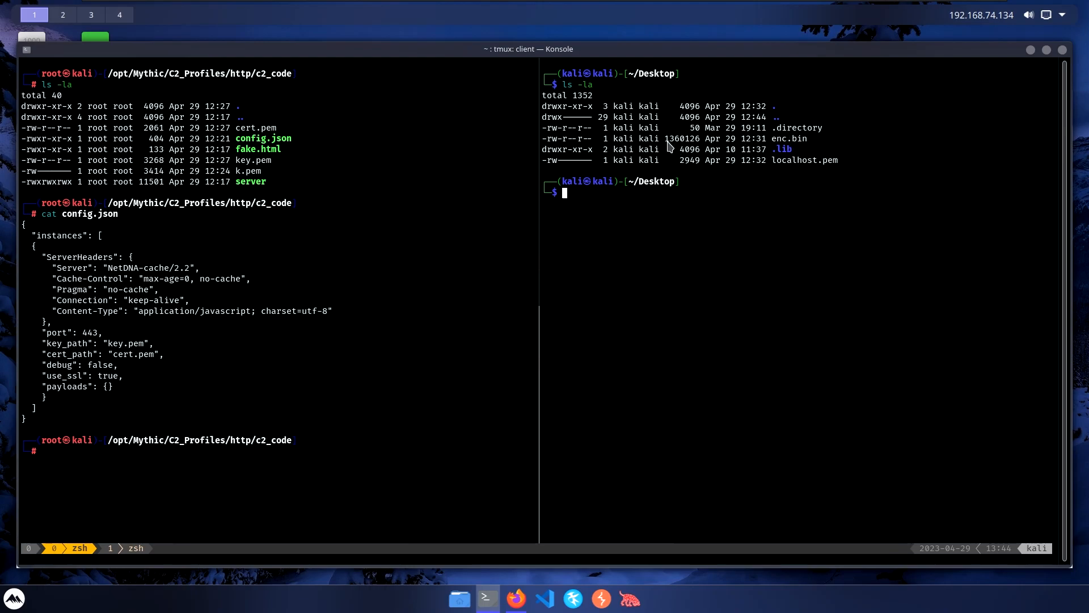
mouse_move(670, 187)
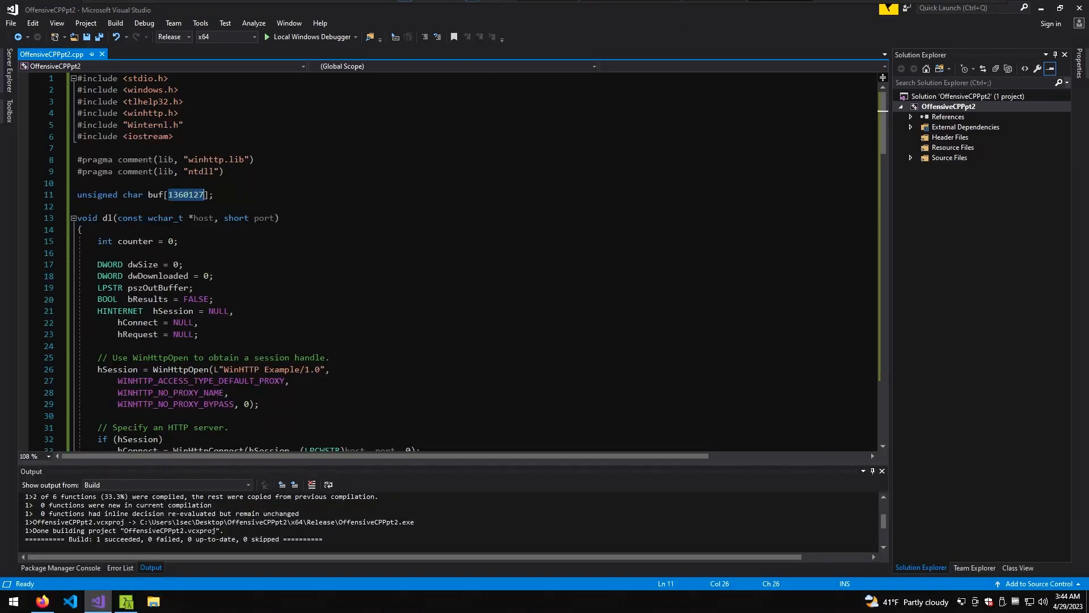
mouse_move(204, 202)
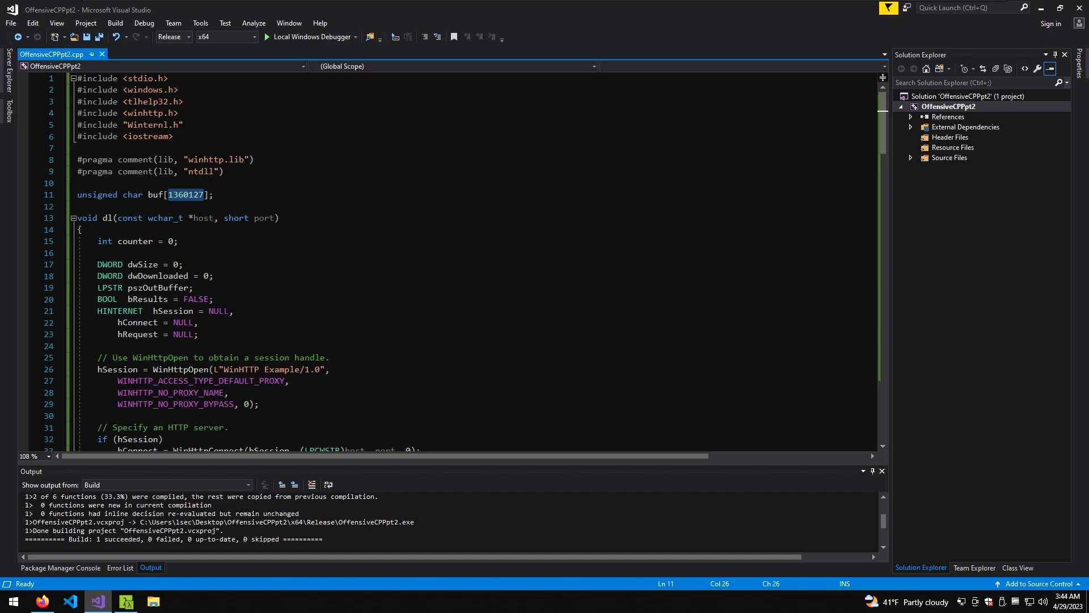
Collapse the dl function outline so main's dl call to 192.168.74.134:8443 shows.
click(73, 217)
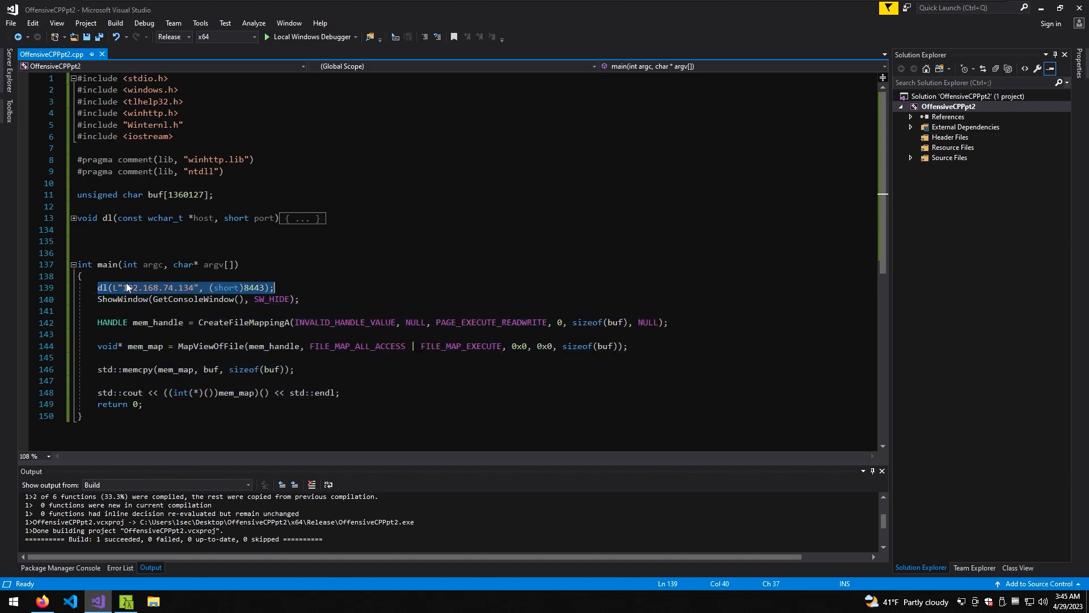
Unfold the dl function to show its WinHTTP session setup and variable declarations.
click(73, 218)
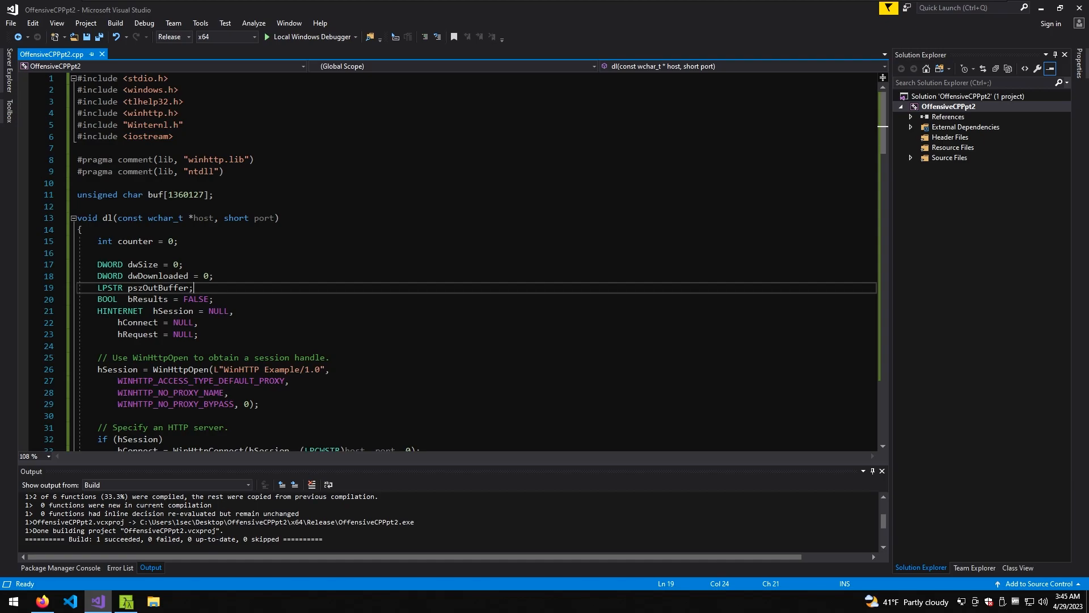
scroll(down, 3)
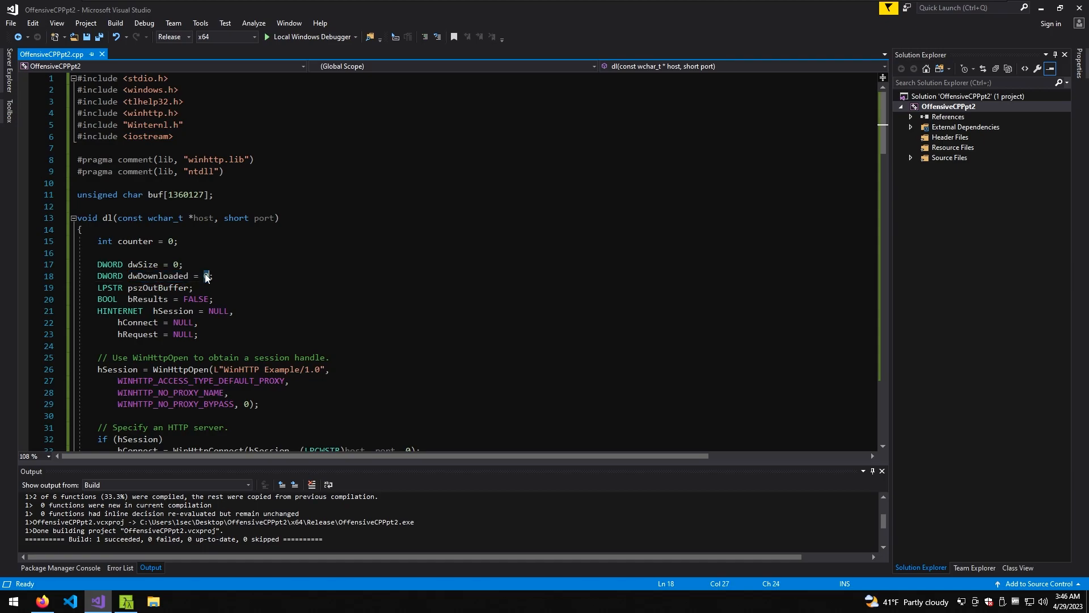
double_click(159, 289)
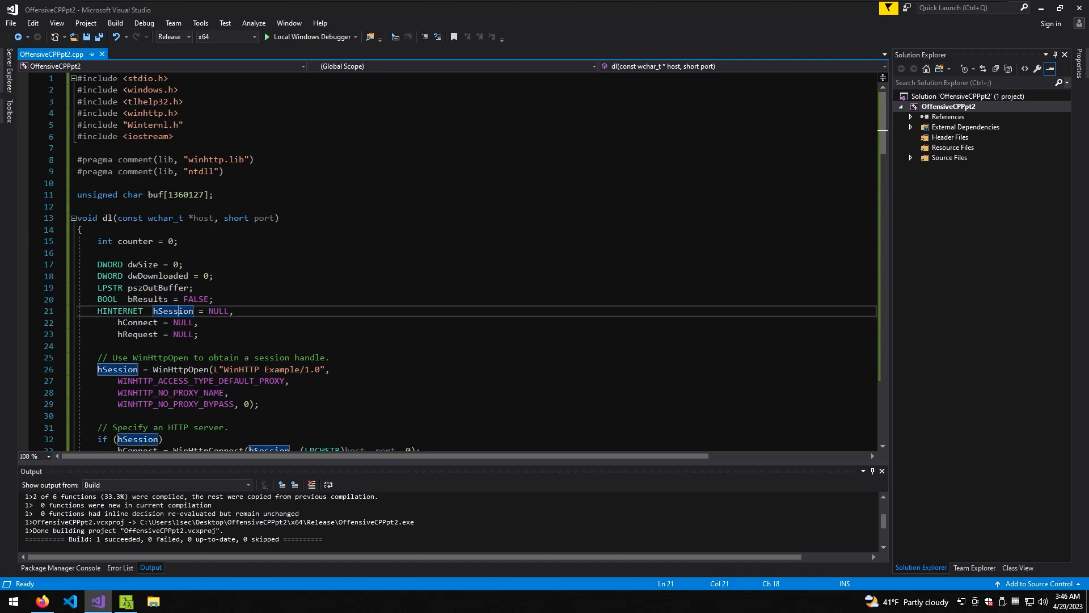
scroll(down, 3)
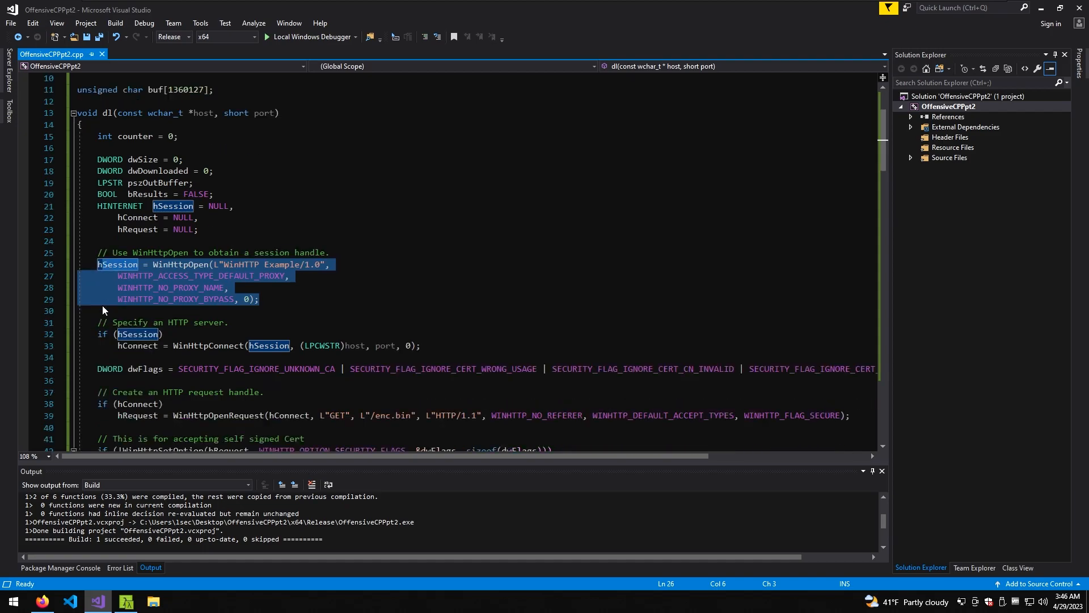
click(121, 345)
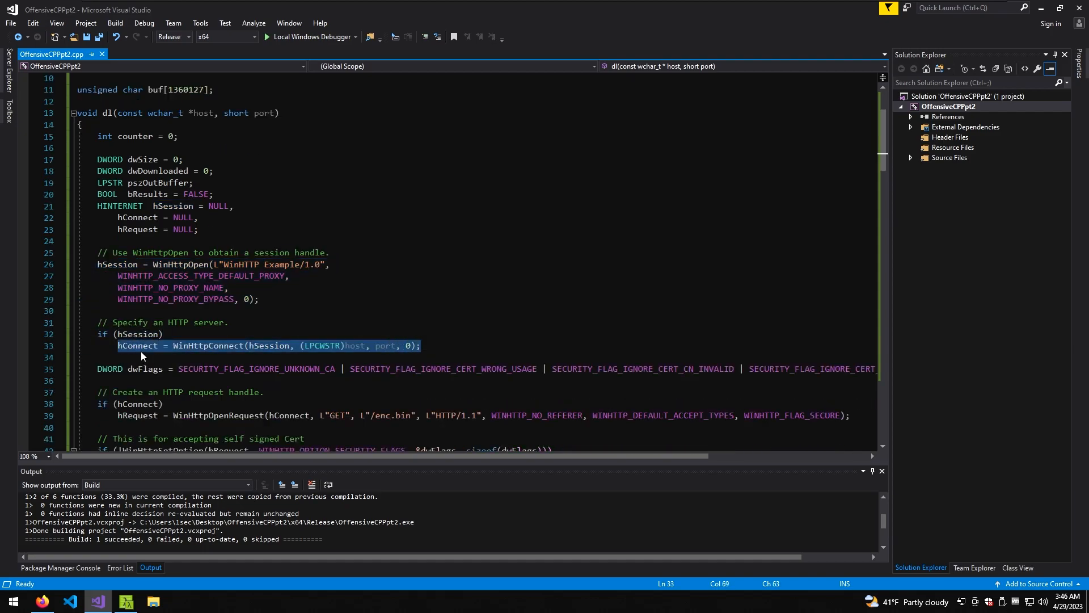
scroll(down, 3)
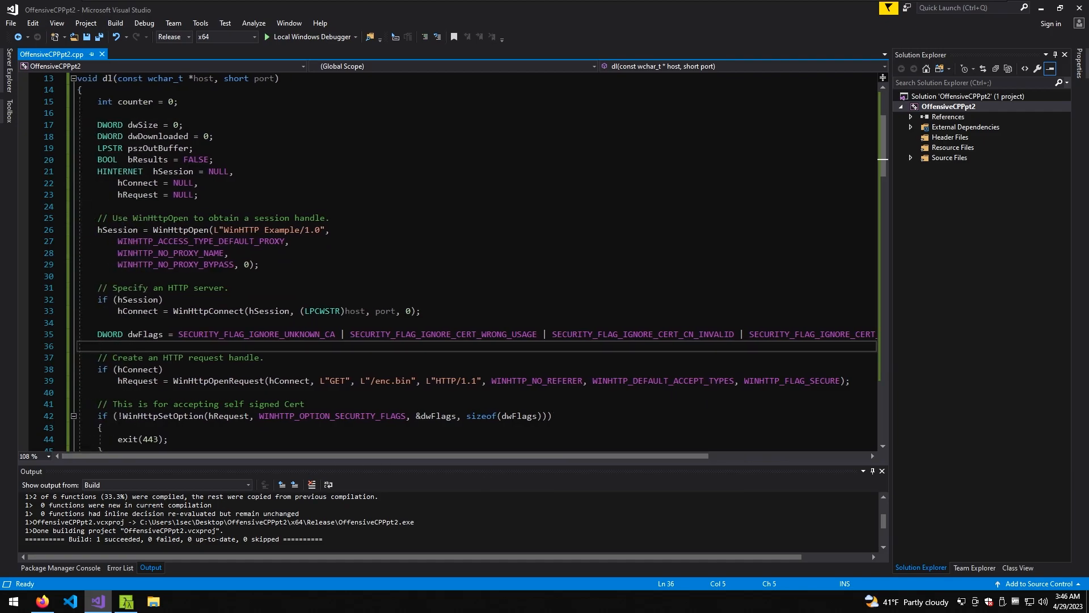
scroll(down, 3)
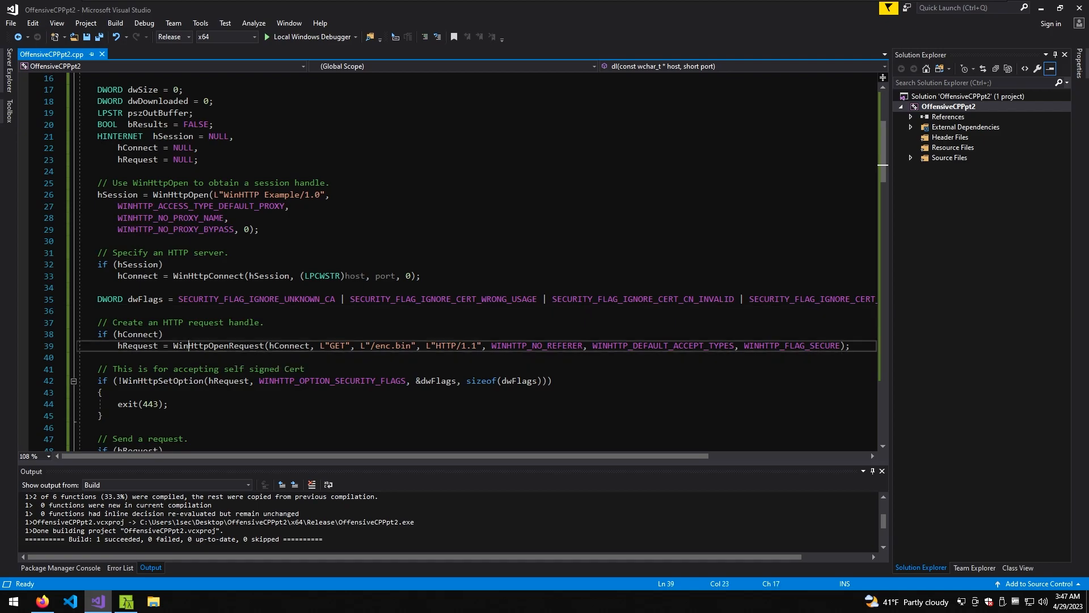
double_click(218, 345)
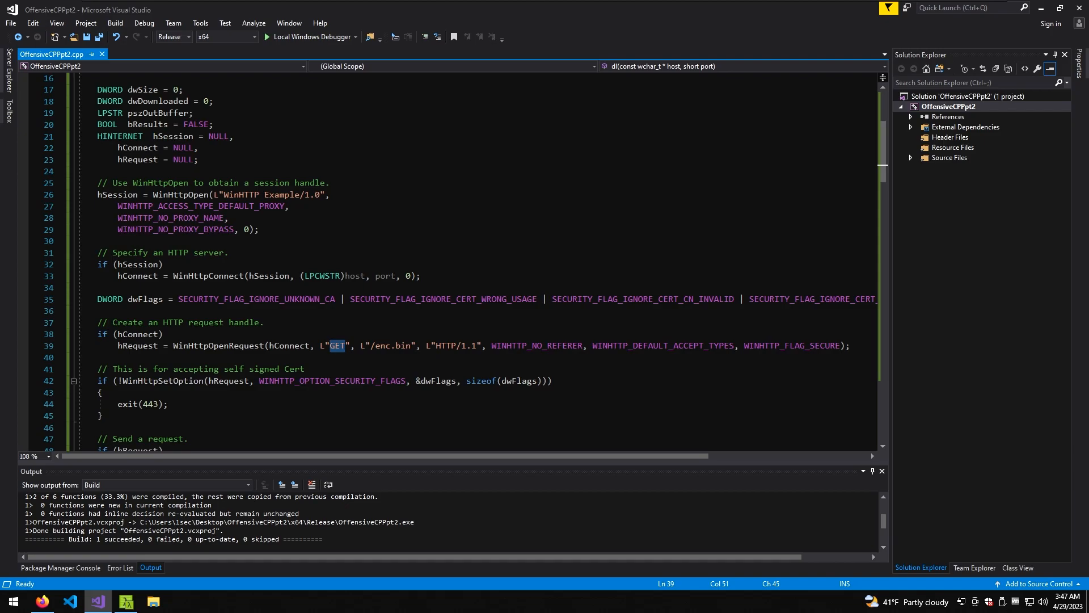
double_click(389, 345)
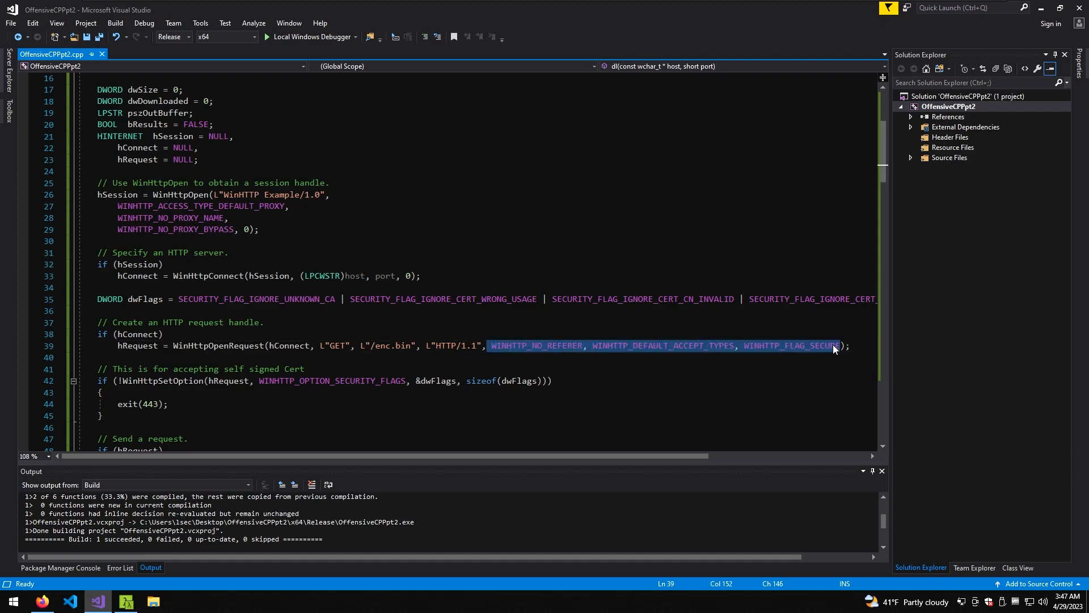
scroll(down, 3)
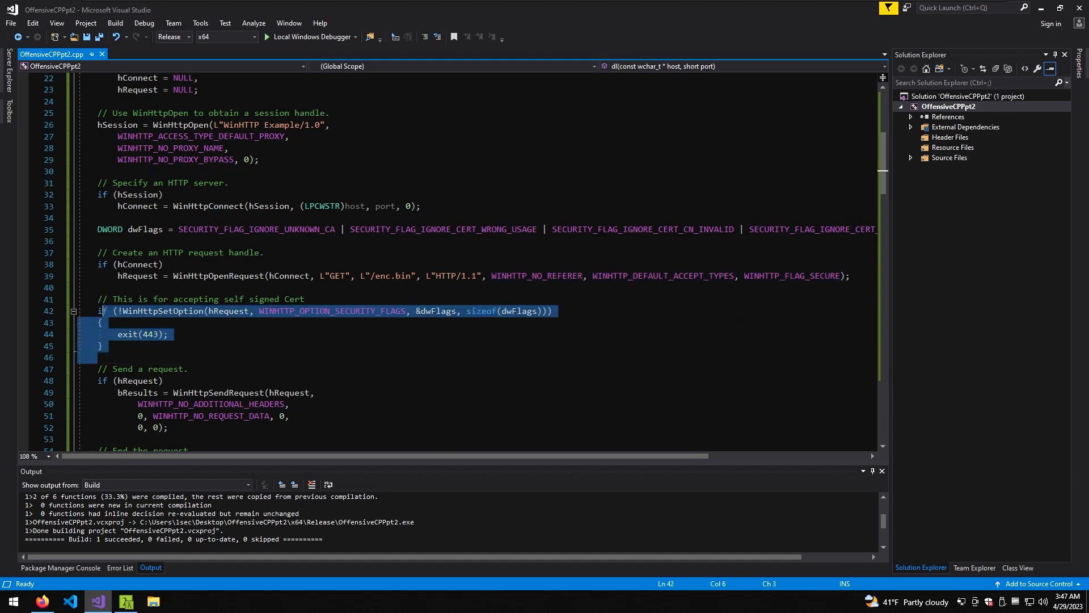
mouse_move(181, 317)
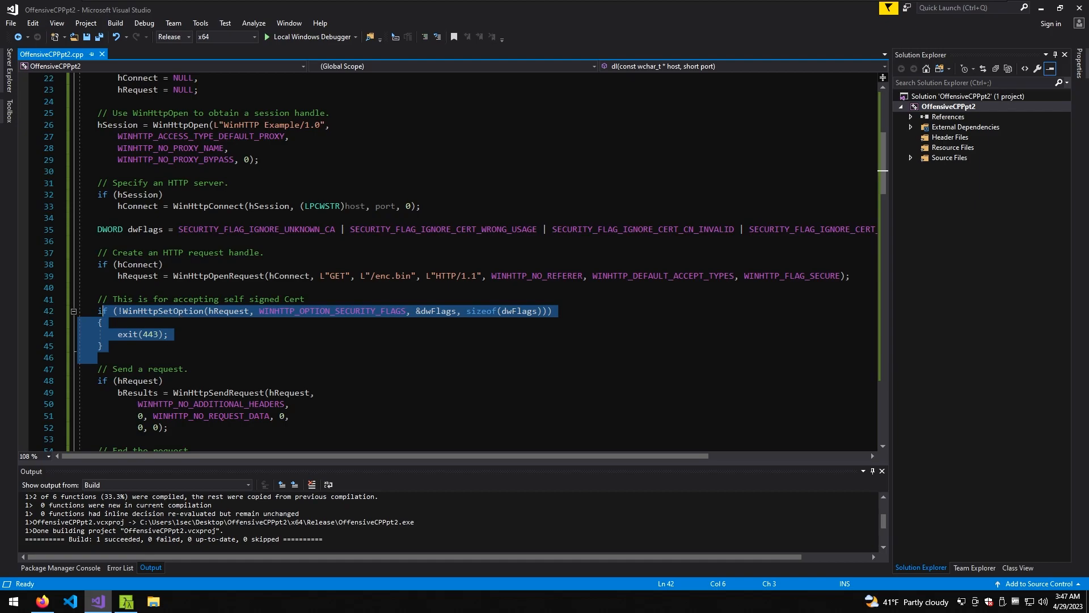
click(168, 334)
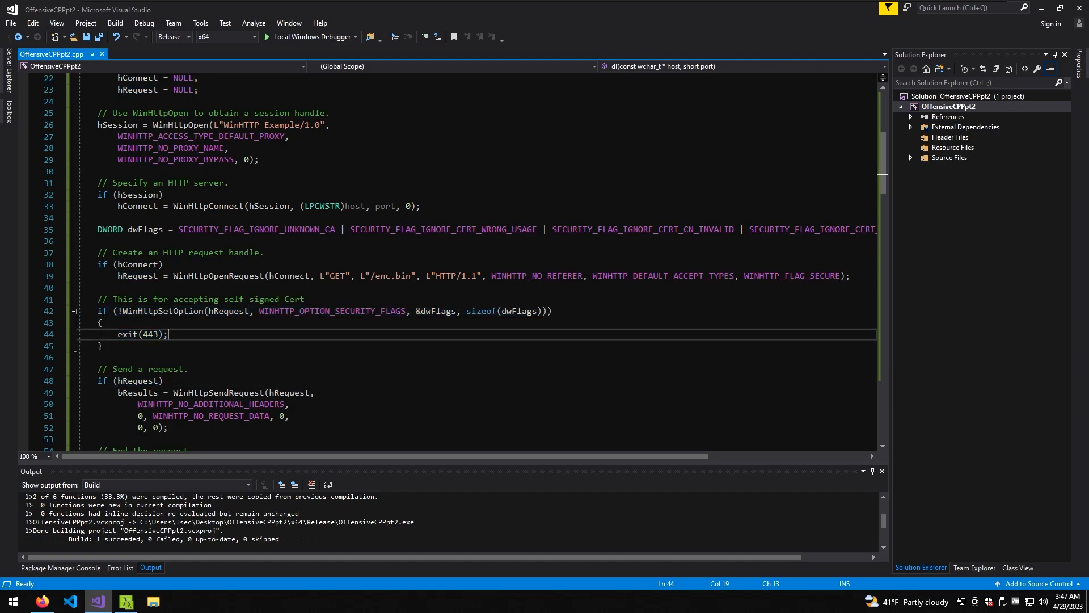
scroll(down, 3)
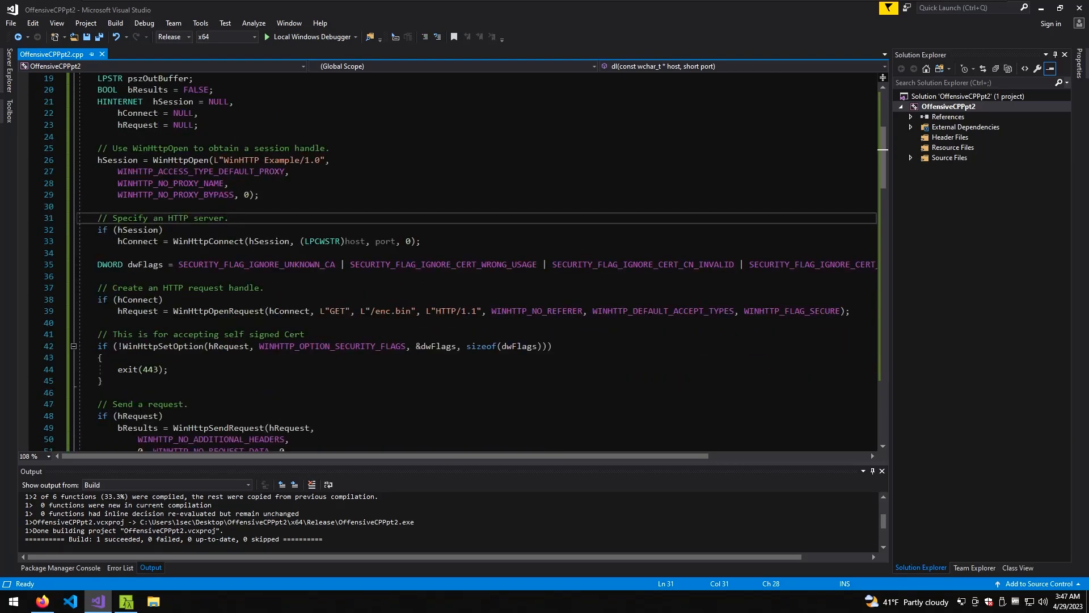
scroll(down, 3)
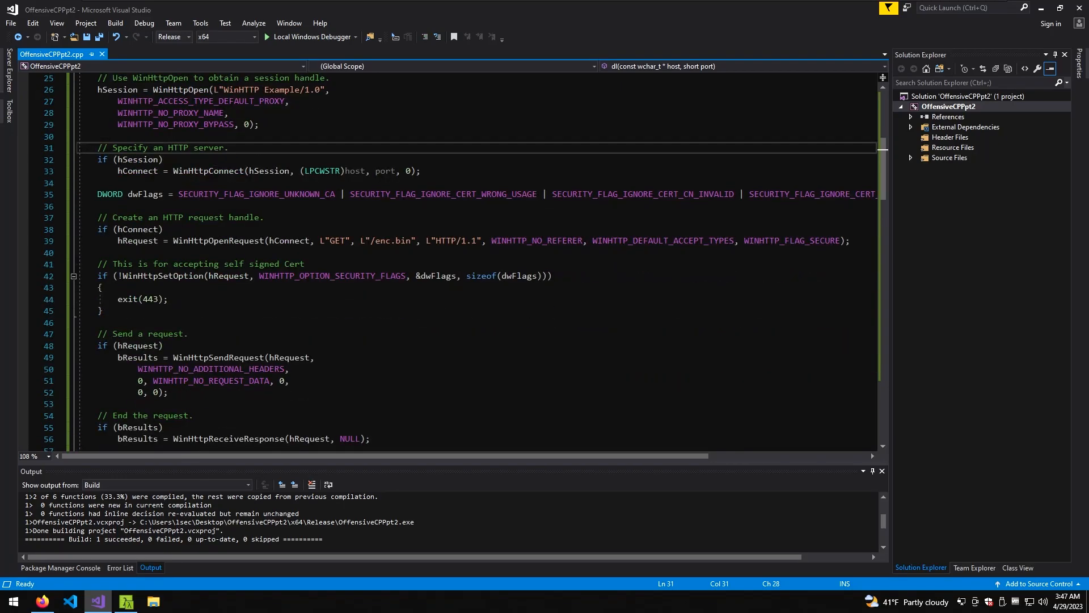
drag(98, 345, 168, 391)
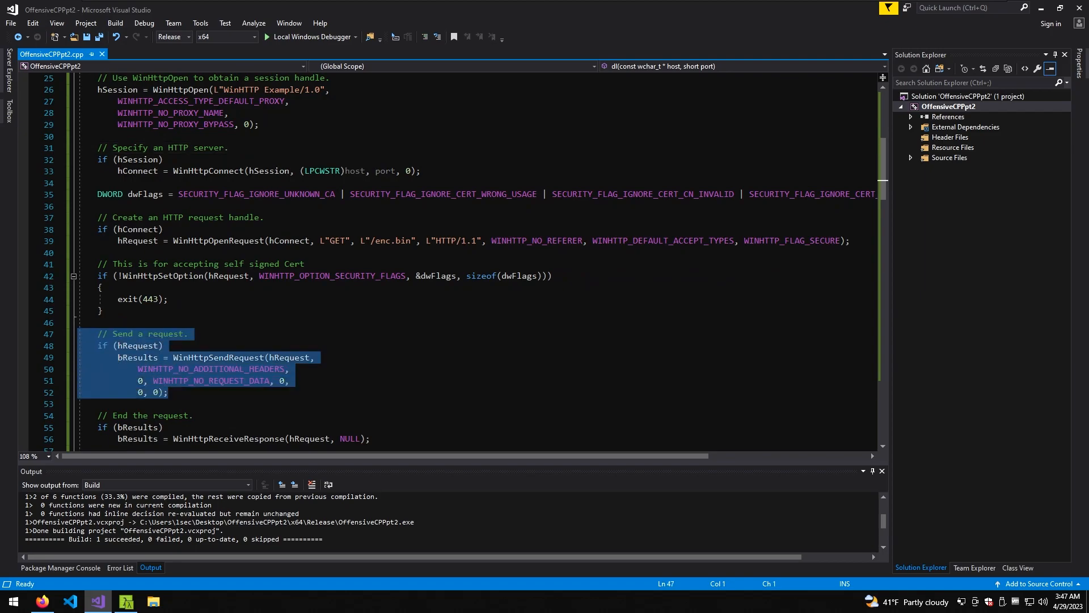
scroll(down, 3)
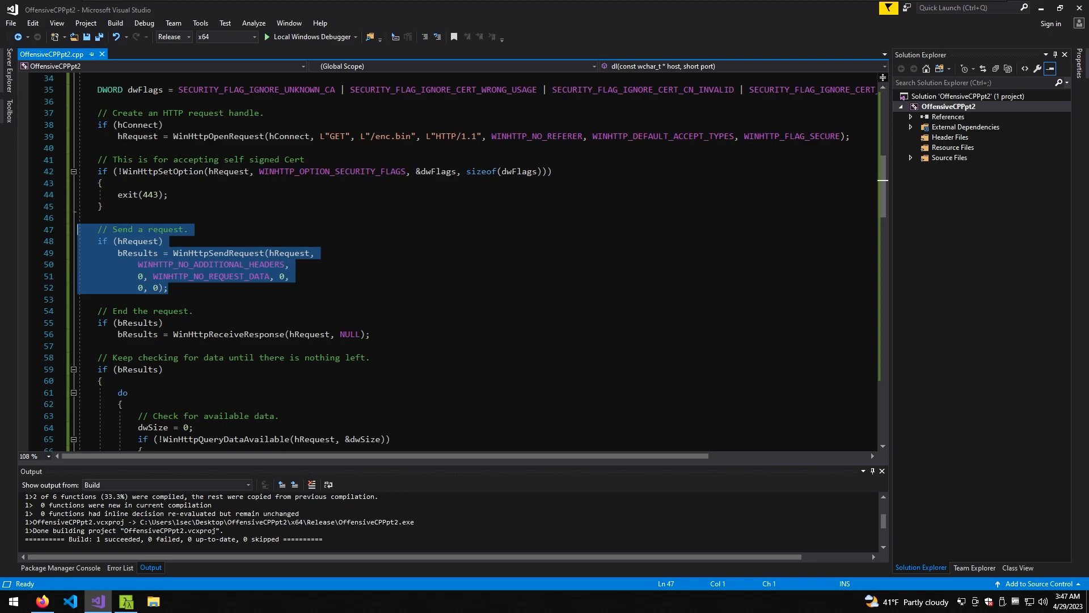
mouse_move(184, 265)
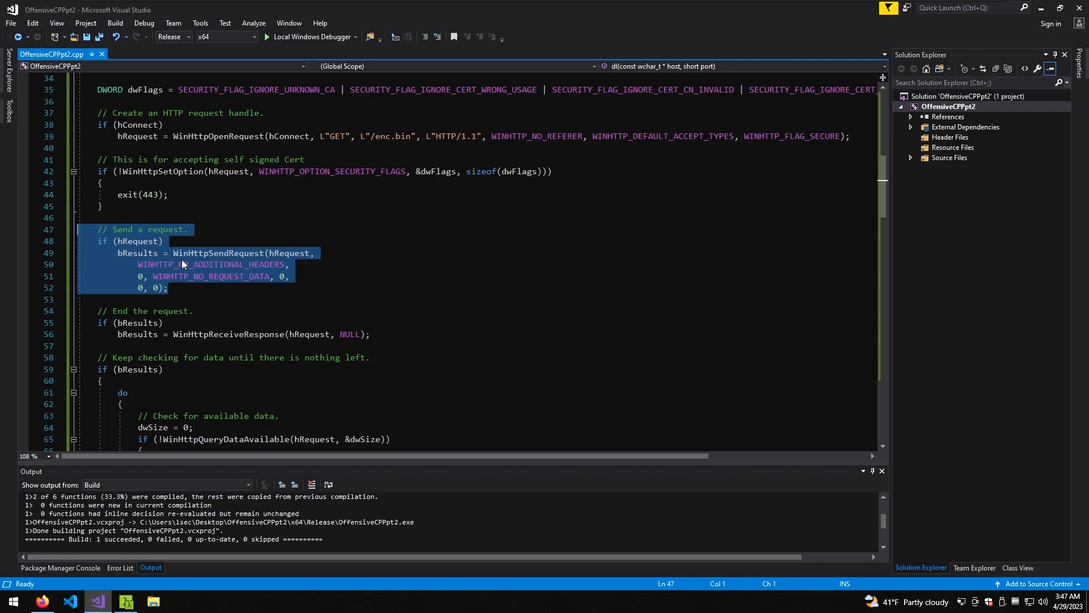
mouse_move(138, 333)
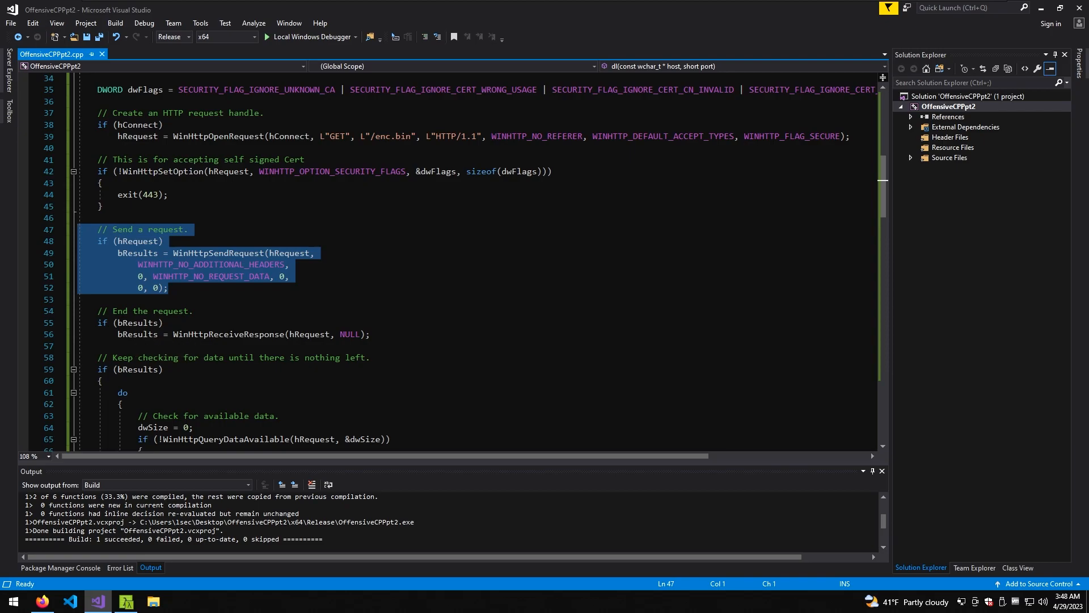
scroll(down, 3)
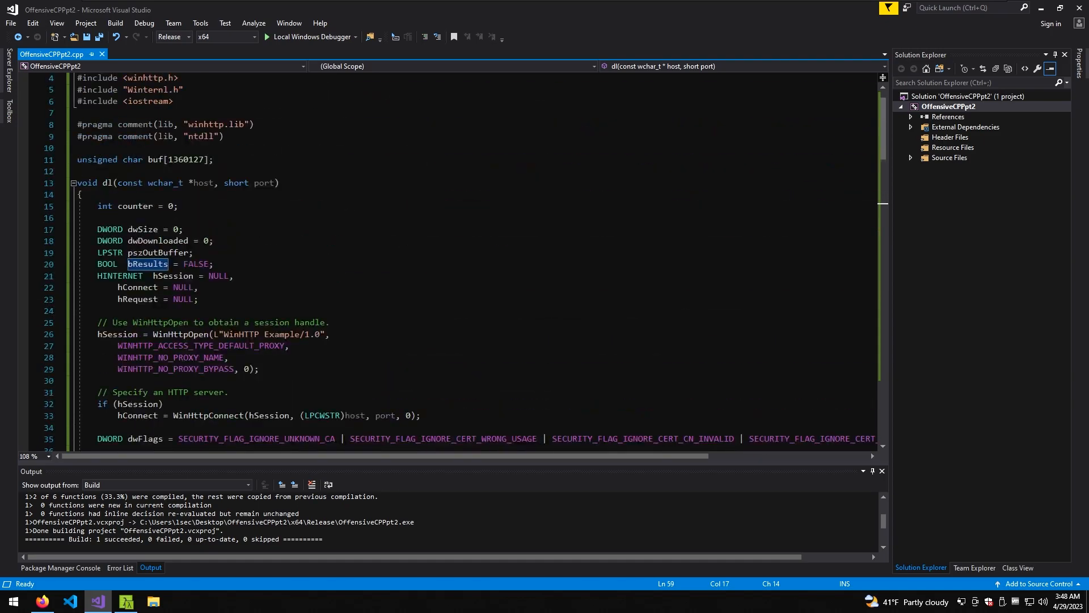
mouse_move(148, 263)
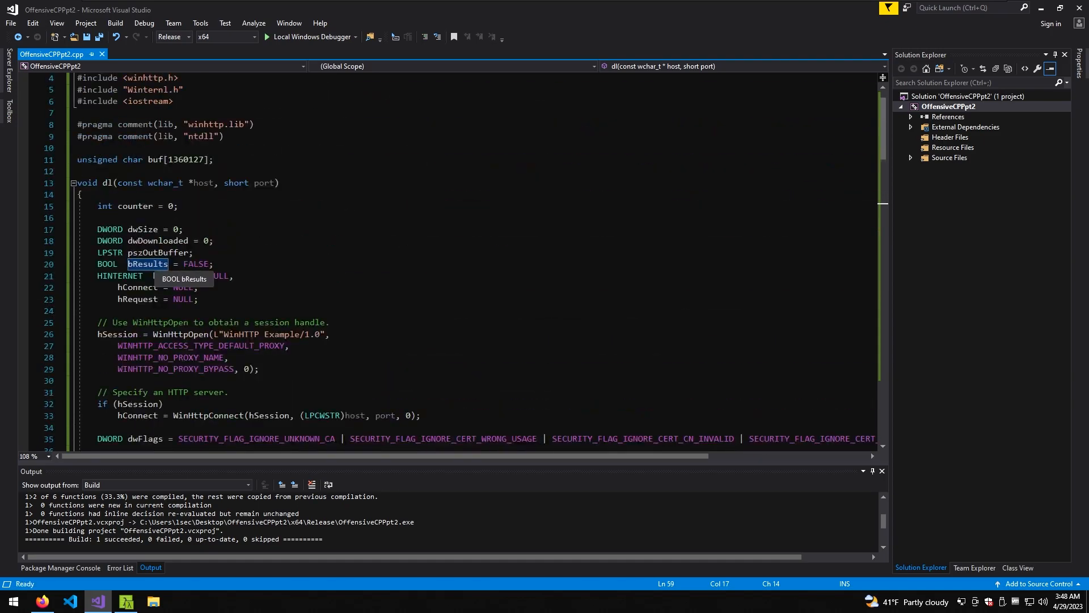
scroll(down, 3)
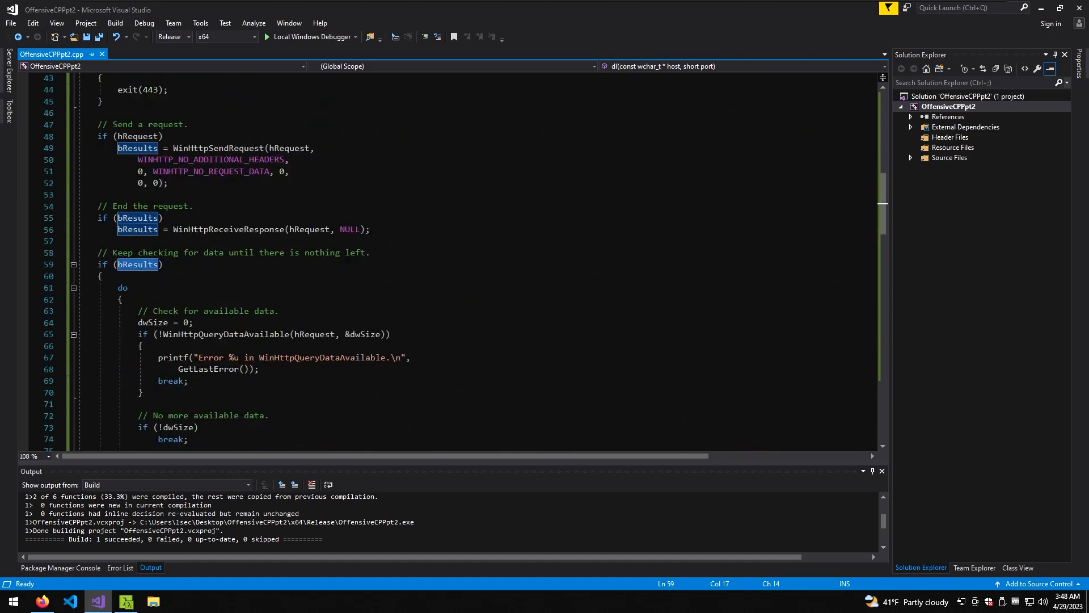
scroll(down, 3)
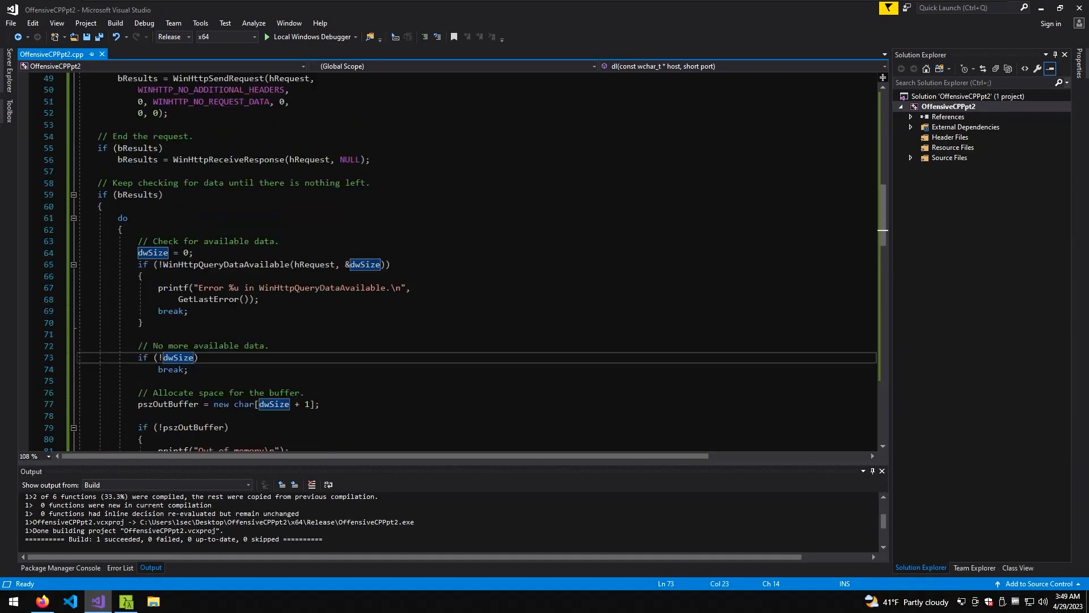
scroll(down, 3)
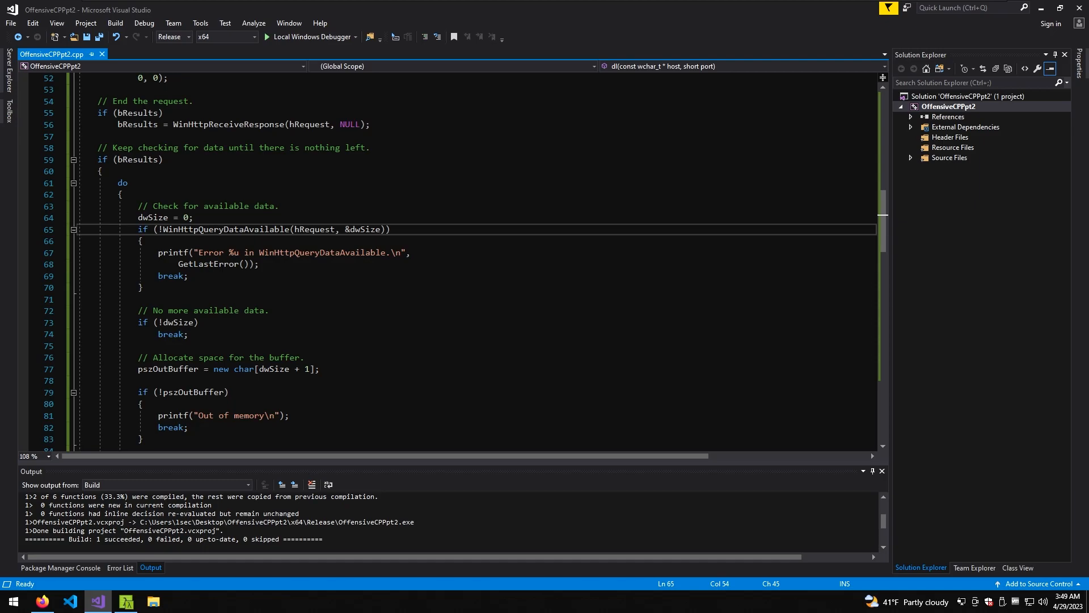
drag(135, 229, 187, 276)
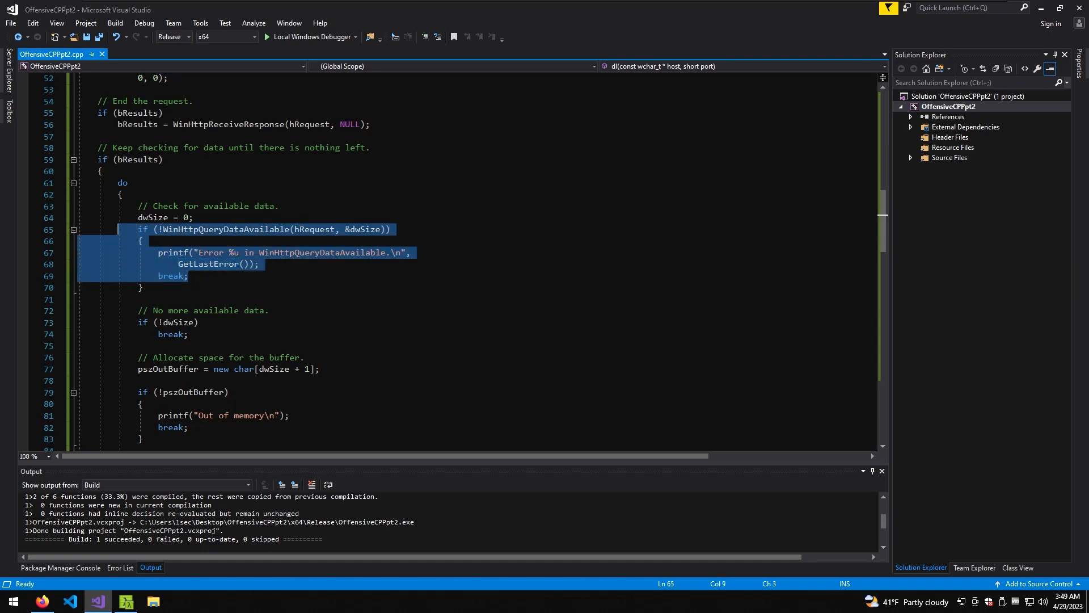
double_click(226, 229)
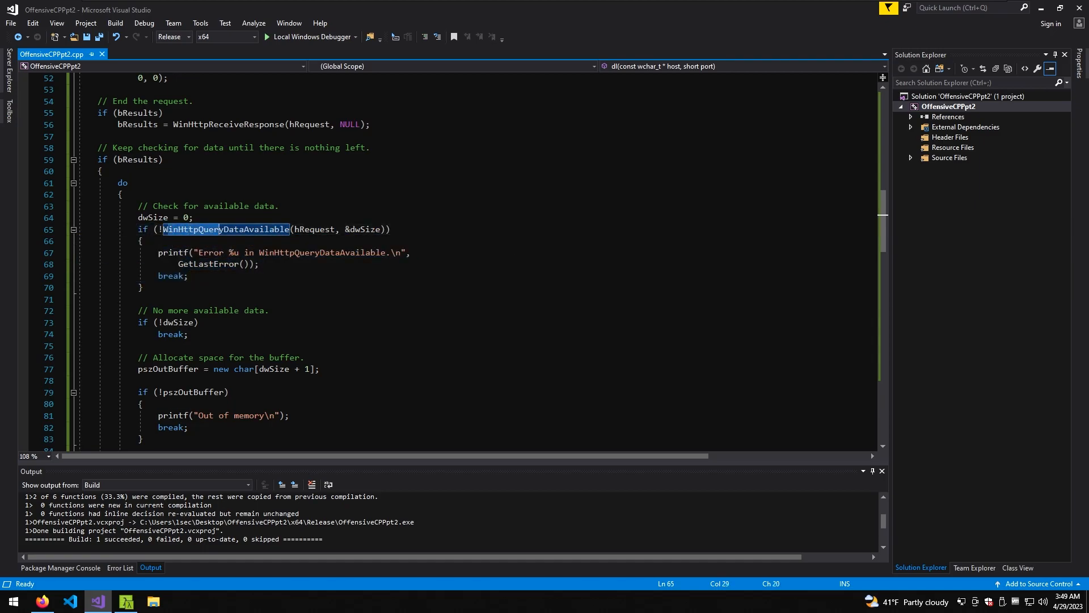
scroll(down, 3)
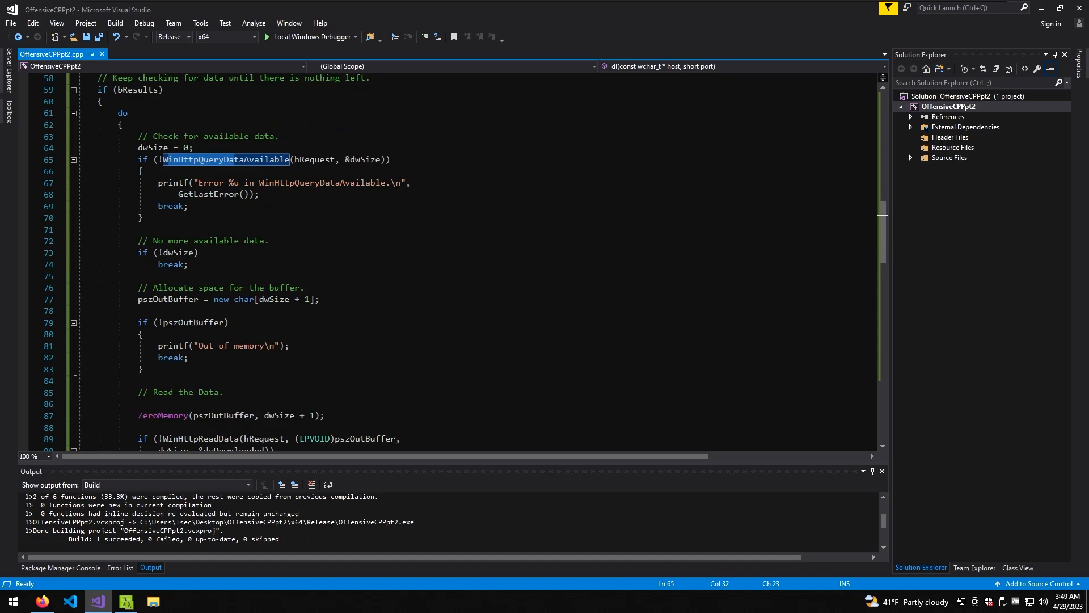
double_click(166, 300)
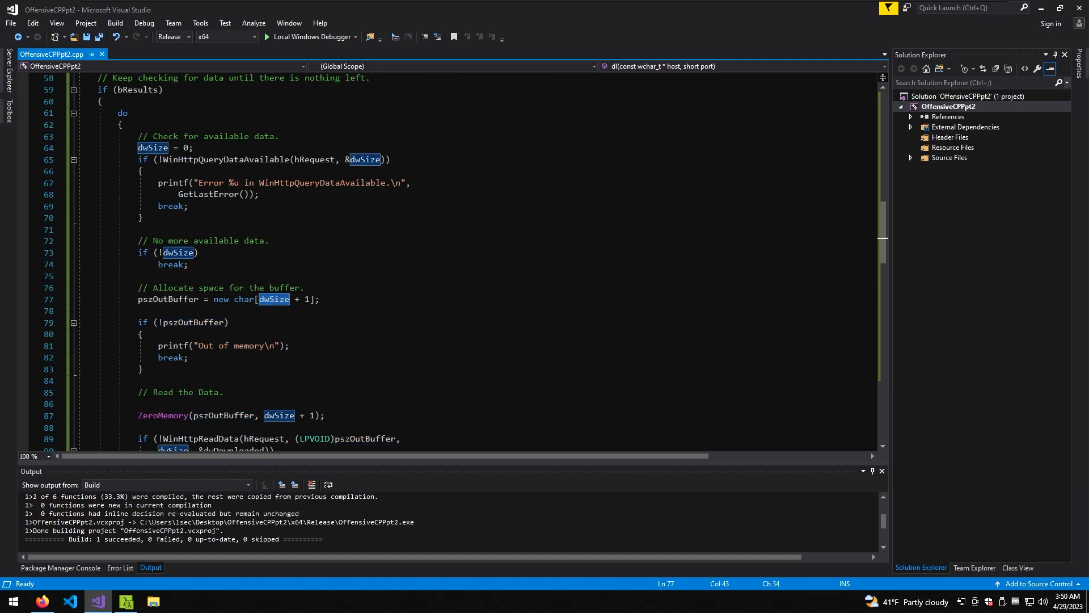
scroll(down, 3)
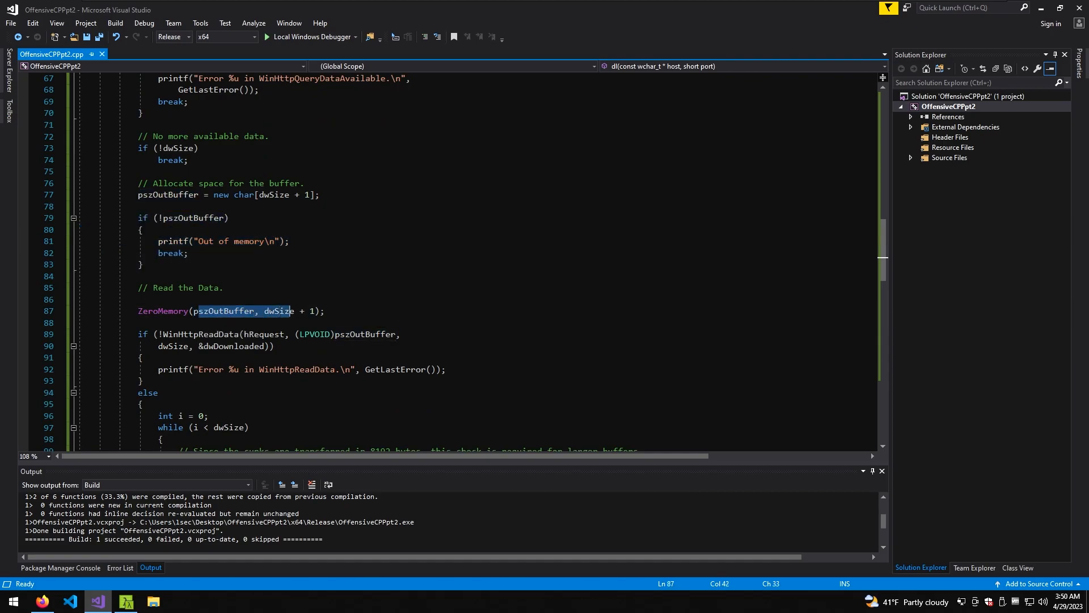
double_click(199, 334)
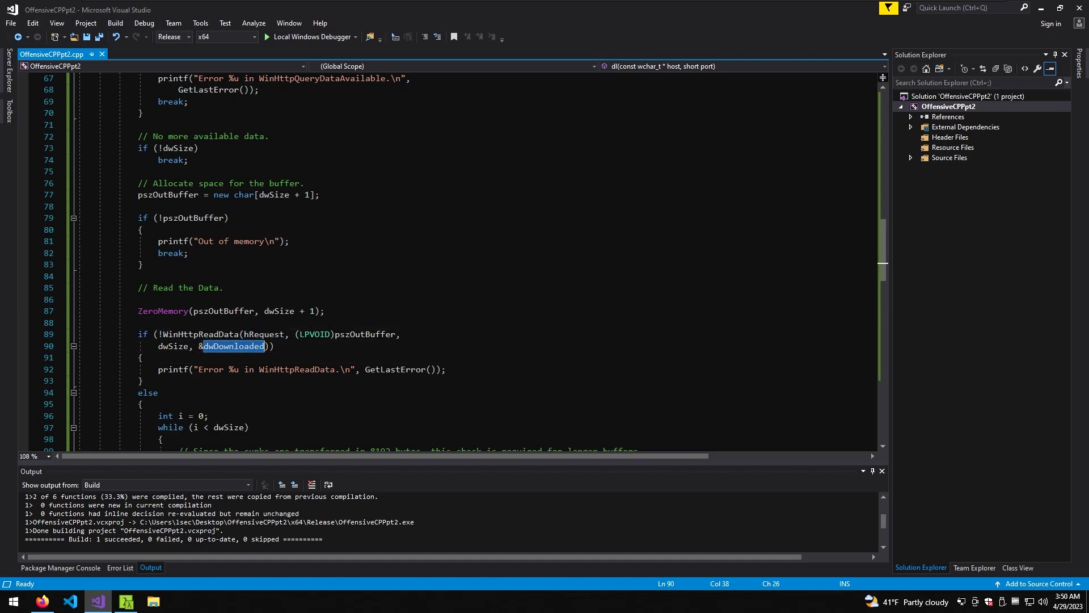
mouse_move(245, 352)
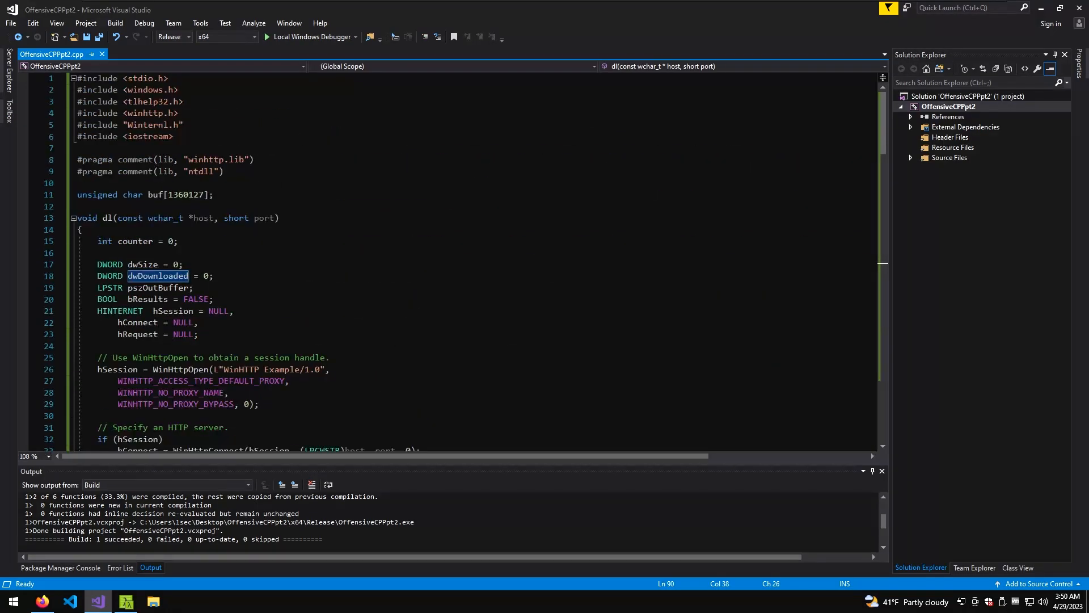
scroll(down, 3)
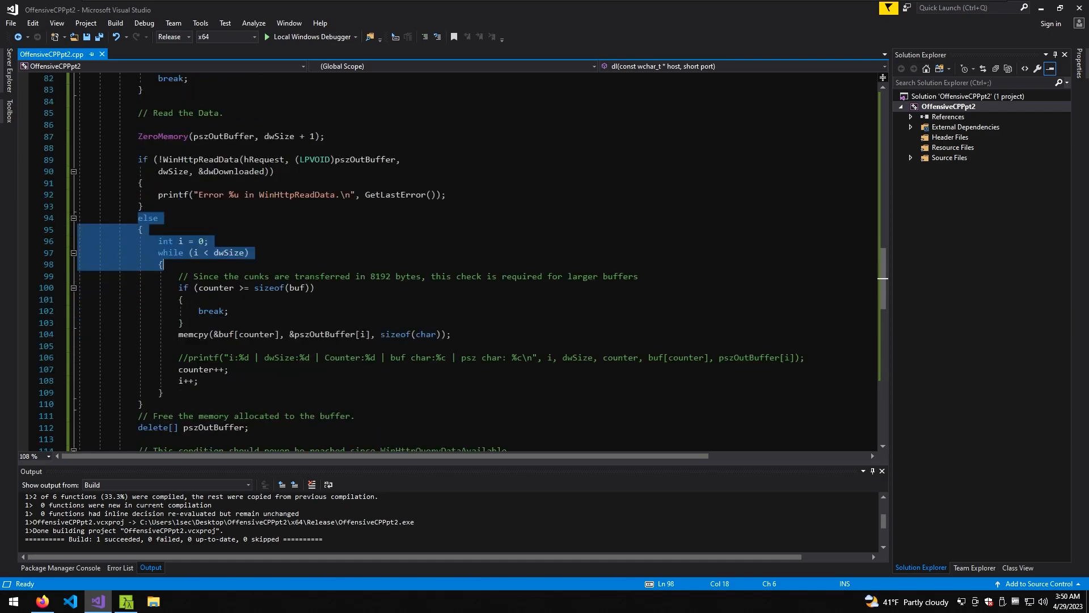
click(178, 252)
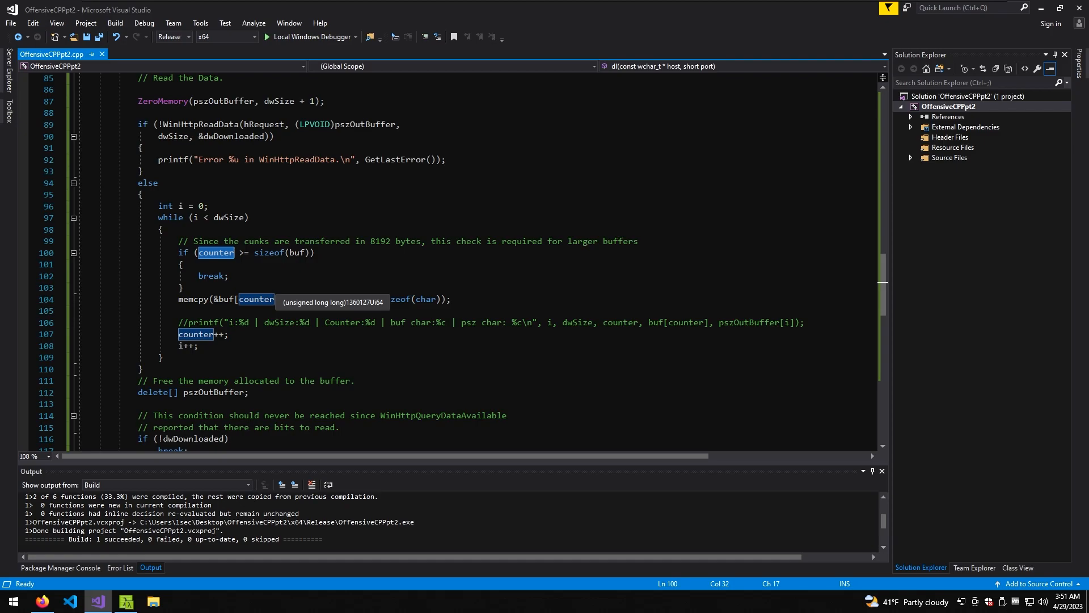
mouse_move(257, 299)
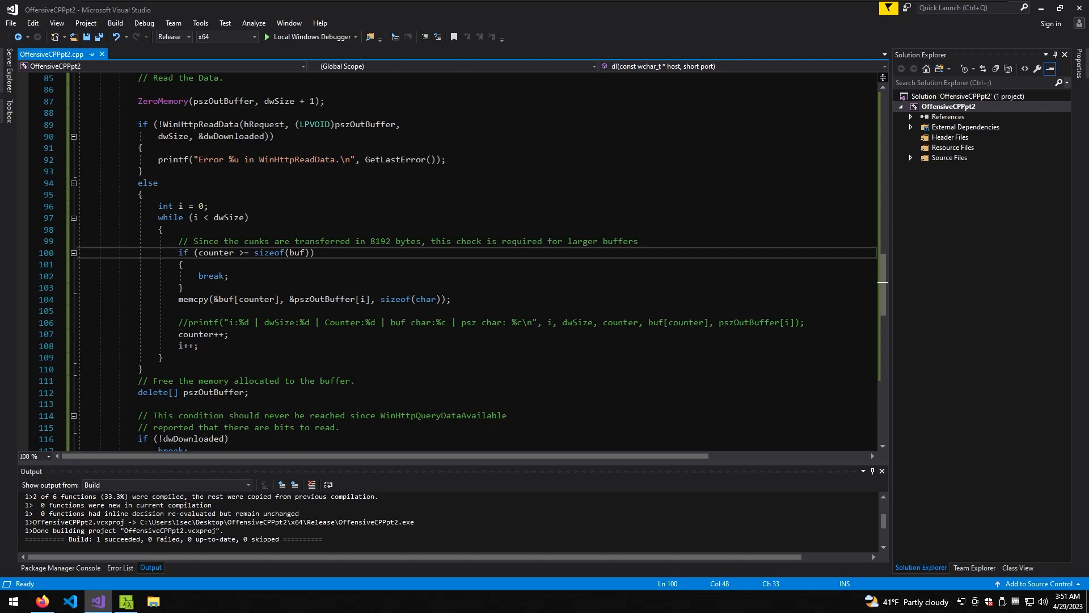
drag(180, 252, 183, 287)
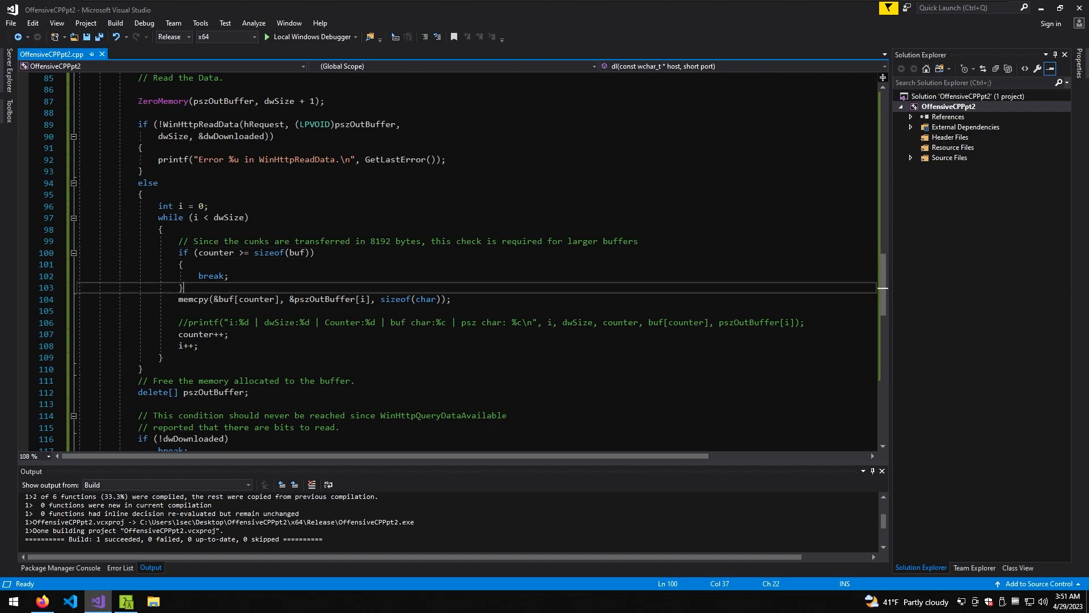
double_click(191, 300)
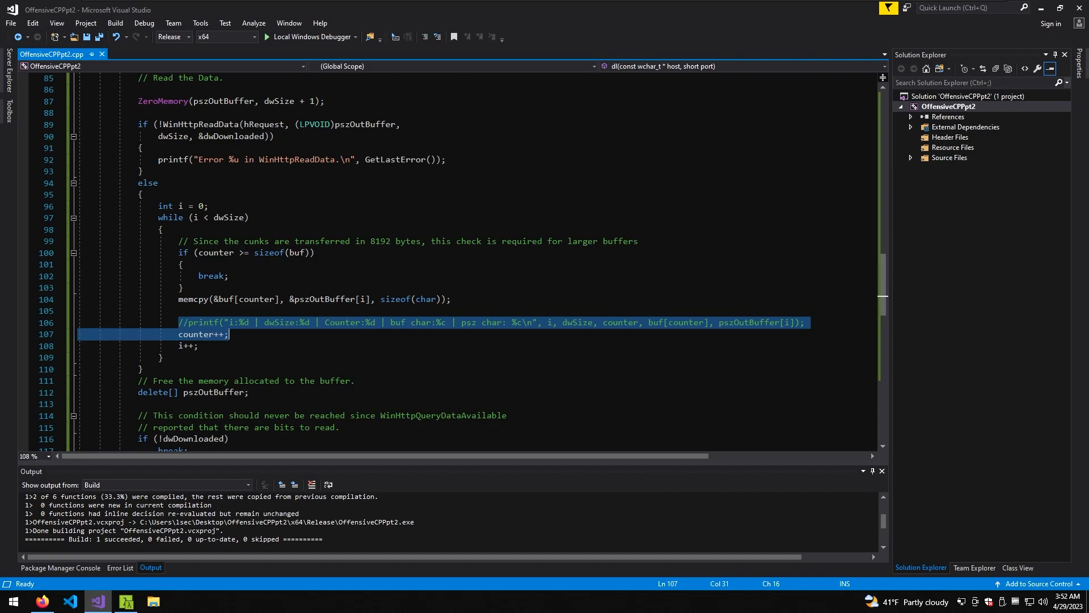
click(187, 345)
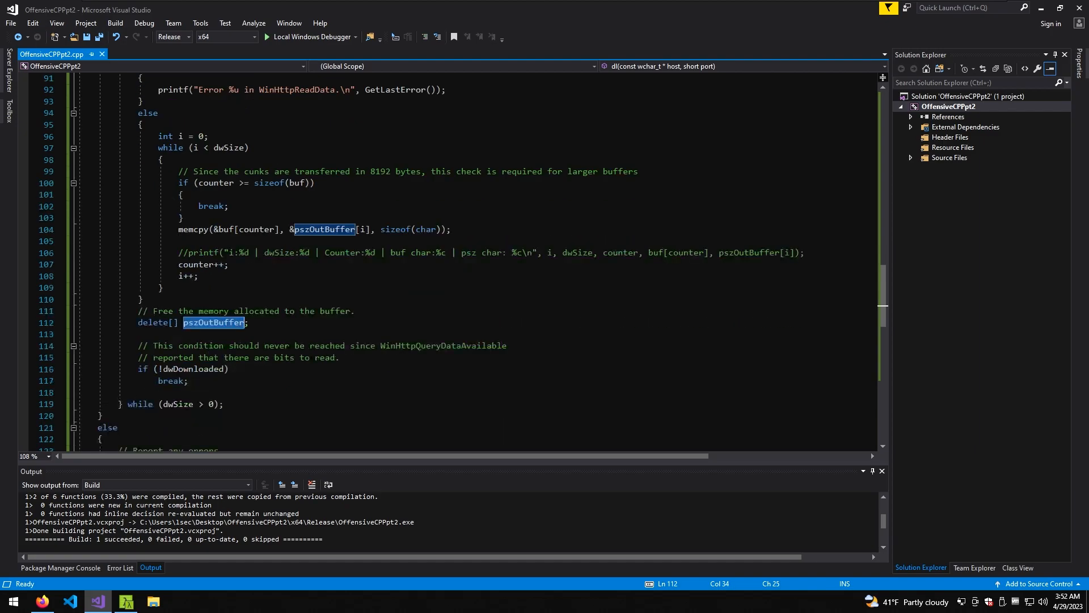
Scroll down to the copy loop with the commented-out per-byte debug printf.
scroll(down, 3)
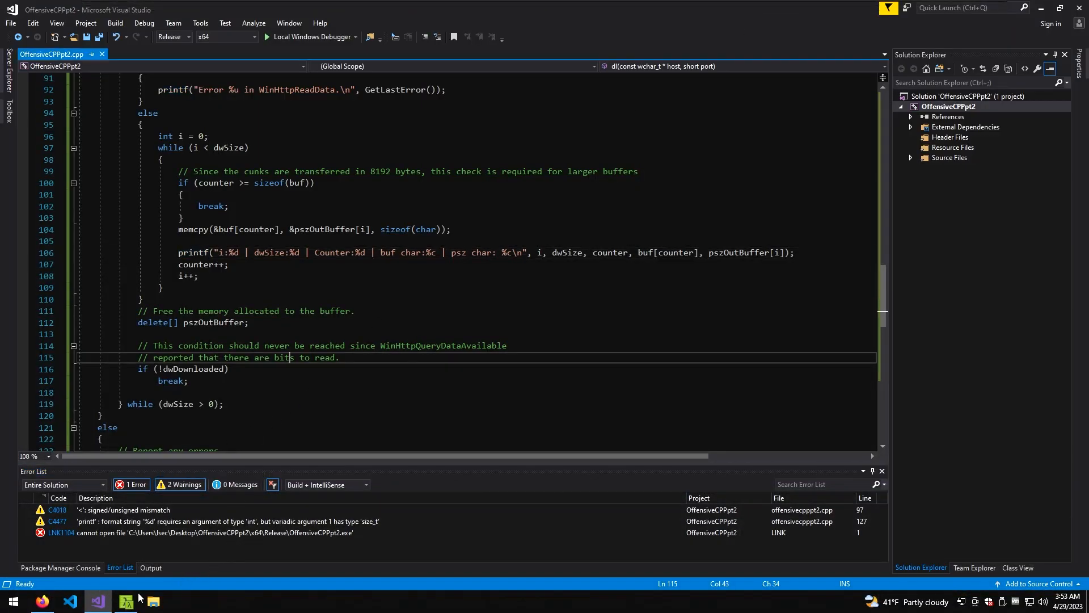
Run the stager in Cmder and watch its per-byte debug output reach counter 2681 at dwSize 8192.
click(127, 602)
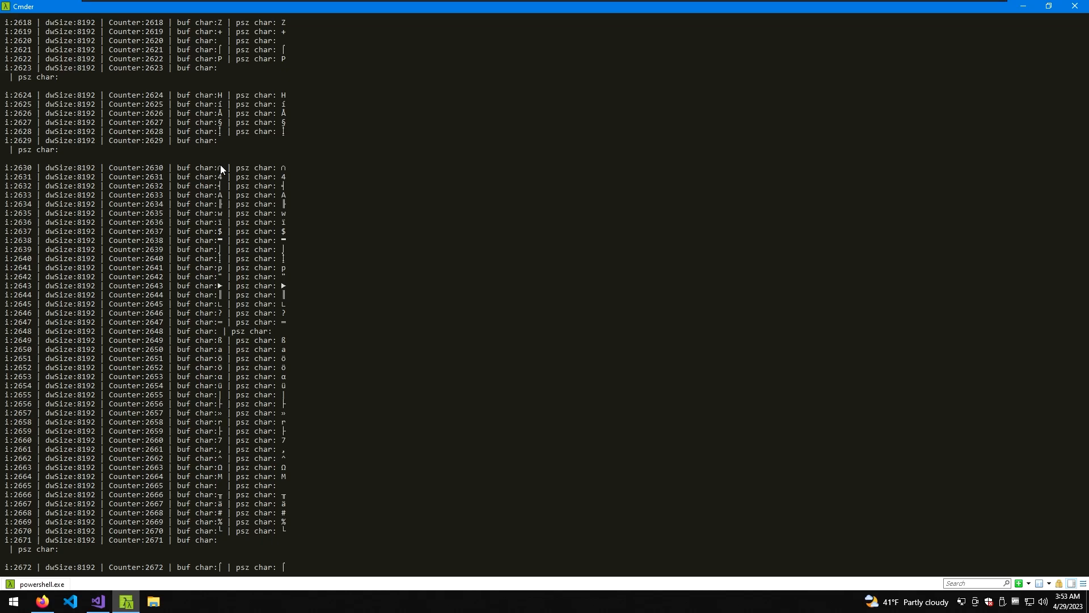
mouse_move(282, 169)
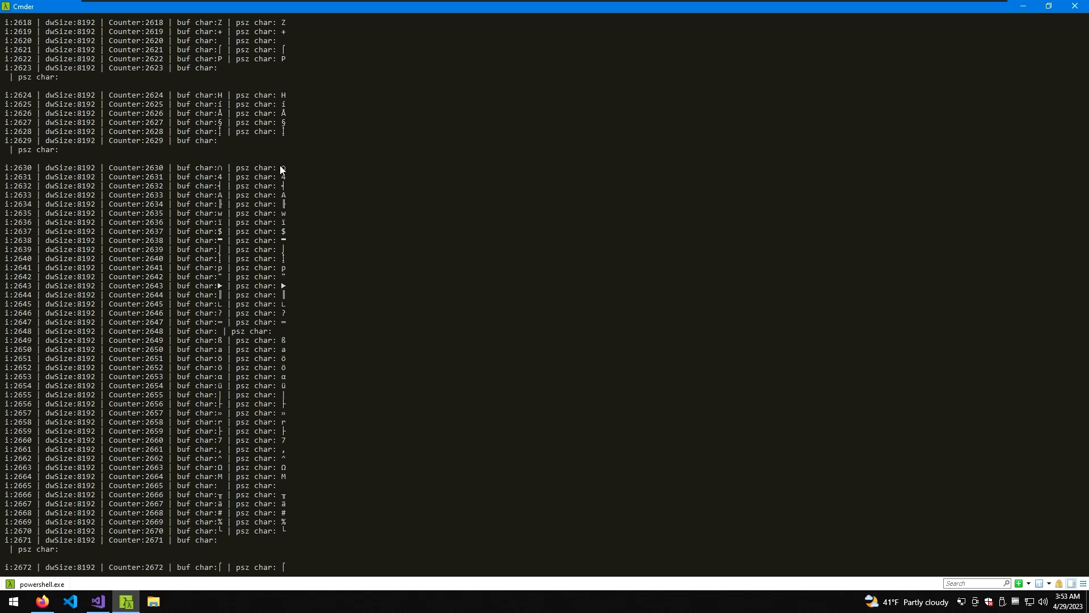
double_click(286, 168)
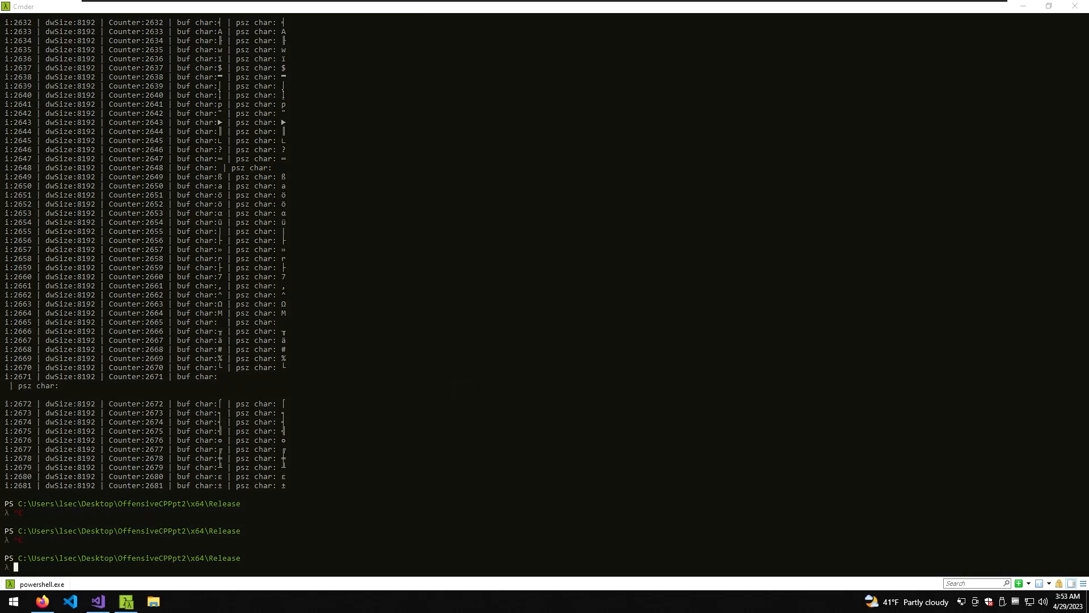
click(74, 601)
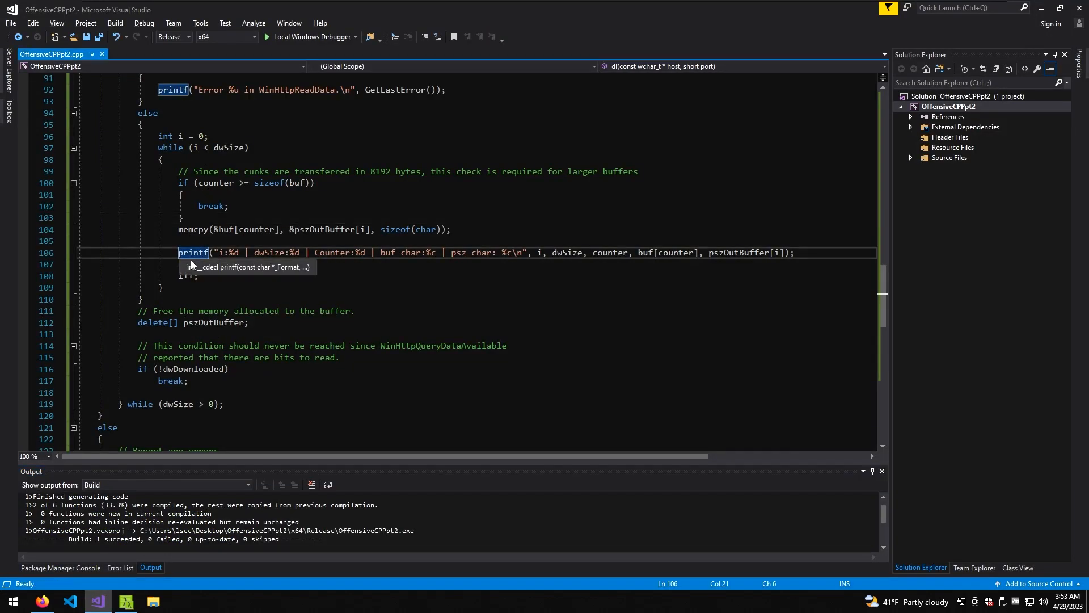
text(//)
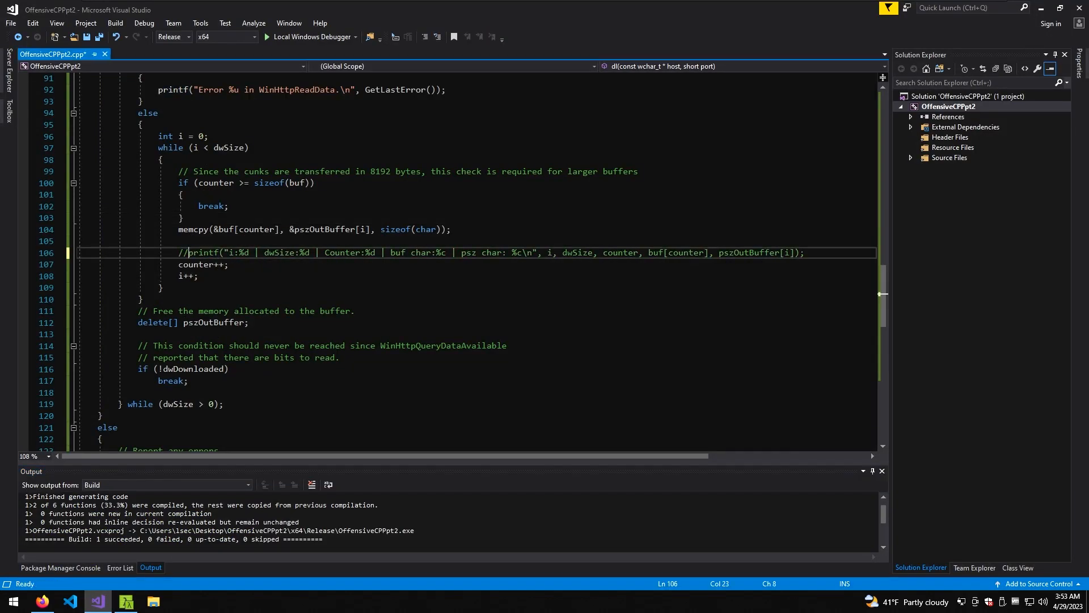
scroll(down, 3)
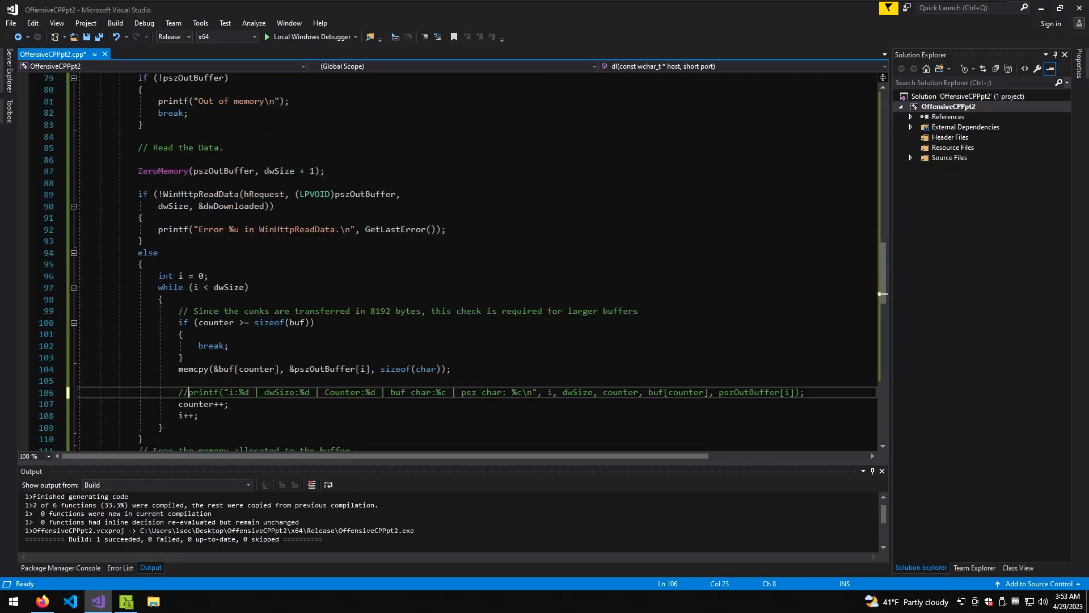
scroll(down, 3)
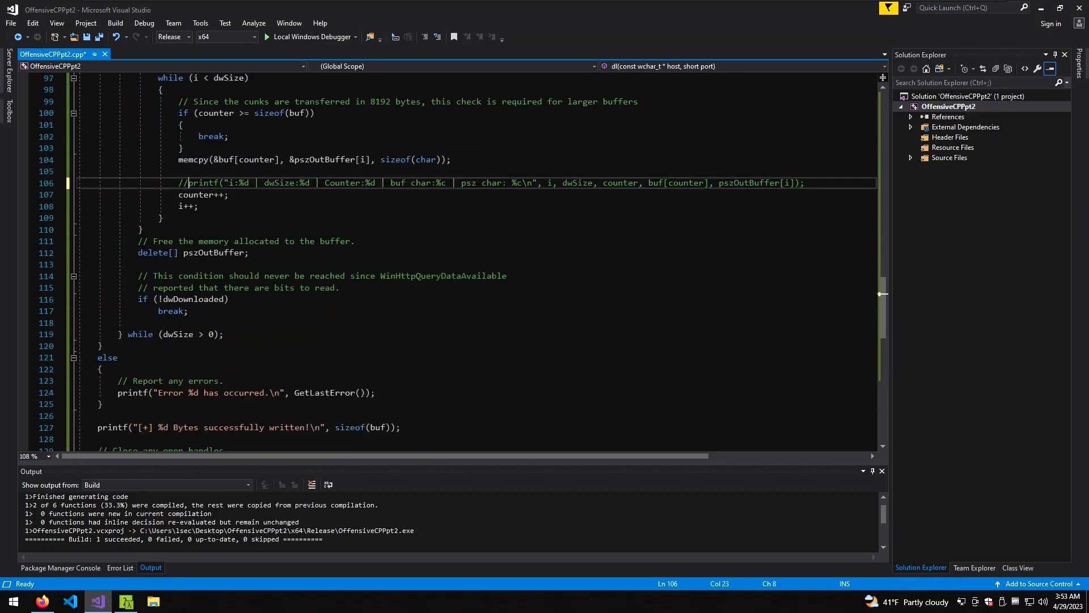
scroll(down, 3)
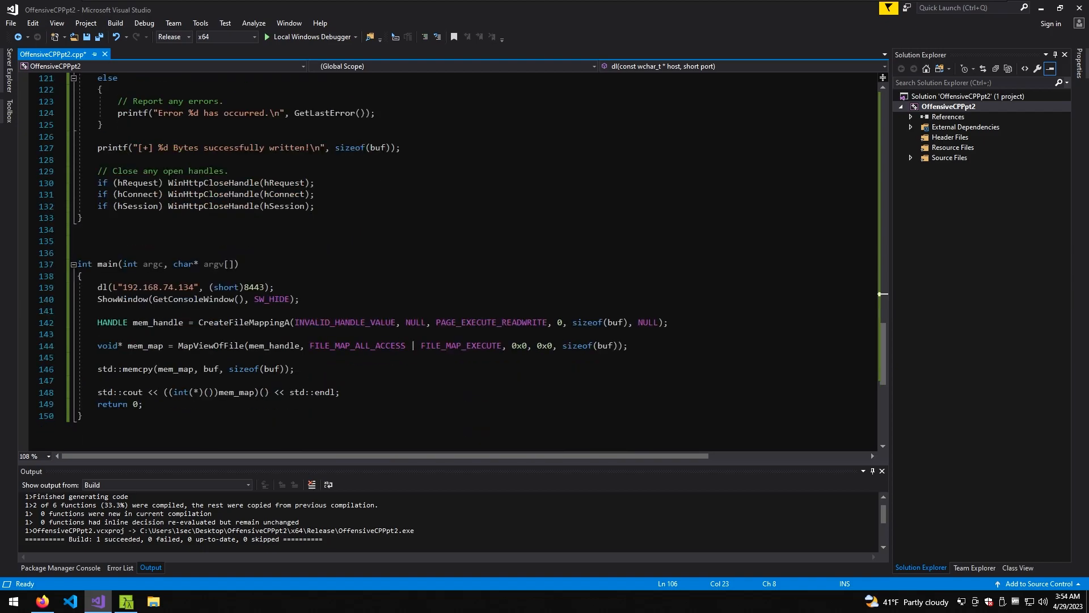
Review the dl() call and execution lines in main, check Mythic's Active Callbacks, then bring up Konsole on Kali.
click(341, 392)
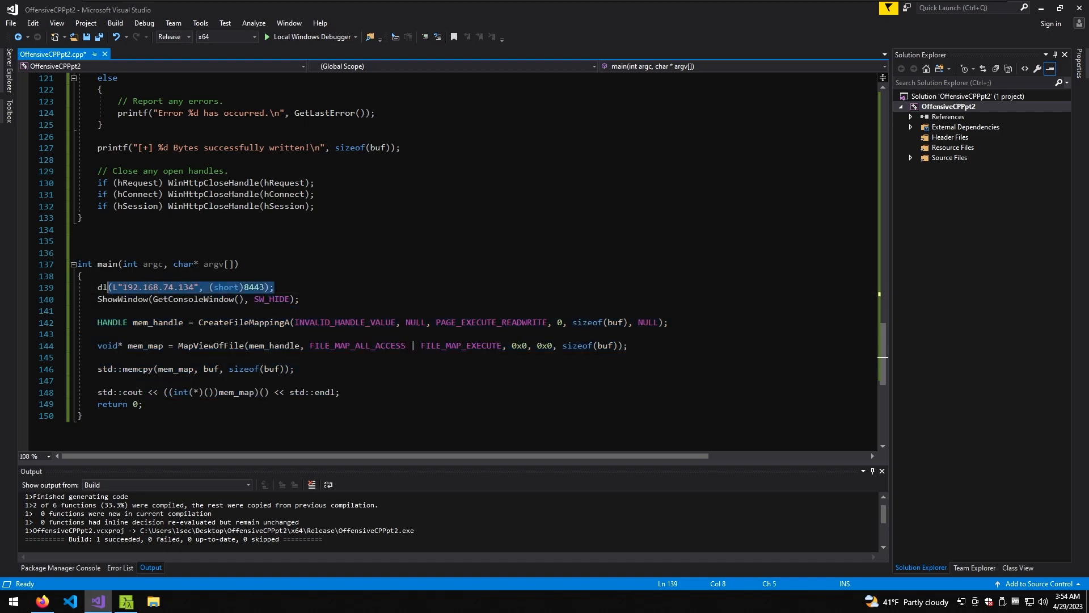
click(274, 286)
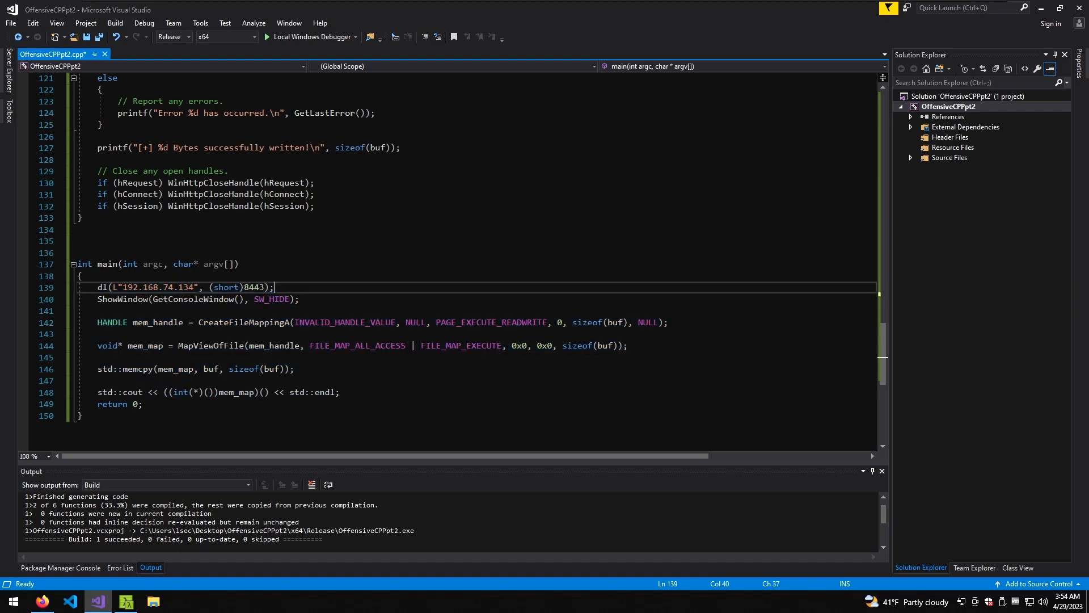
mouse_move(259, 286)
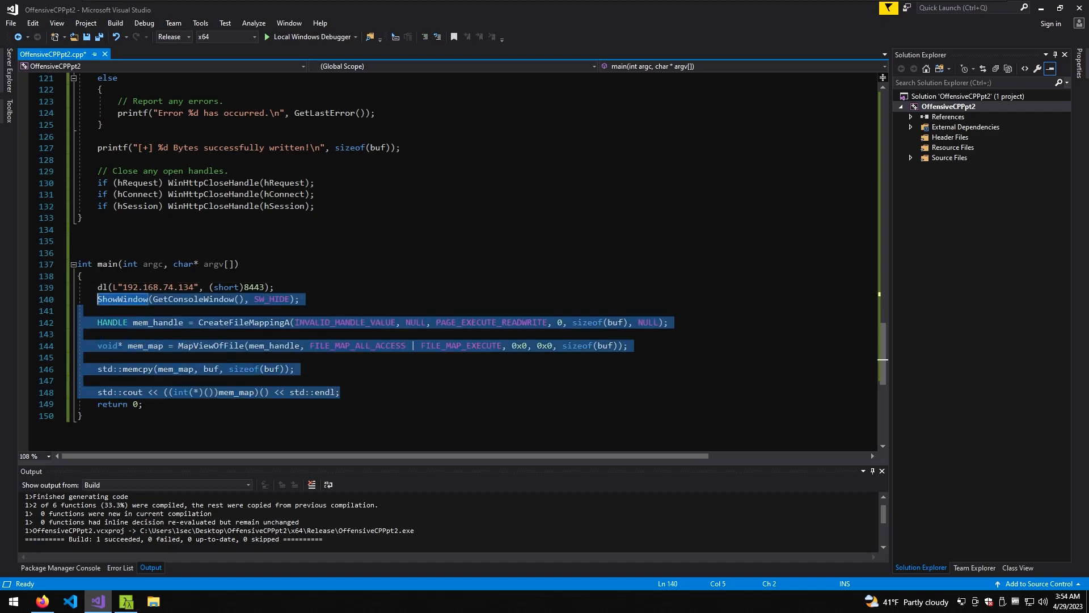
click(340, 392)
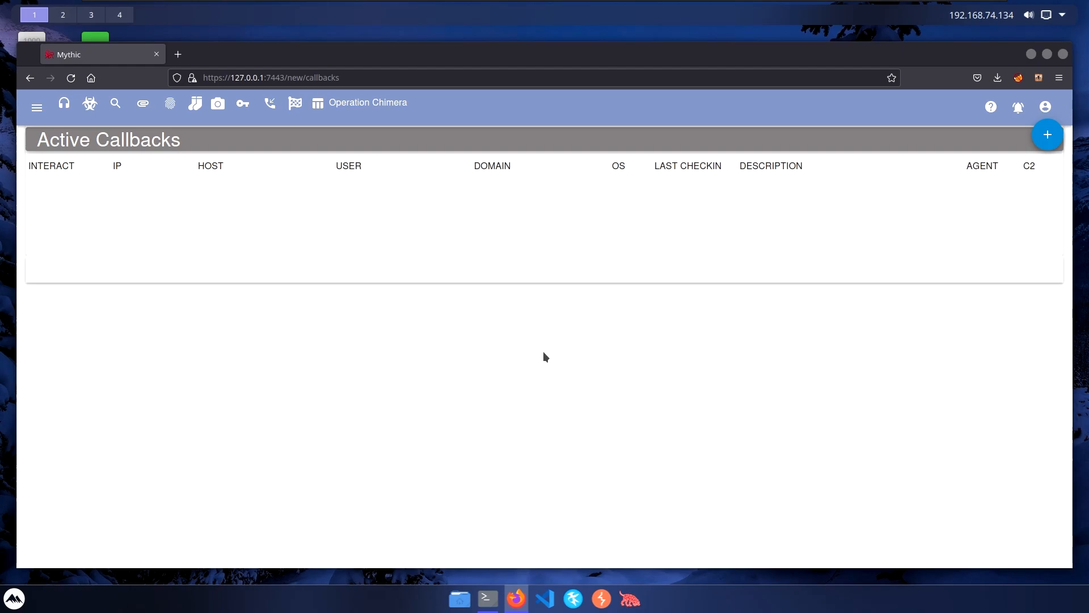
mouse_move(313, 181)
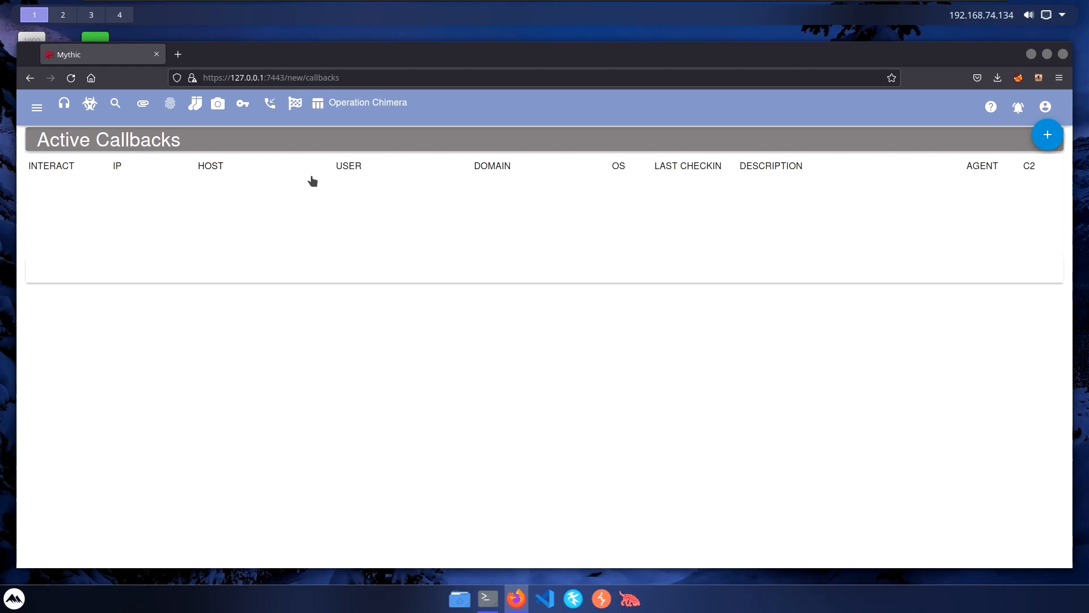
mouse_move(449, 586)
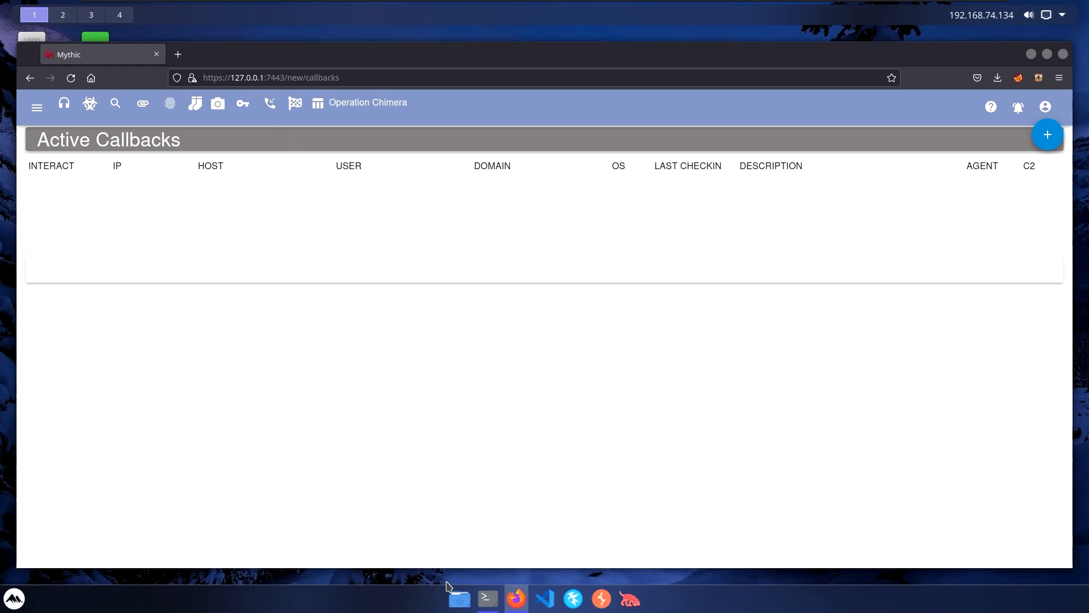
click(488, 599)
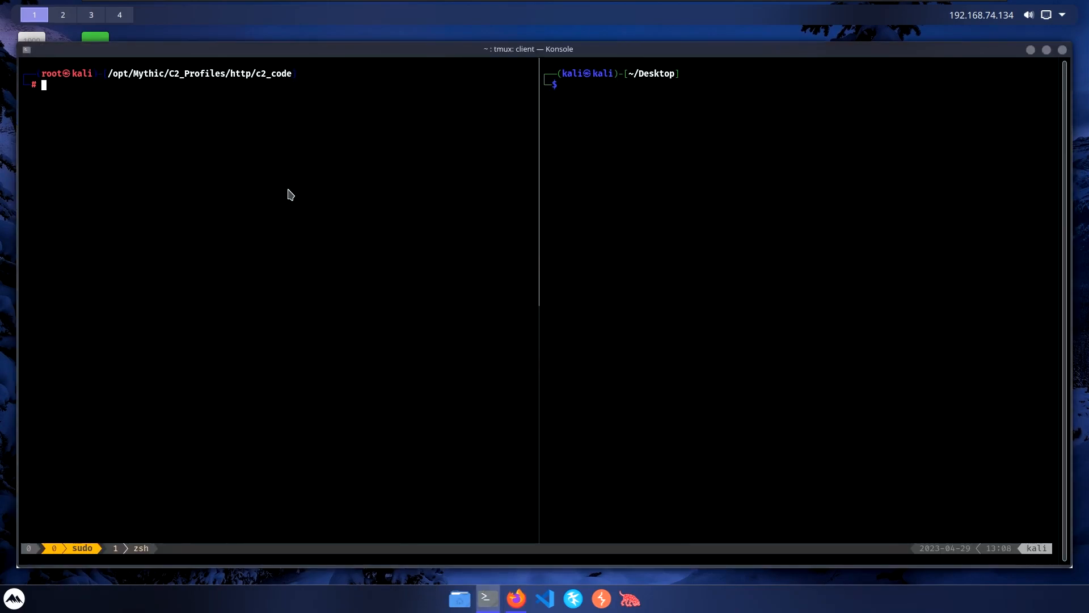
mouse_move(250, 94)
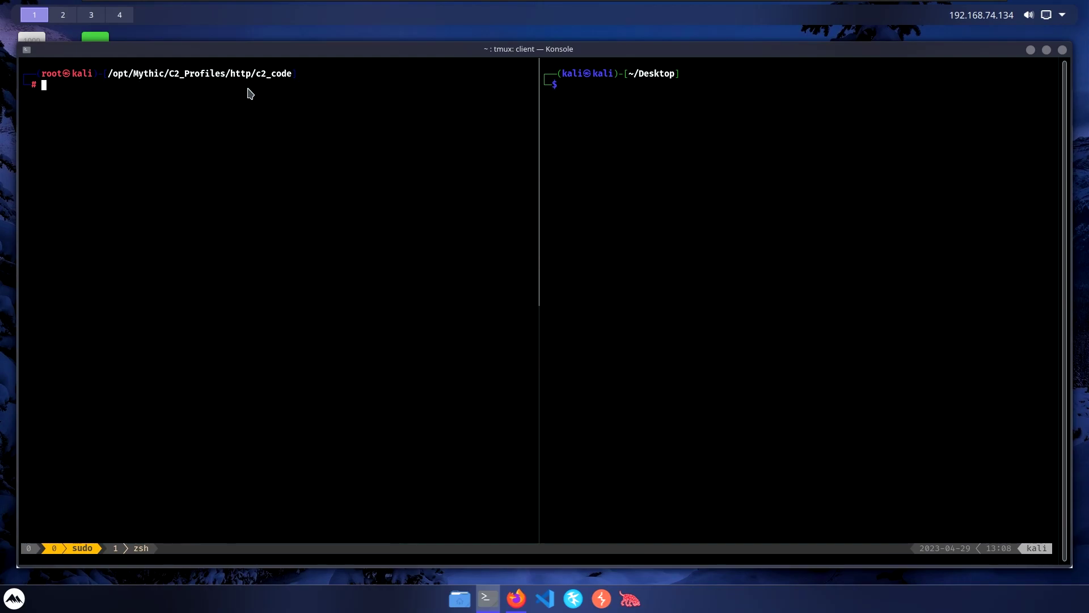
List the http c2_code folder and print config.json showing SSL on port 443 with key.pem and cert.pem.
text(ls -la)
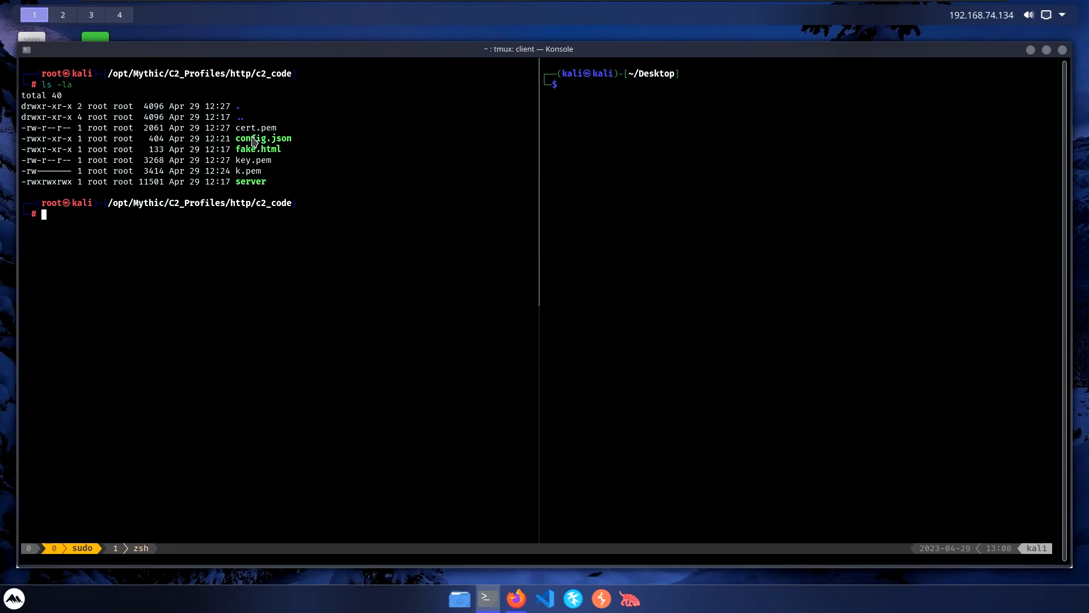
text(cat config.json)
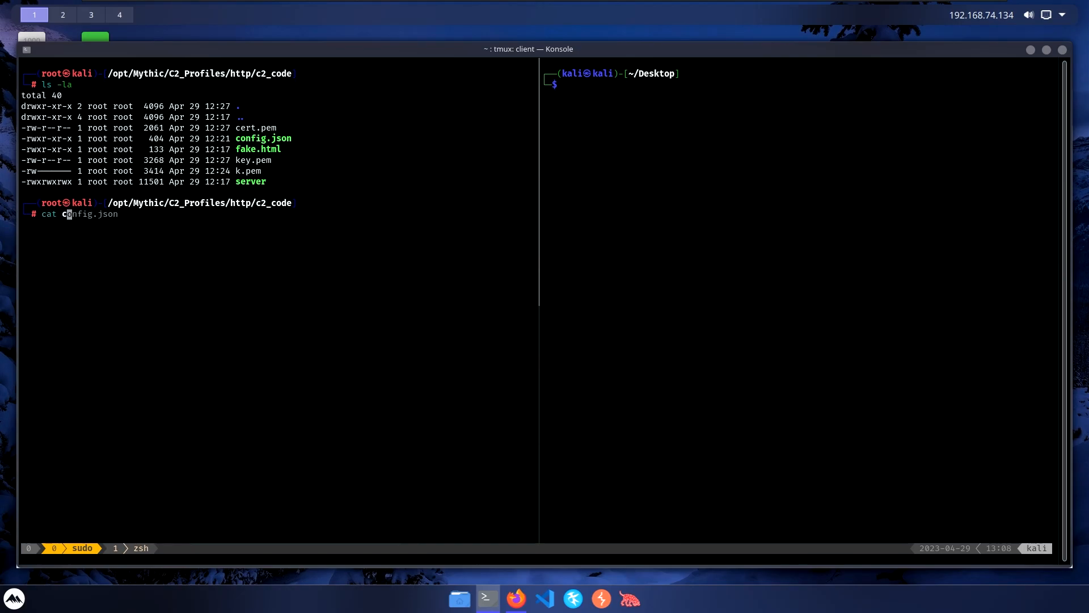
key(Tab)
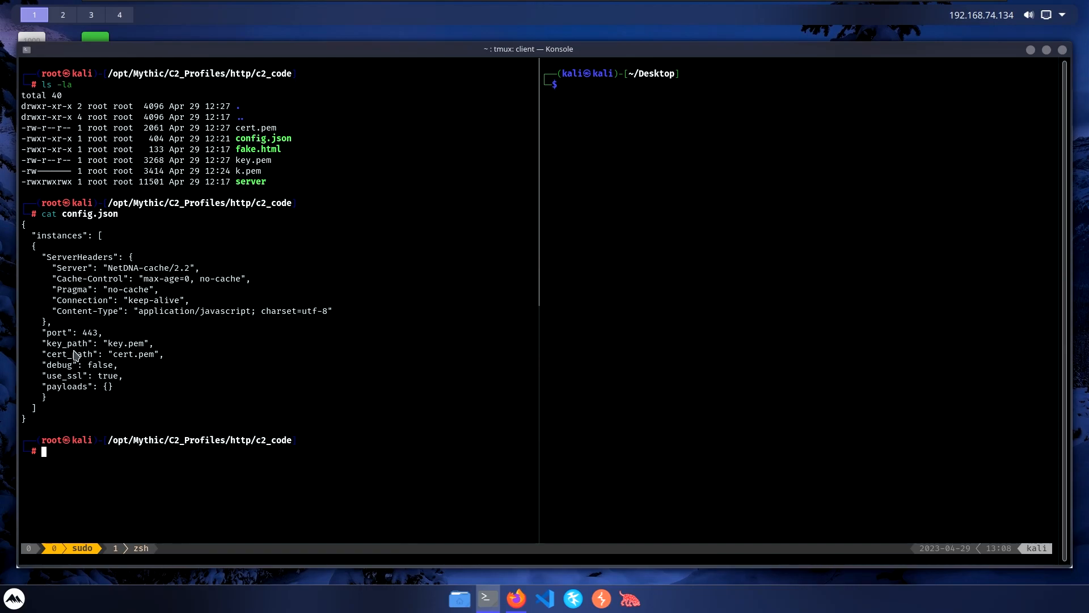
mouse_move(195, 393)
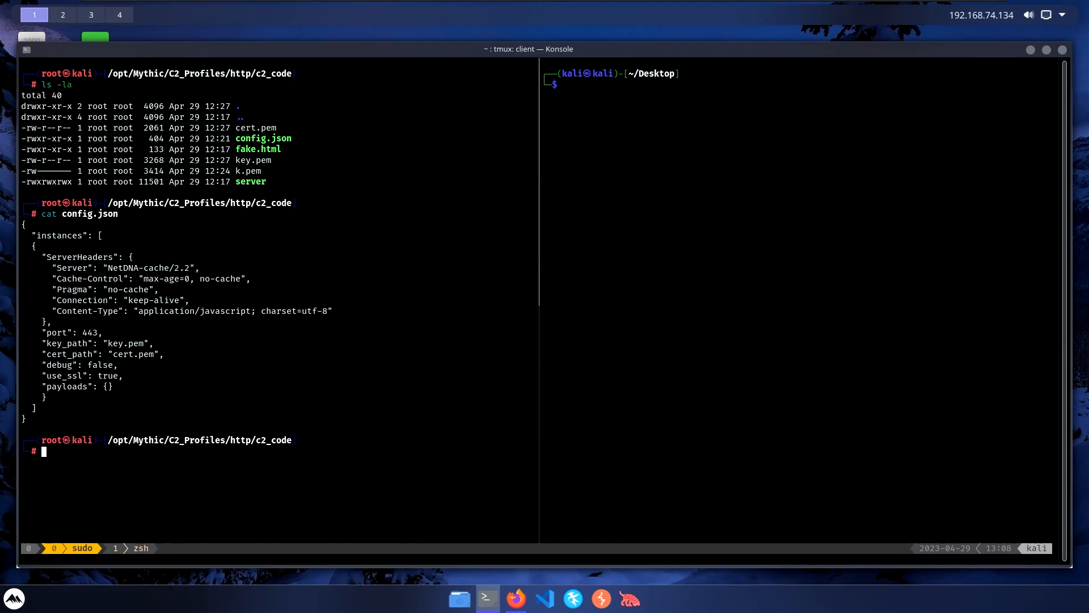
mouse_move(245, 182)
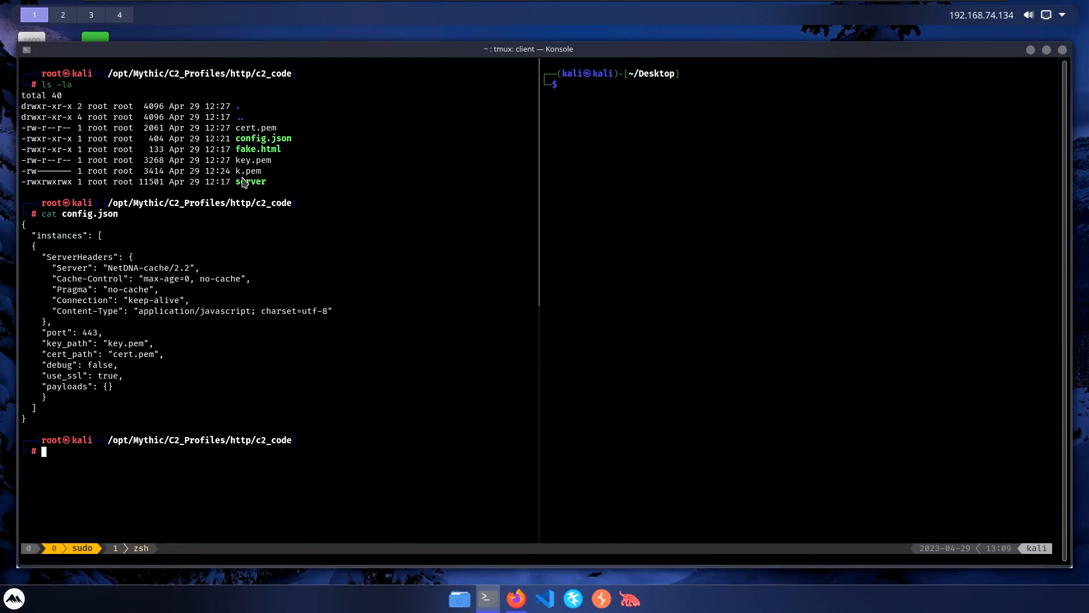
mouse_move(273, 308)
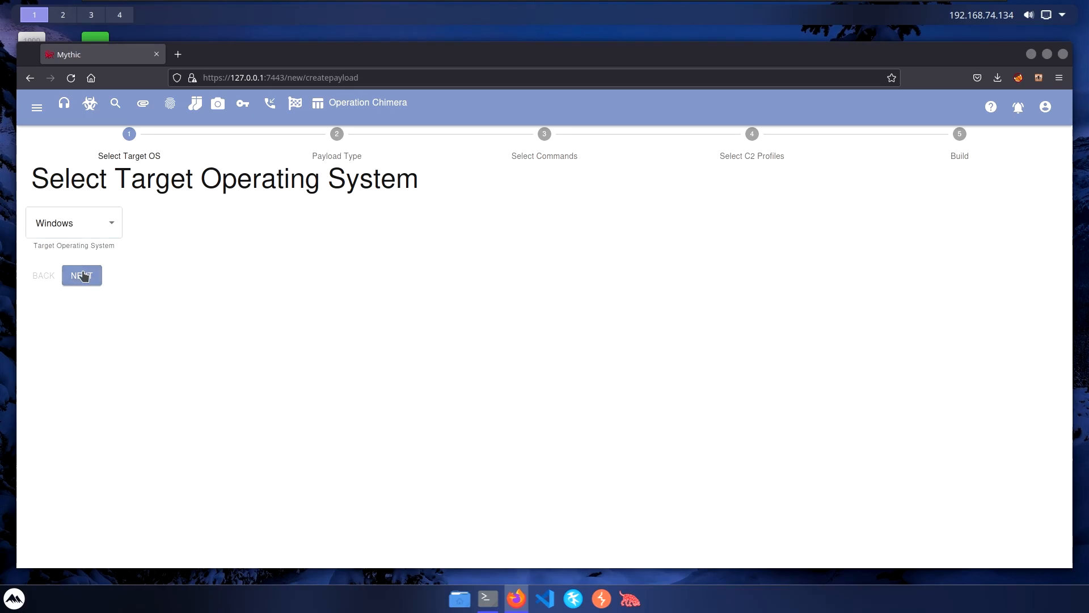
Target Windows with Shellcode output and continue through commands to the C2 profiles.
click(82, 274)
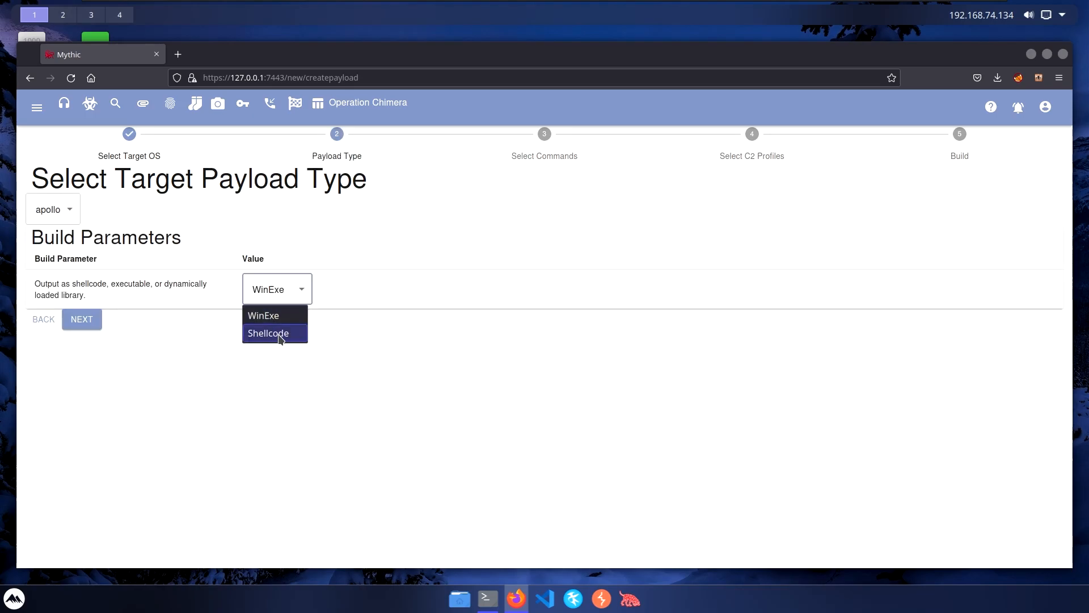
click(268, 334)
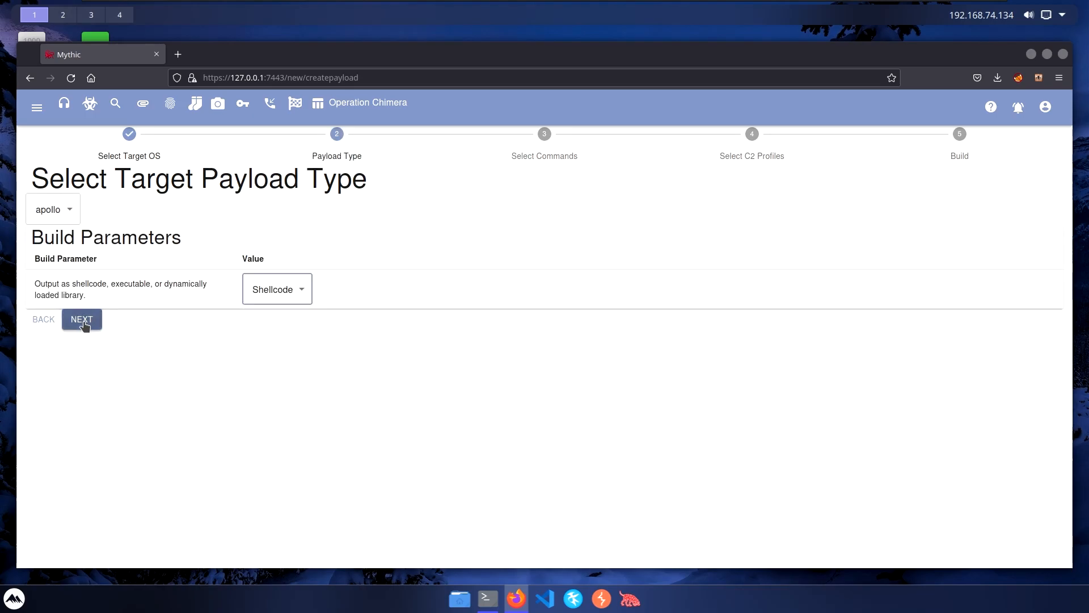
click(82, 319)
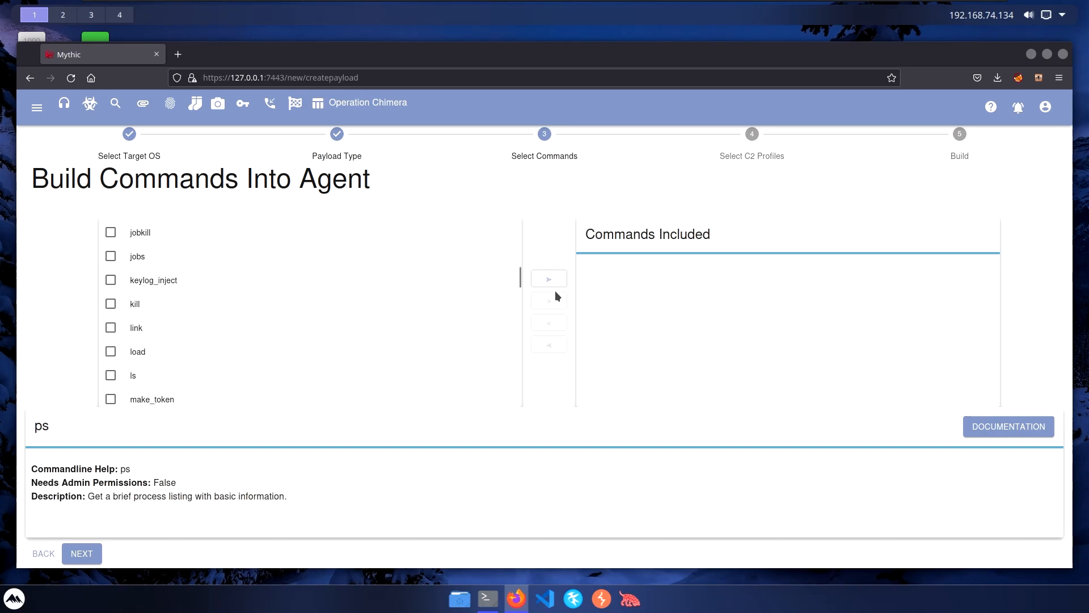
click(82, 553)
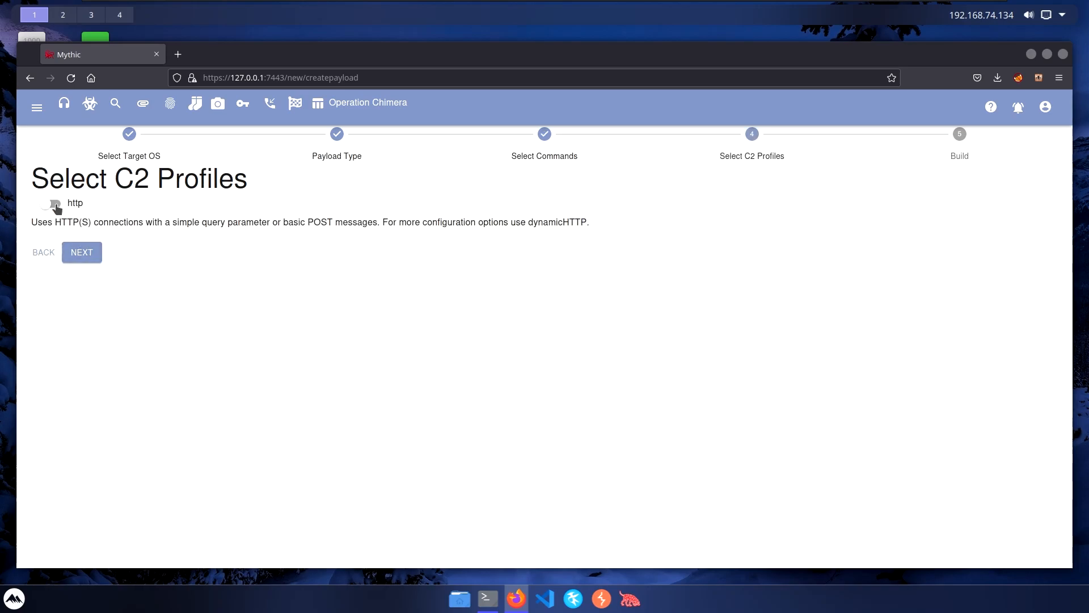
click(51, 203)
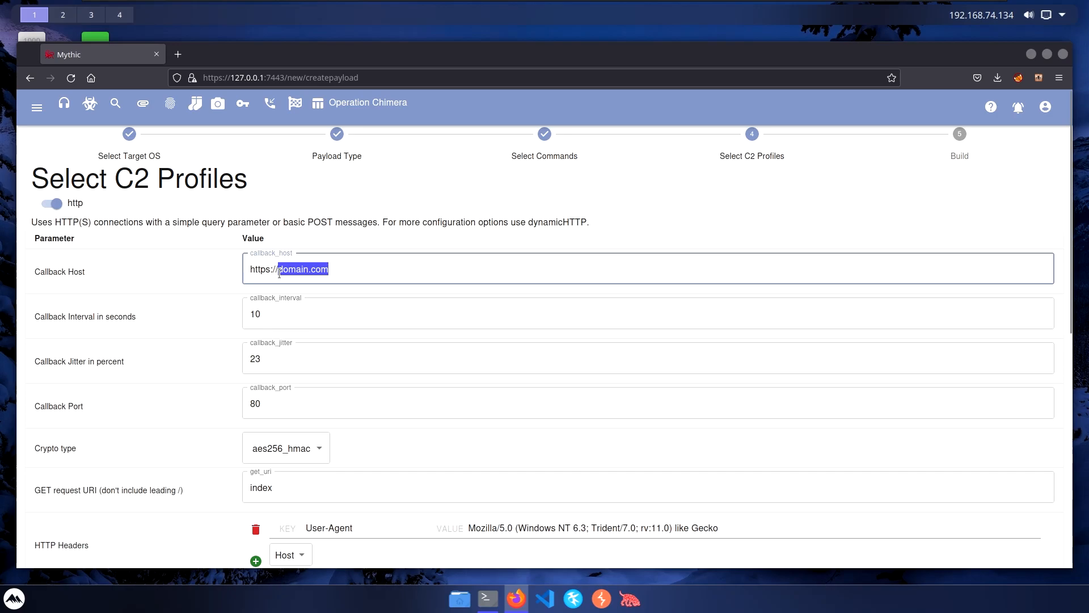
text(192.1)
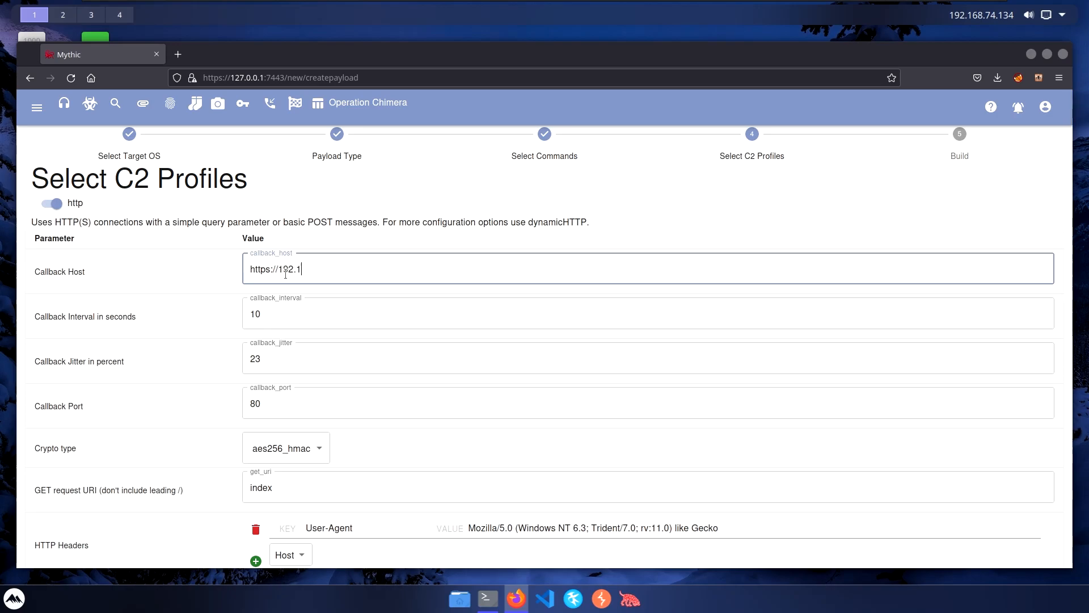
text(68.74.13)
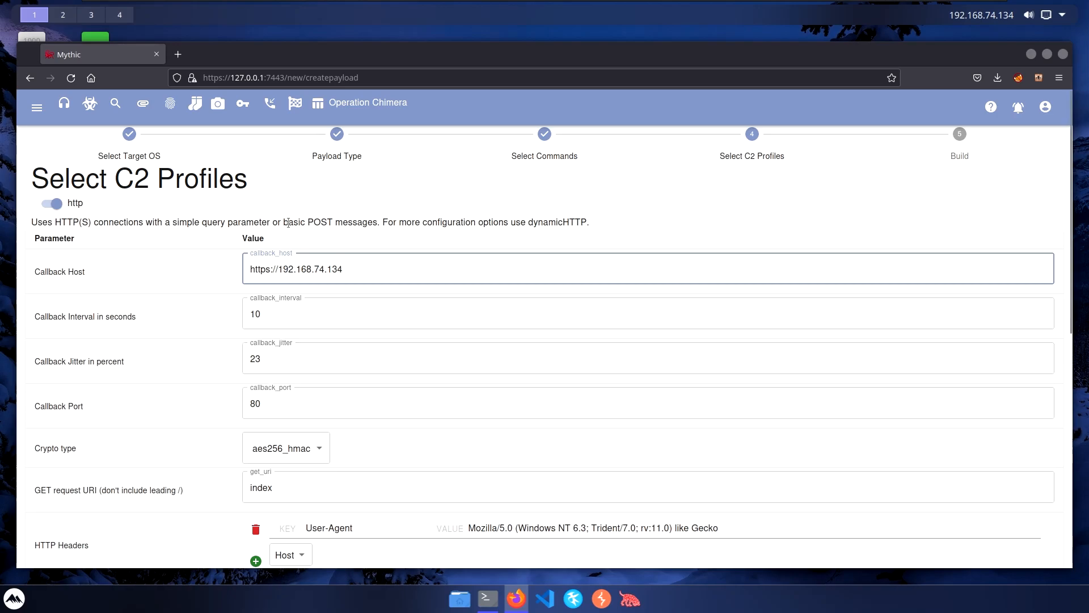
text(443)
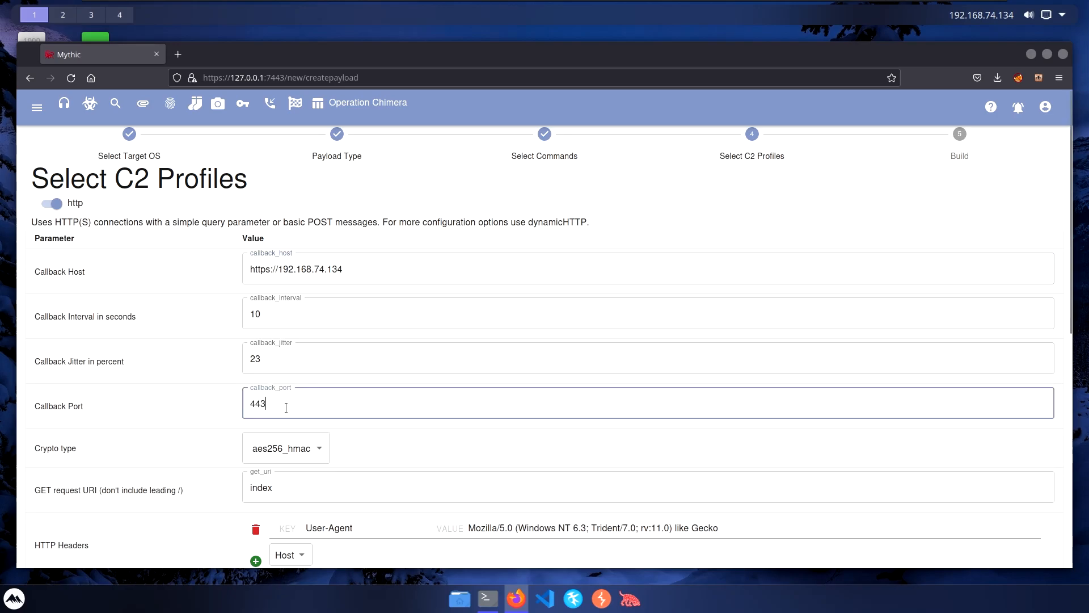
scroll(down, 3)
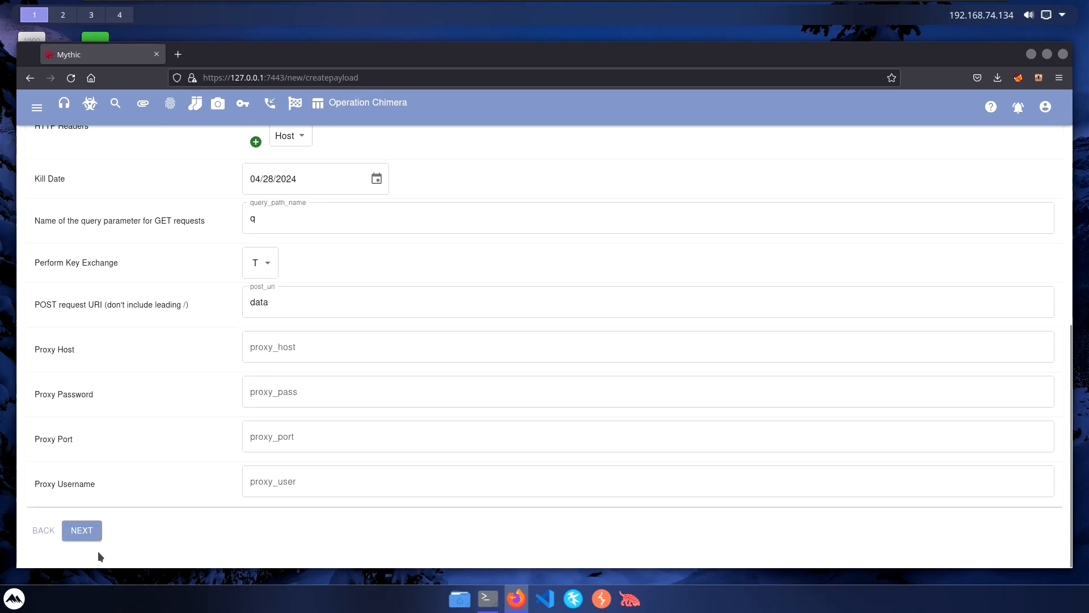
click(81, 532)
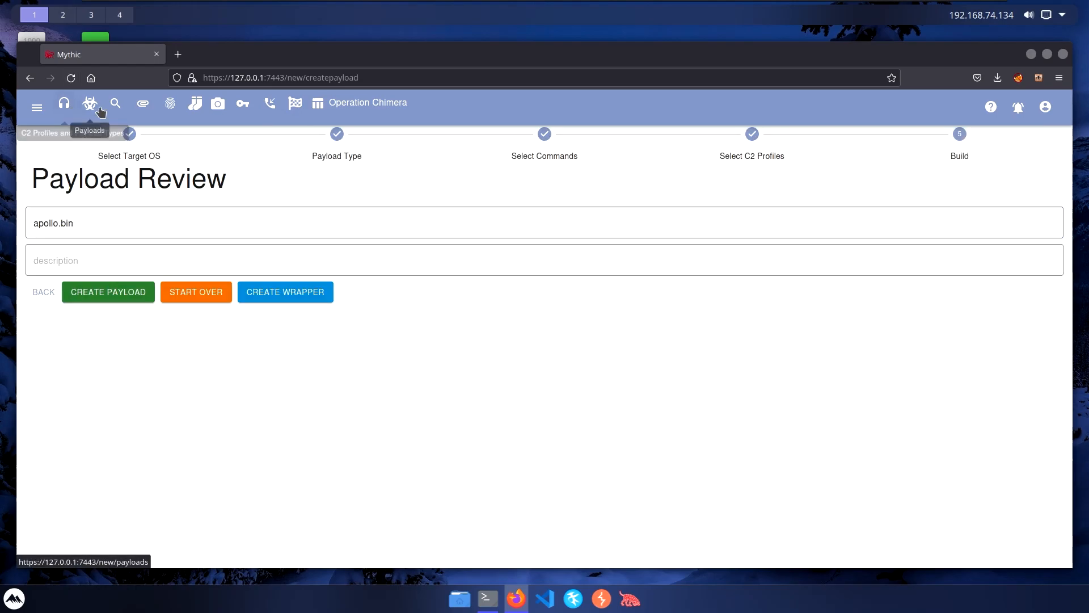
click(89, 103)
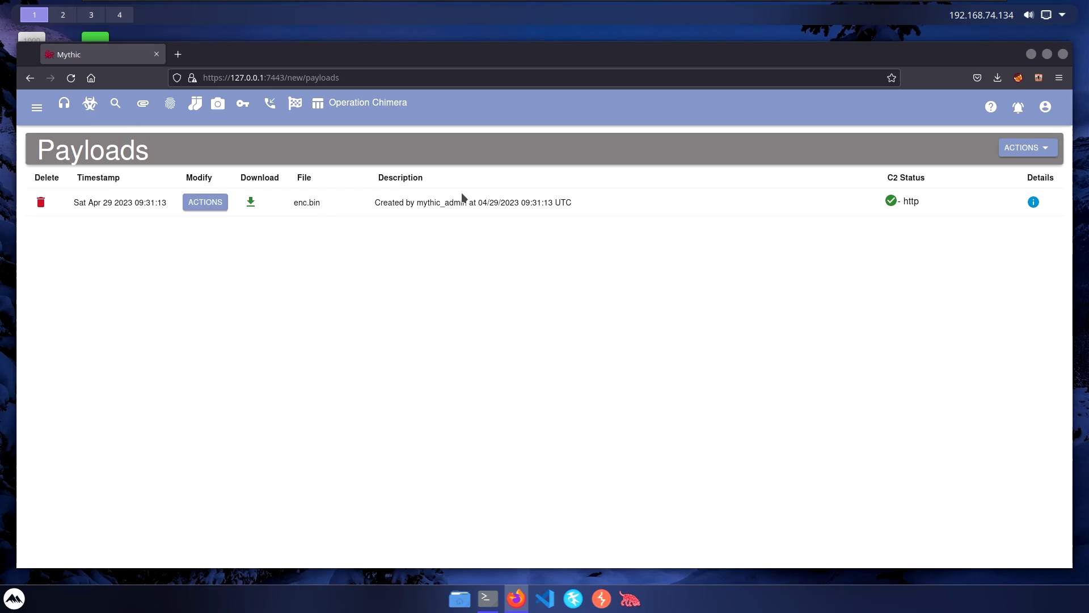
mouse_move(472, 375)
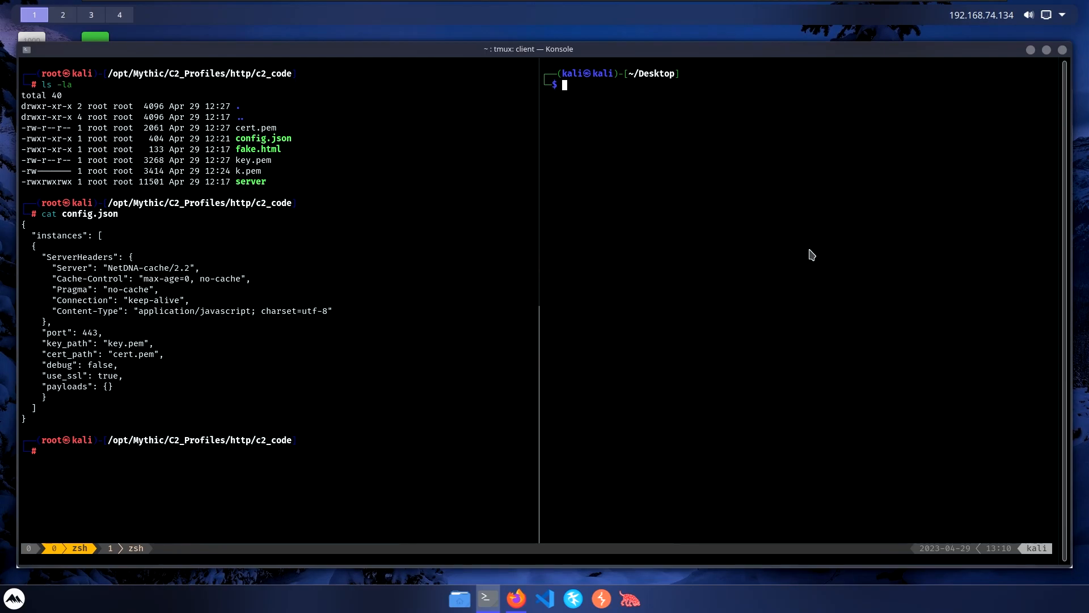
Generate a self-signed localhost.pem with openssl and start a Python HTTPS server on port 8443 from Desktop.
text(openssl req -new -x509 -keyout localhost.pem -out localhost.pem -days 365 -nodes)
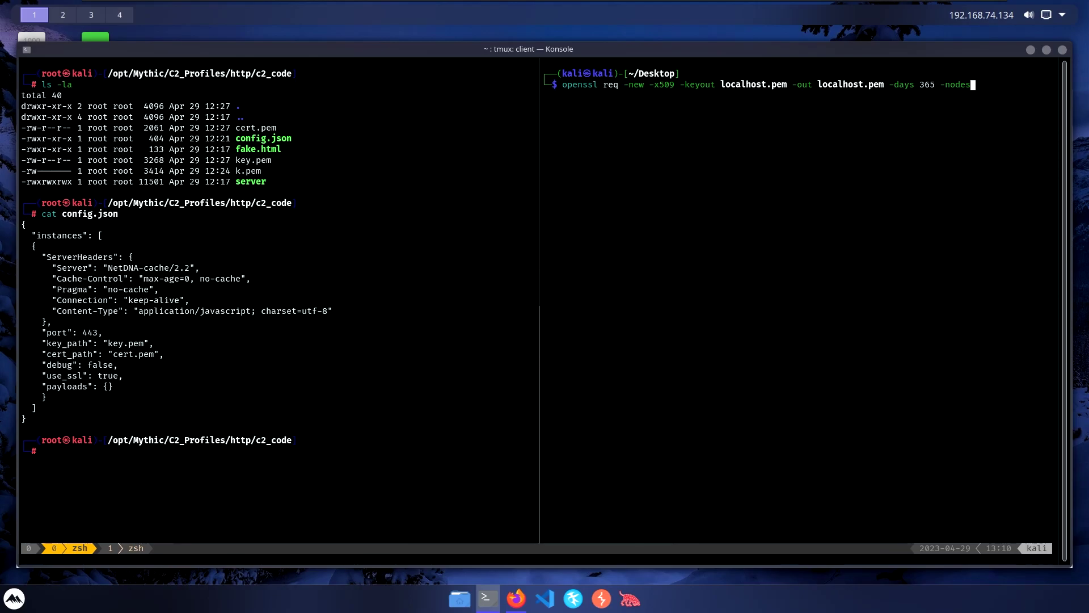
key(Return)
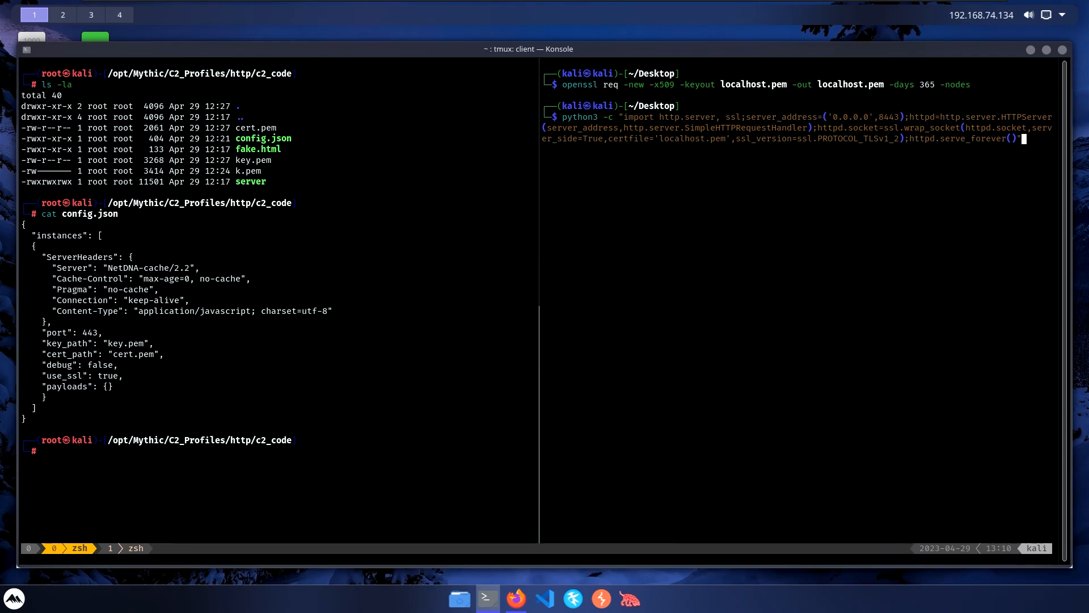
key(Return)
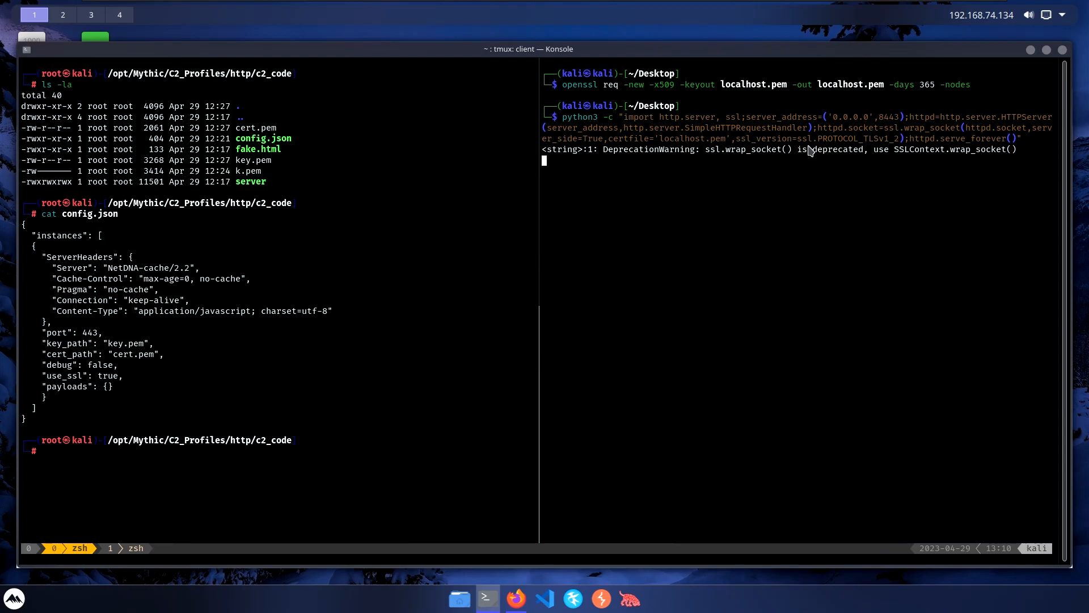
mouse_move(780, 188)
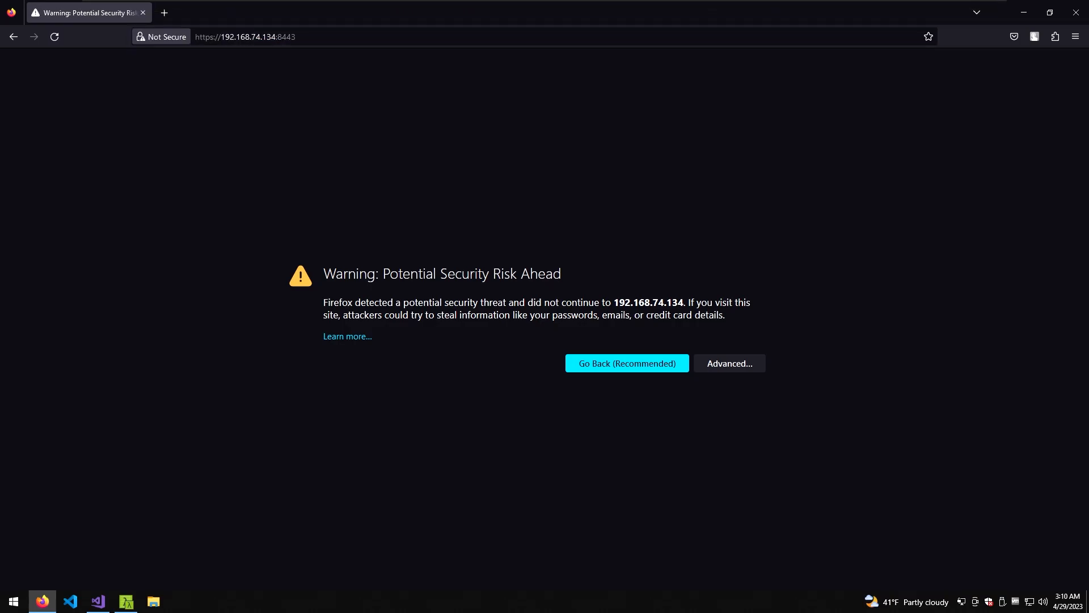
Accept the risk for the self-signed certificate of the server at 192.168.74.134:8443.
click(728, 363)
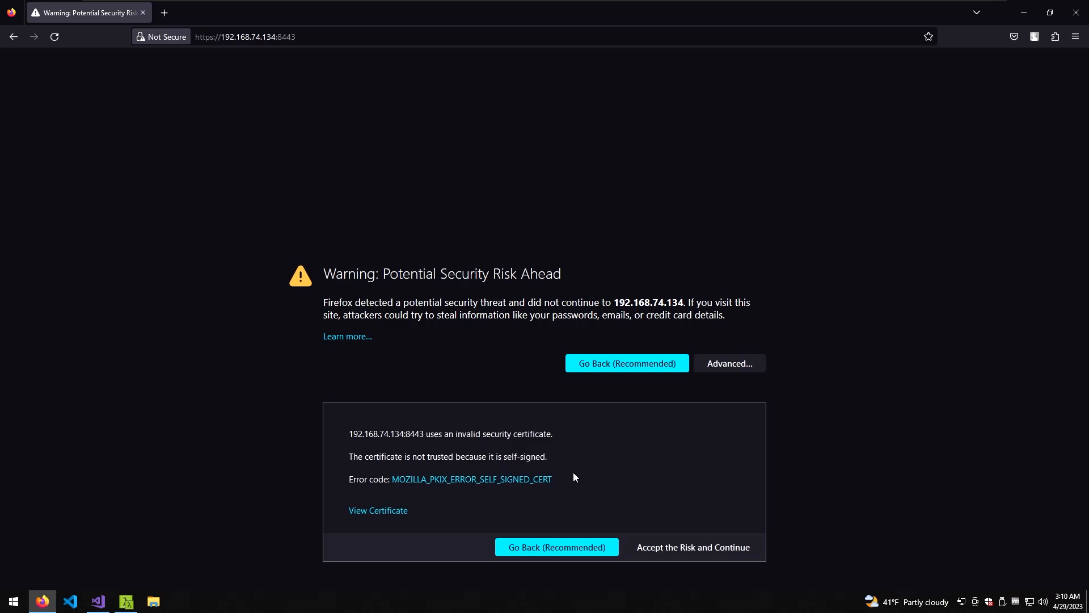
mouse_move(728, 548)
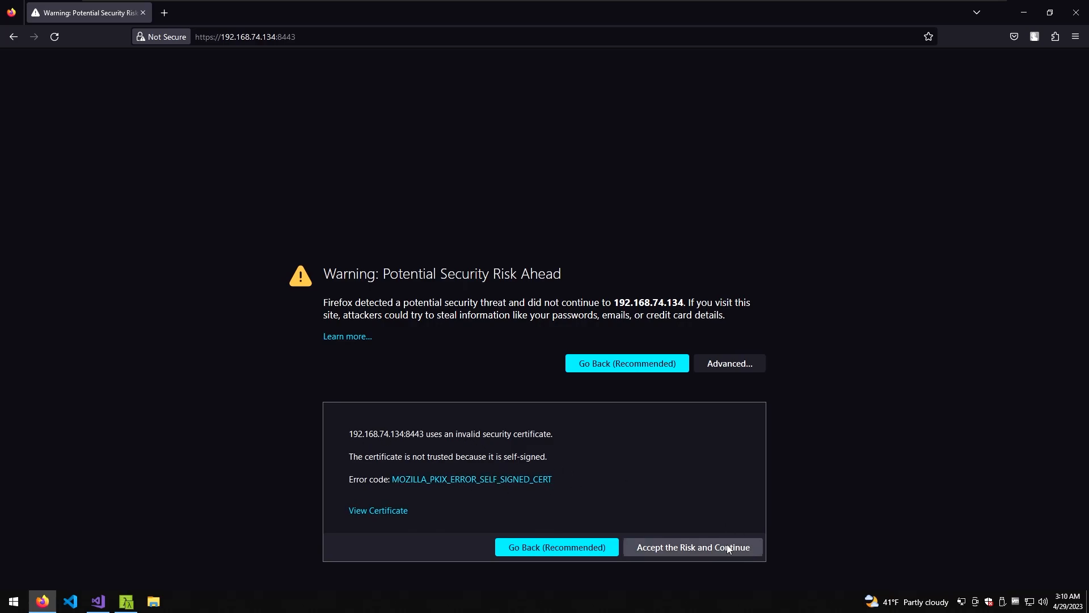
click(693, 547)
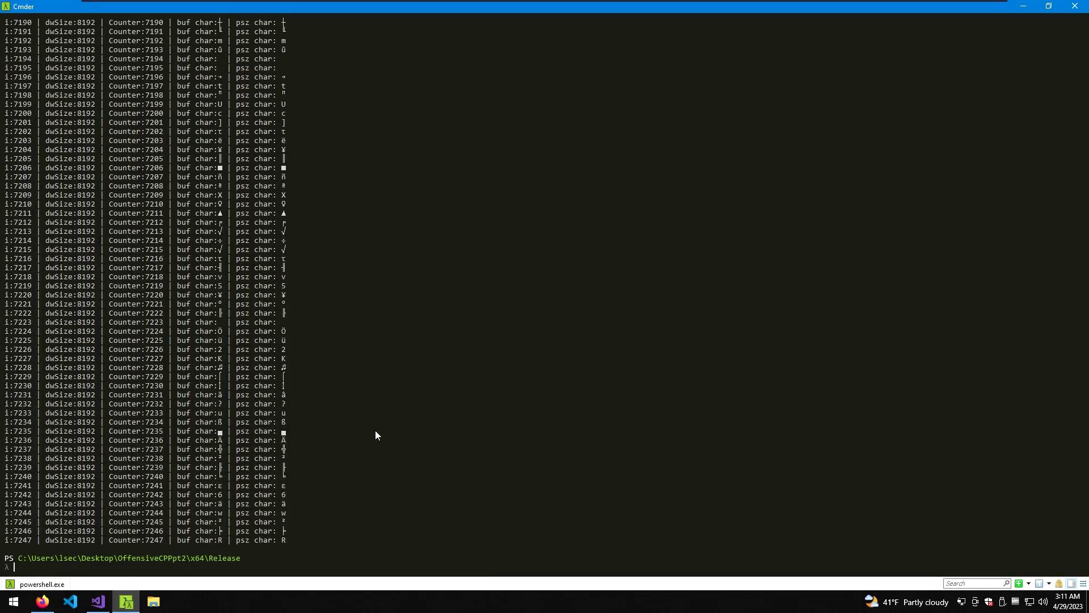
Run .\OffensiveCPPpt2.exe in Cmder so it reports 1360127 bytes successfully written.
click(76, 601)
text(.\OffensiveCPPpt2.exe)
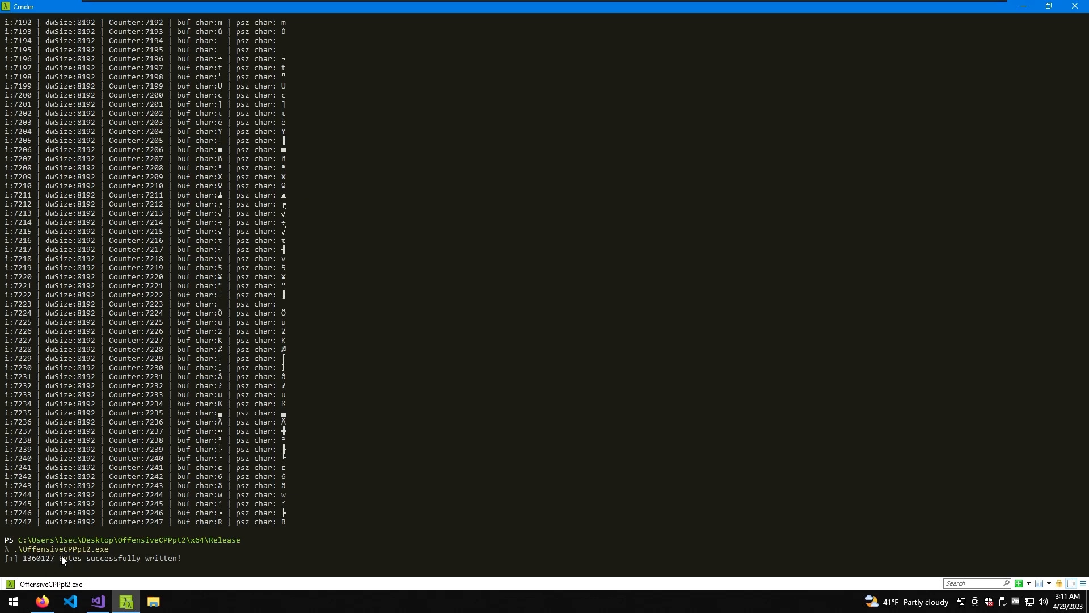
mouse_move(35, 563)
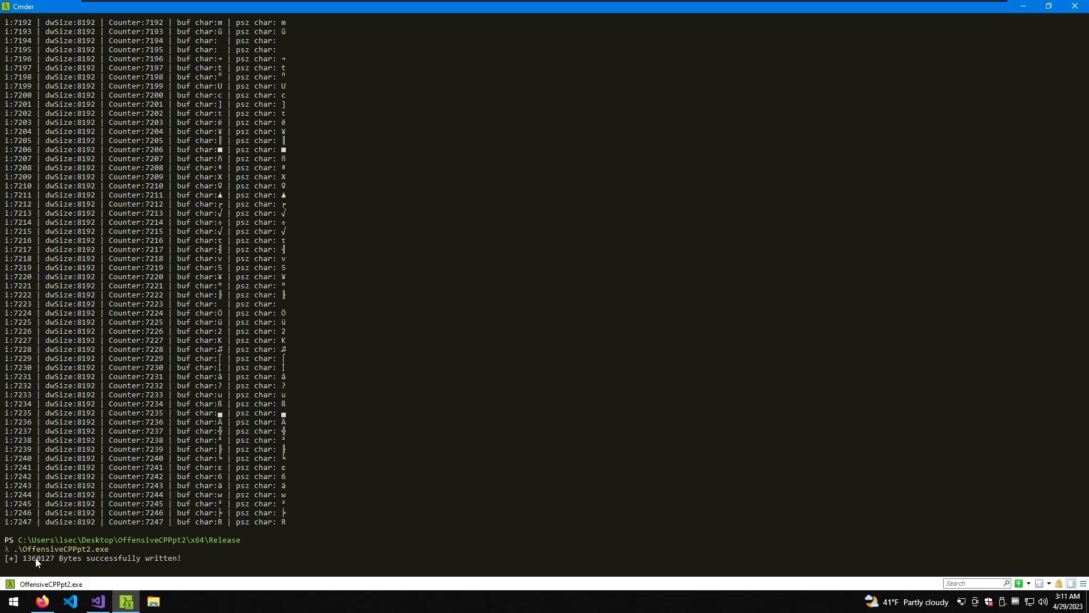
click(95, 600)
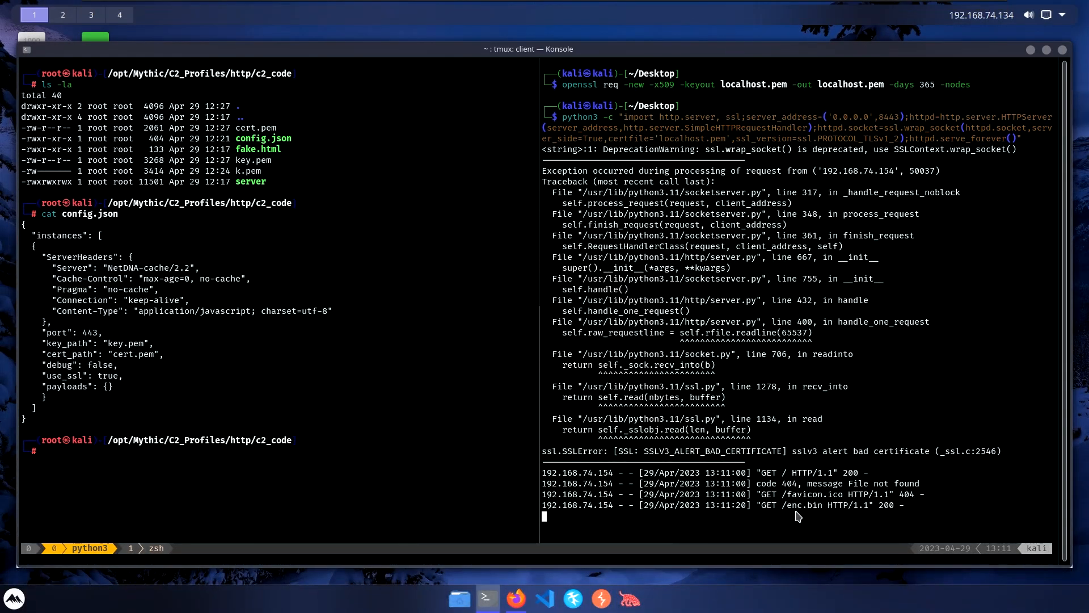
mouse_move(656, 541)
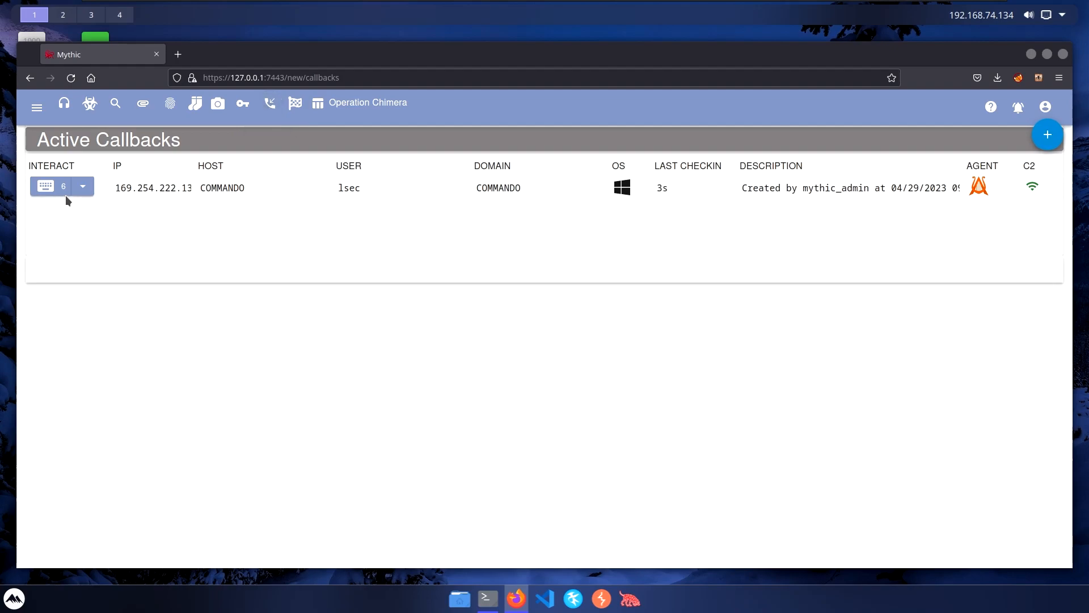
Interact with callback 6 and scroll through its help listing of Apollo commands.
click(82, 186)
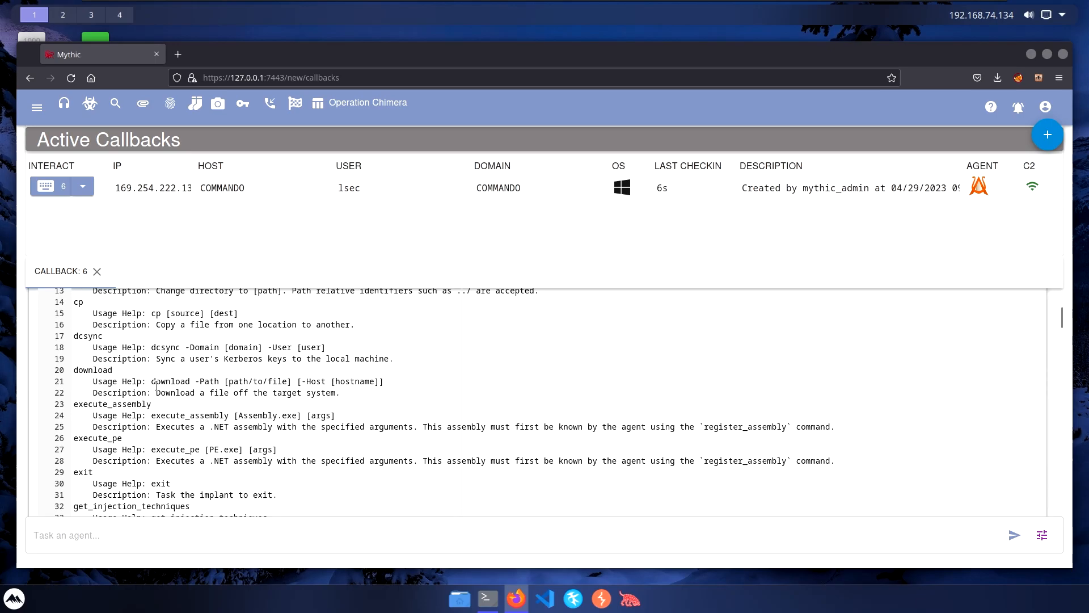
scroll(down, 3)
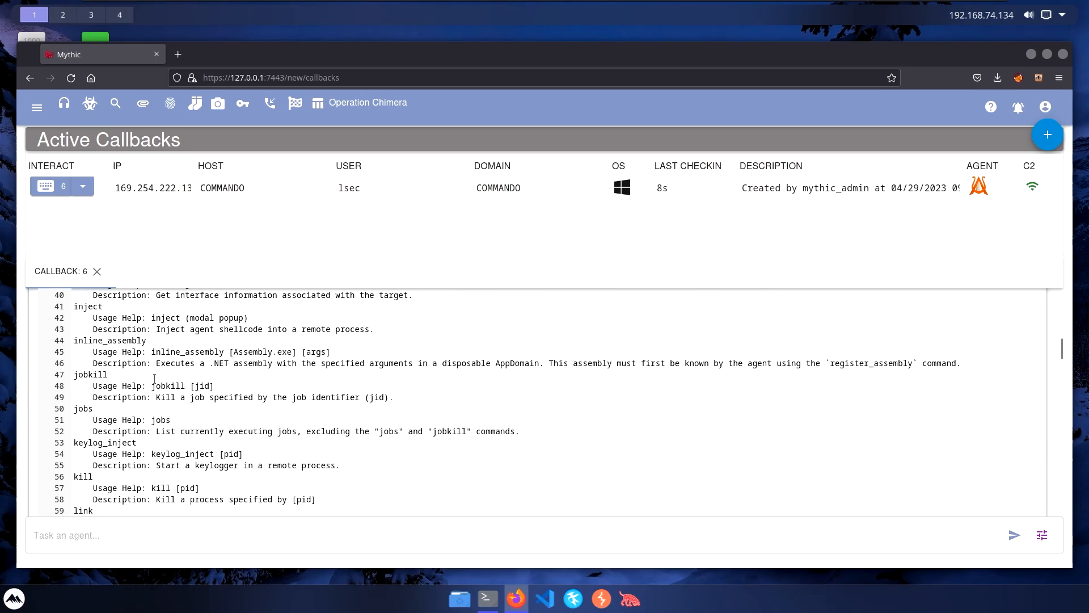
scroll(down, 3)
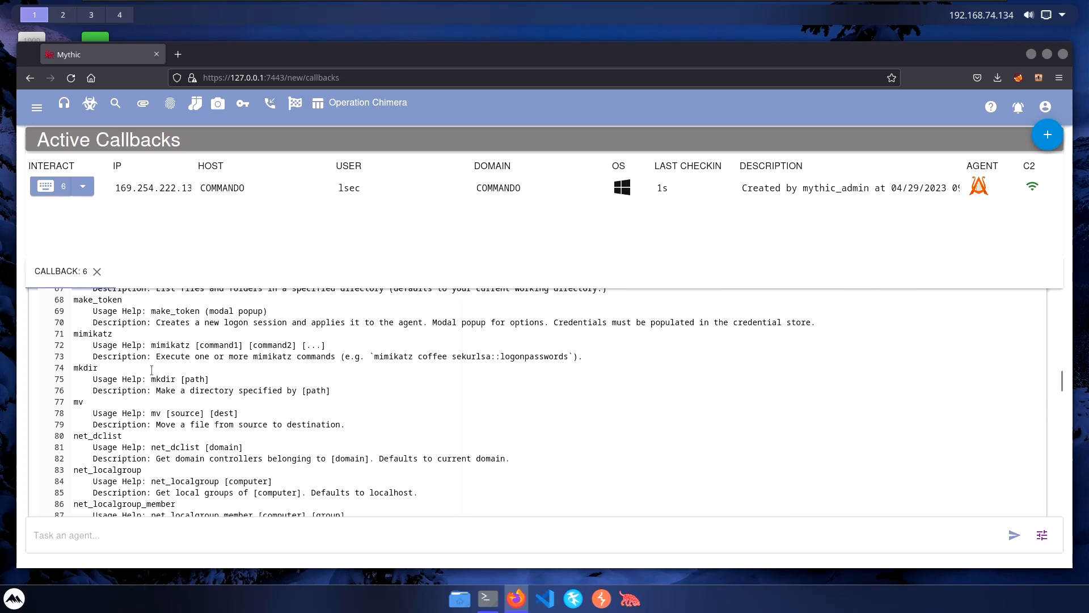
scroll(down, 3)
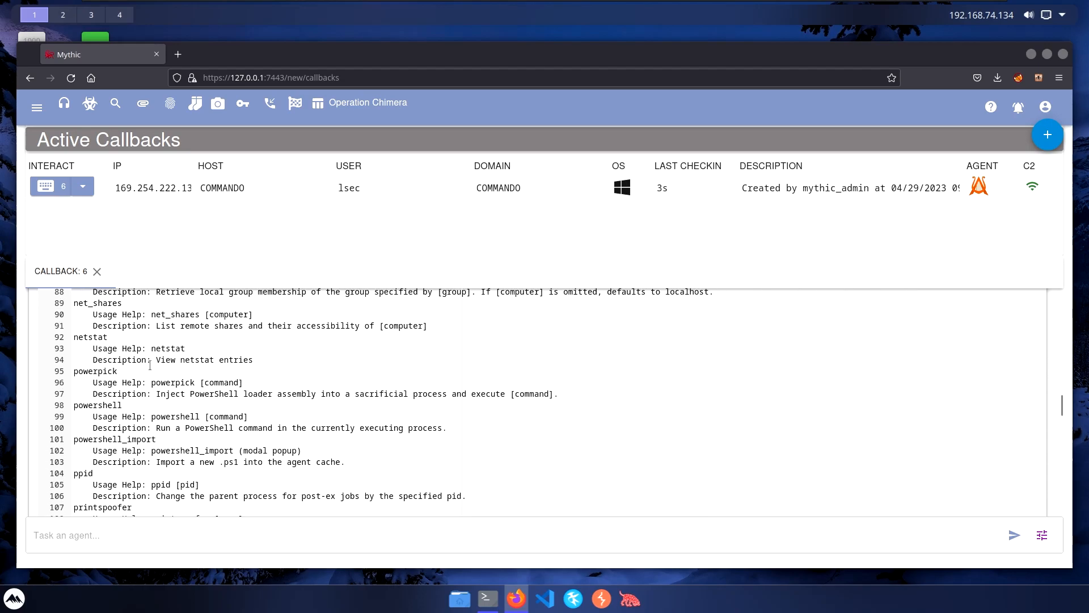
scroll(down, 3)
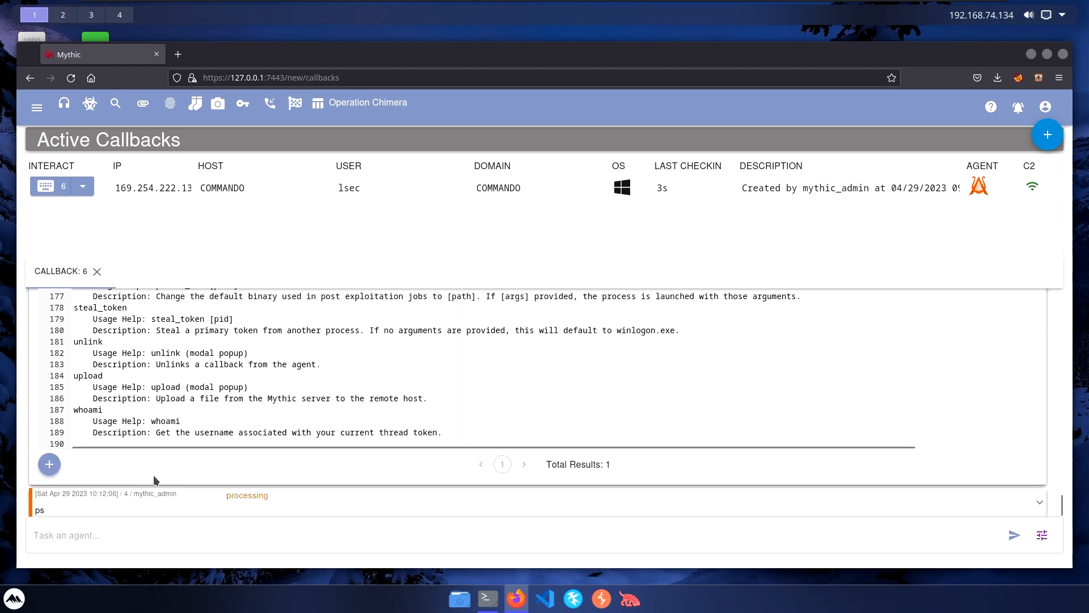
mouse_move(152, 513)
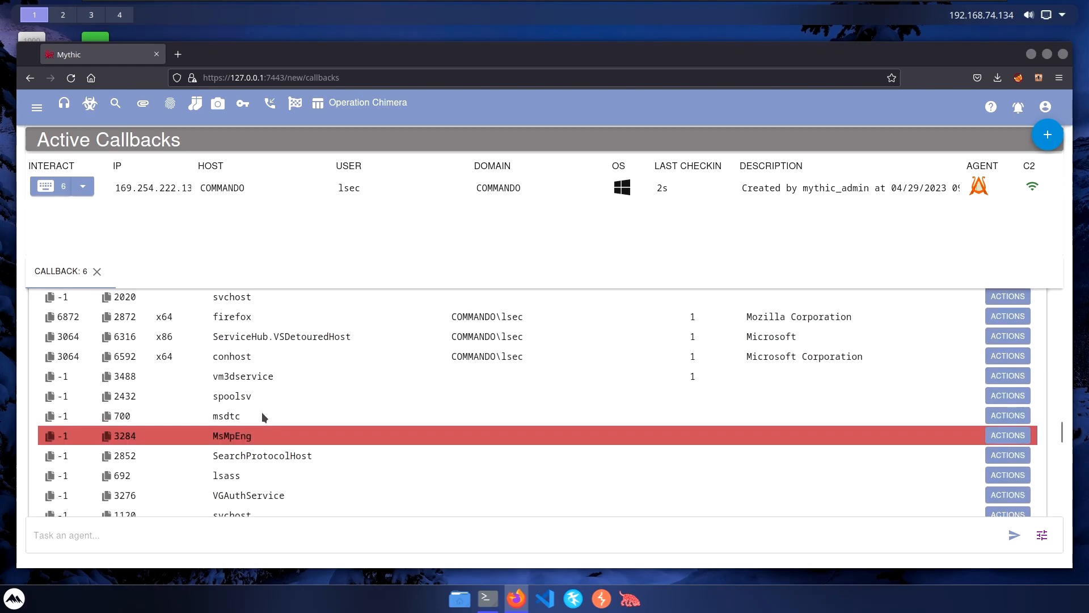
Scroll through callback 6's ps process table, which includes MsMpEng.
scroll(down, 3)
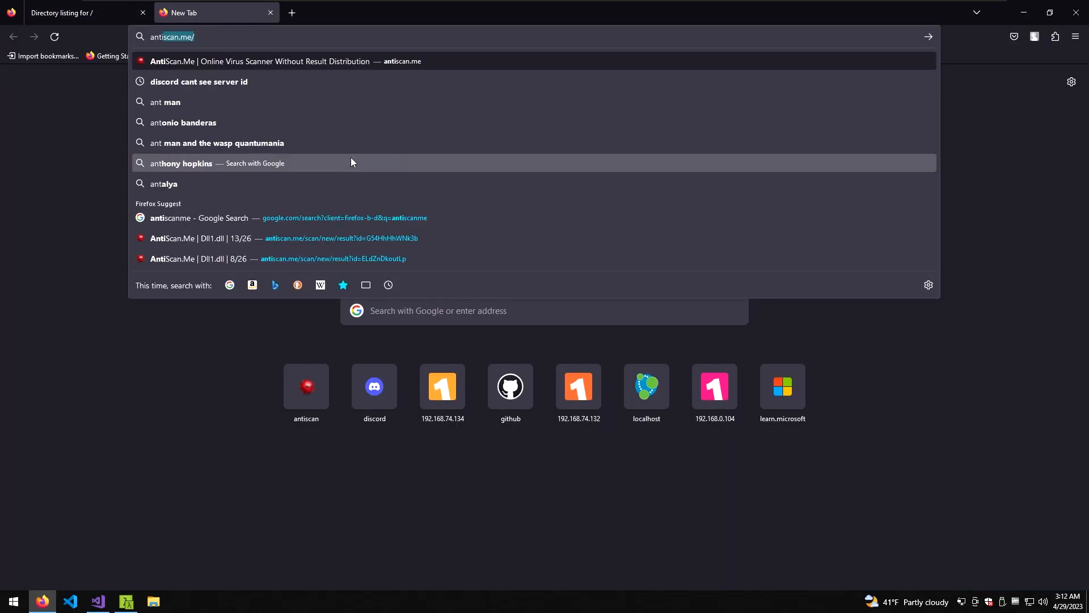
Upload OffensiveCPPpt2.exe from Desktop\OffensiveCPPpt2\x64\Release to AntiScan.Me and start the scan.
click(288, 61)
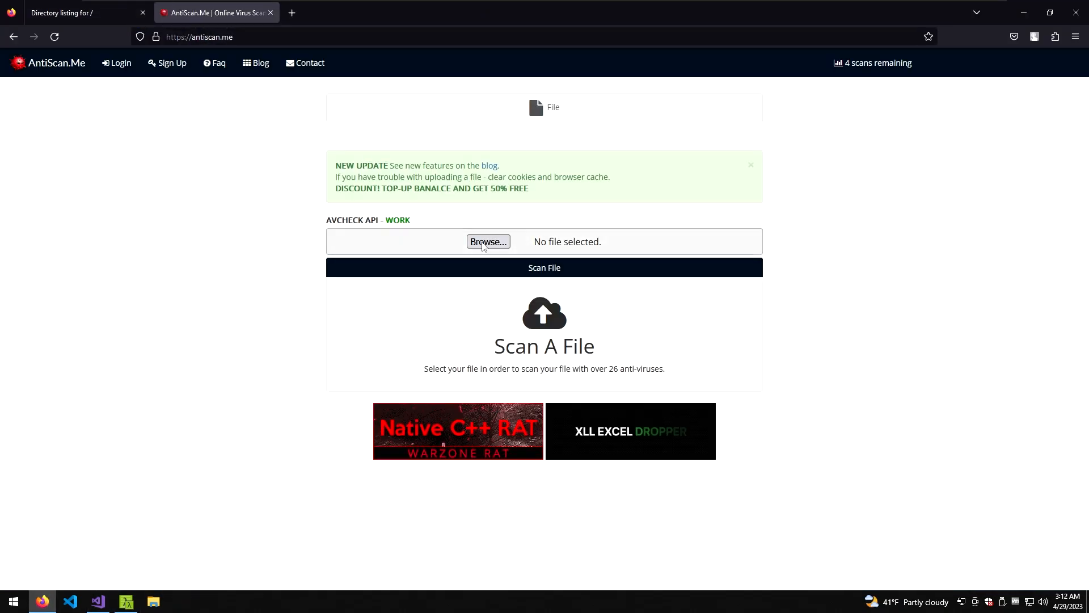
click(488, 242)
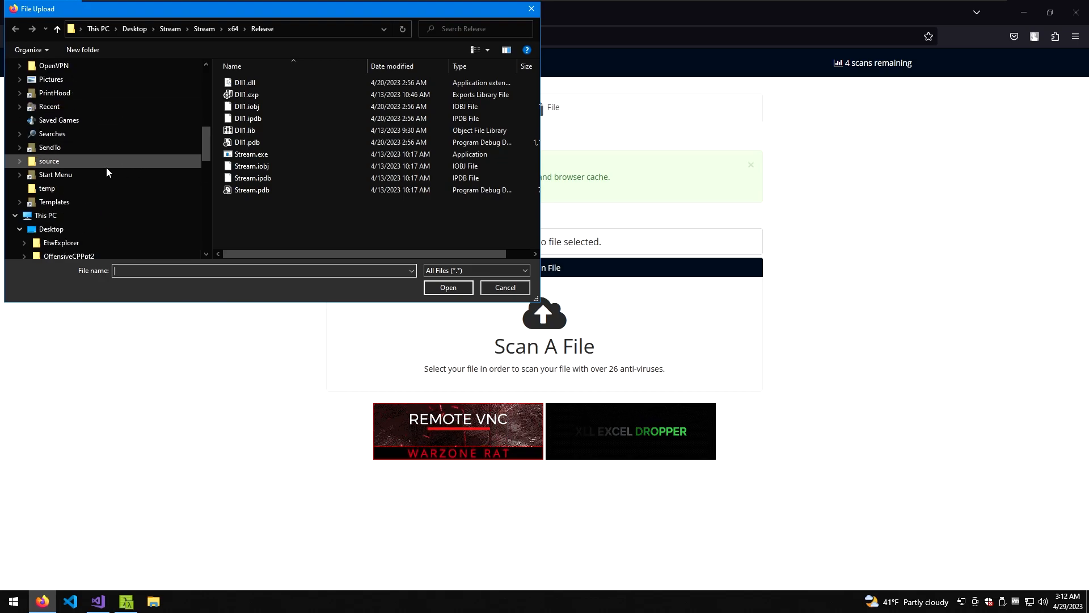
click(134, 29)
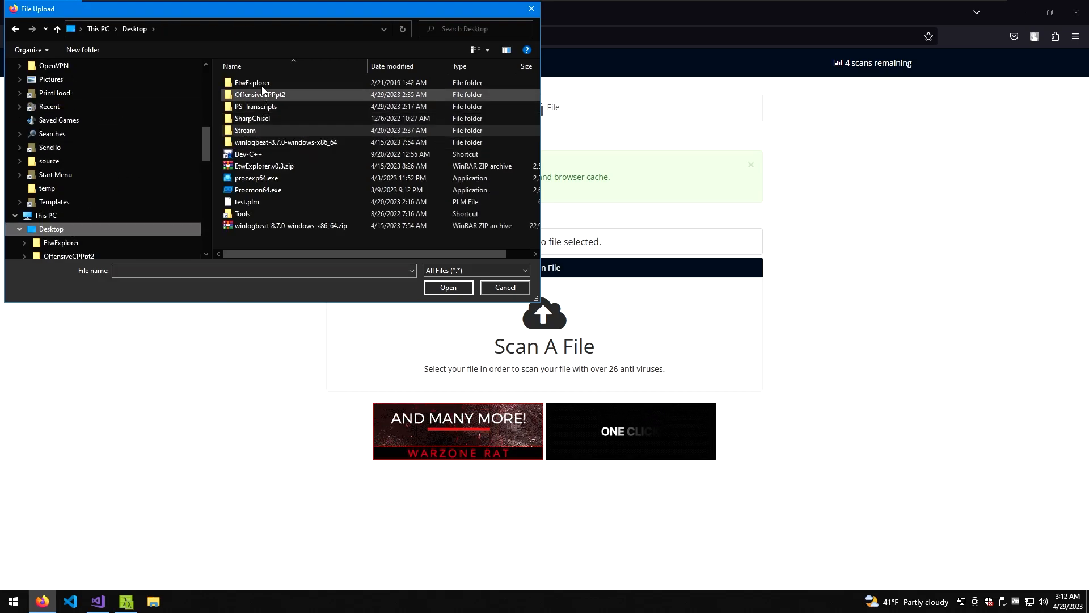
double_click(260, 95)
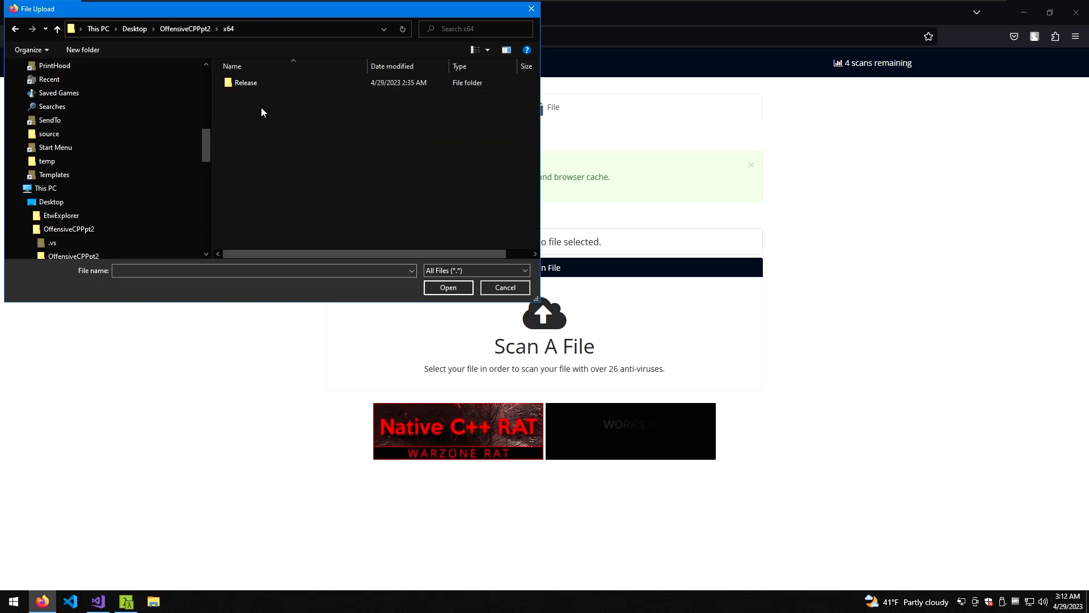
click(505, 287)
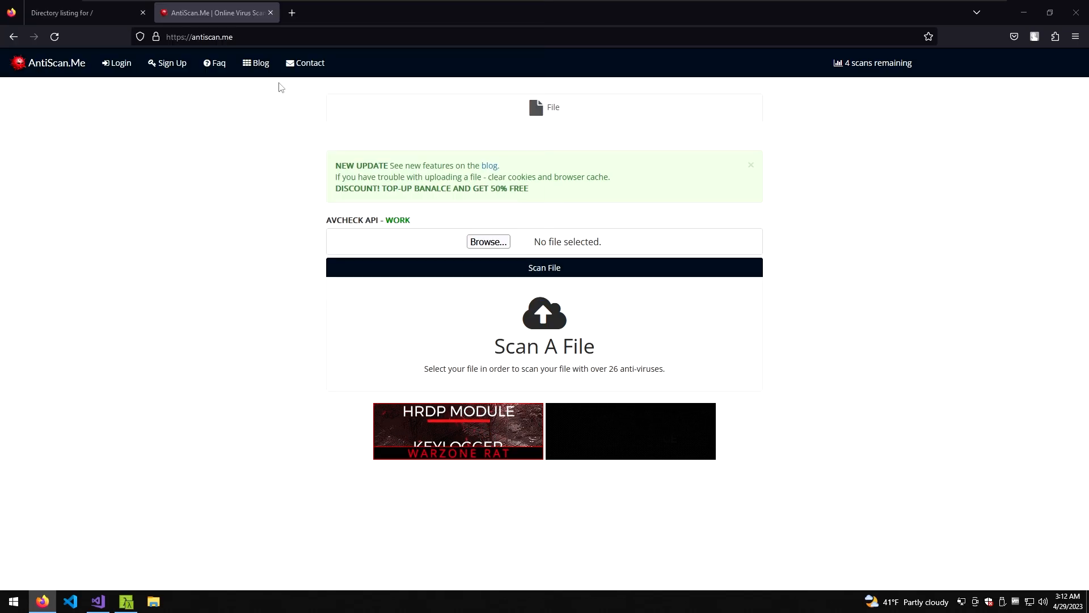
click(544, 266)
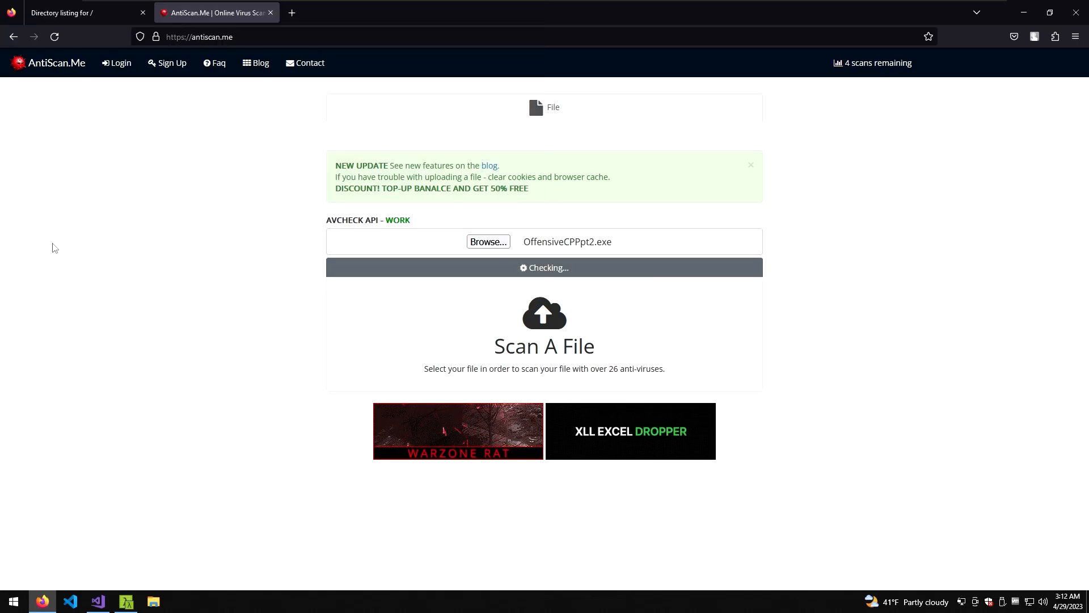